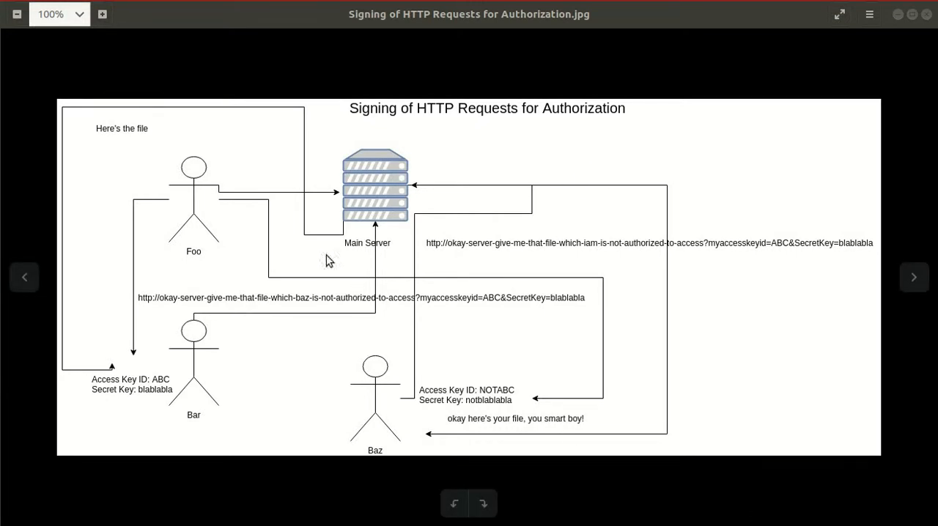
mouse_move(208, 214)
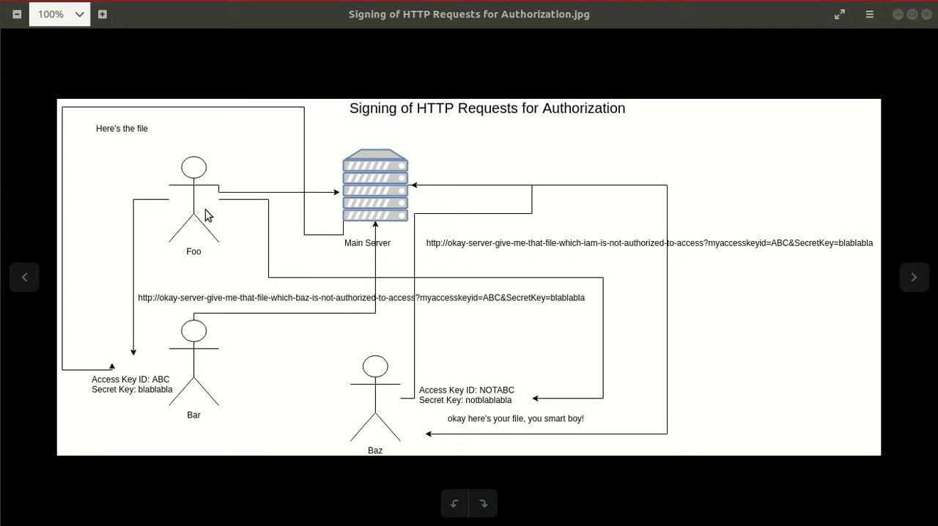
mouse_move(288, 214)
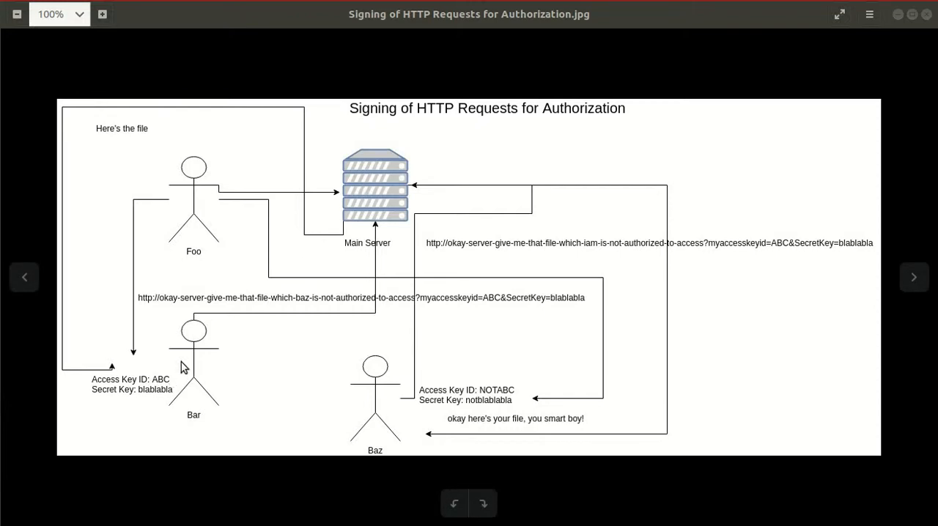
mouse_move(354, 351)
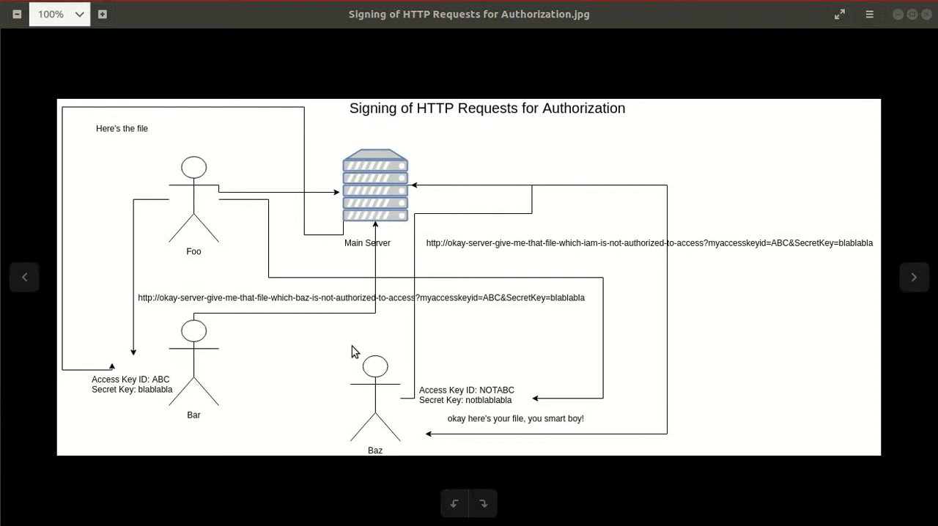
mouse_move(338, 273)
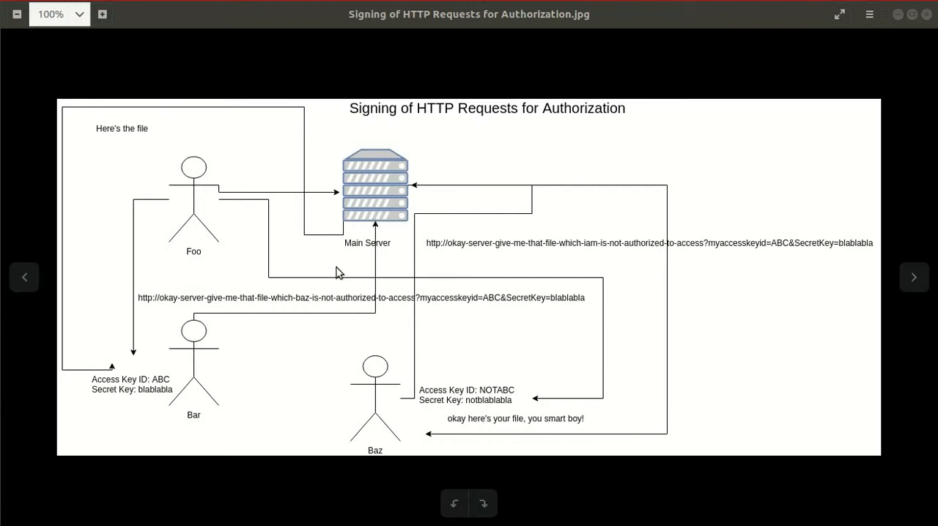
mouse_move(375, 198)
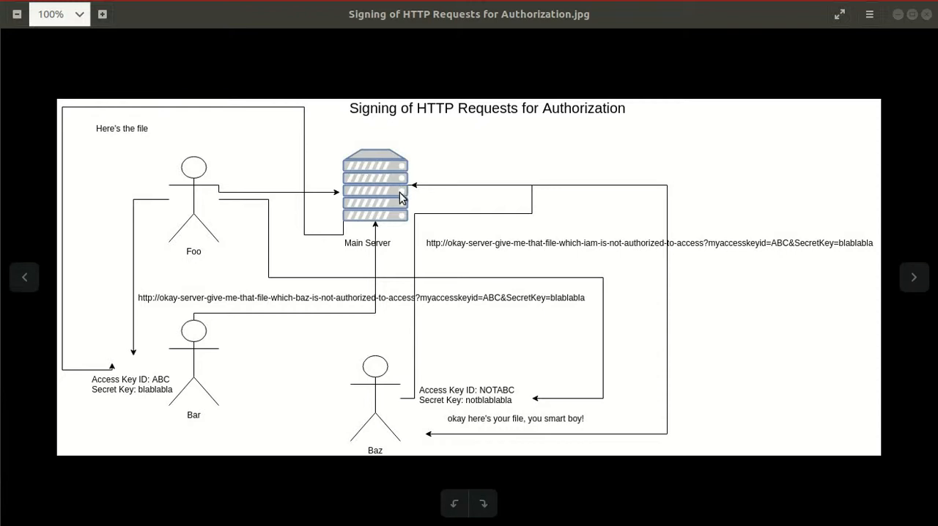
mouse_move(390, 198)
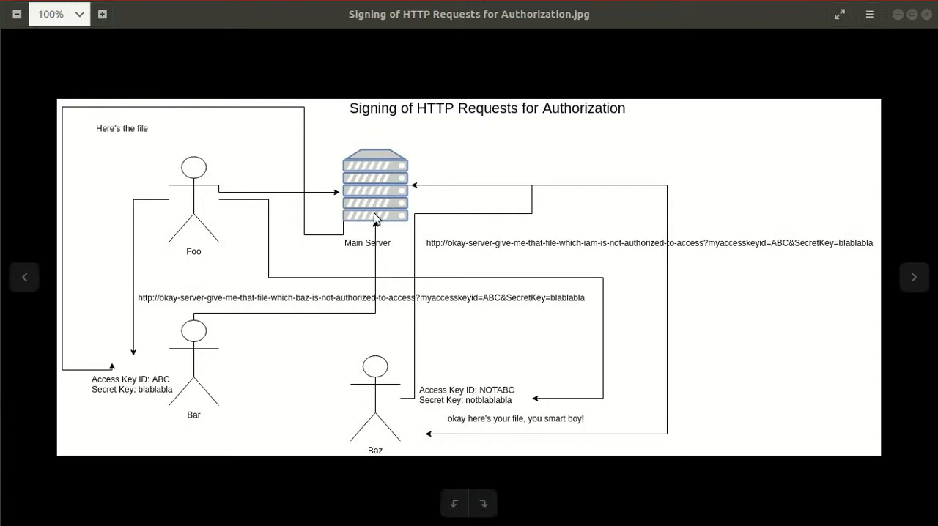
mouse_move(376, 214)
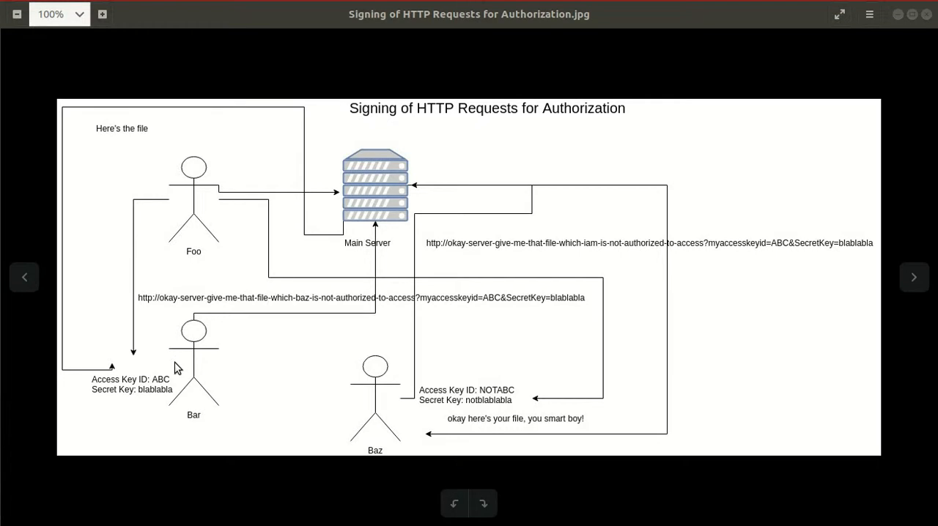
mouse_move(179, 345)
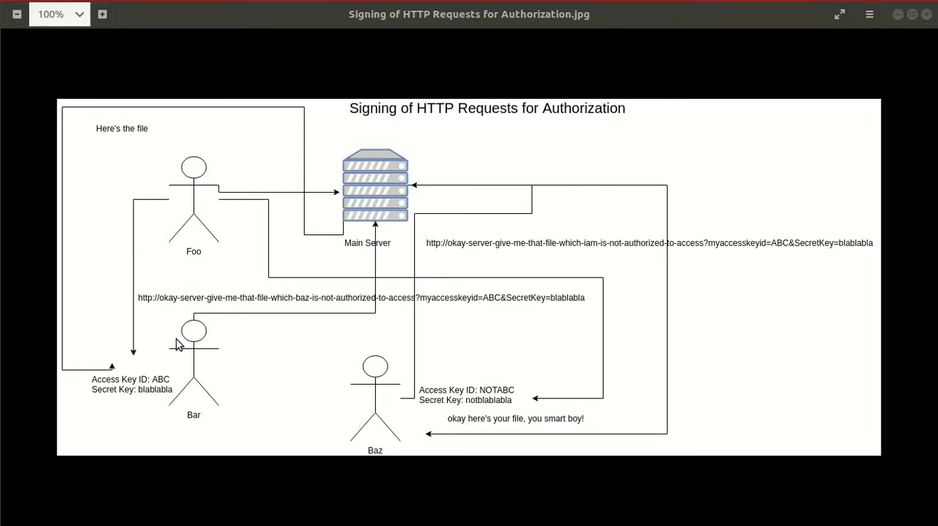
mouse_move(307, 283)
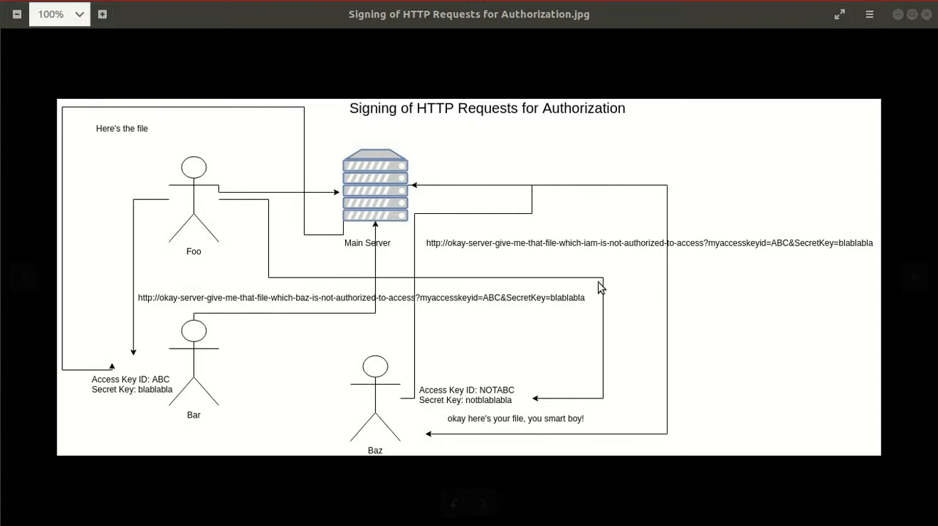
mouse_move(583, 258)
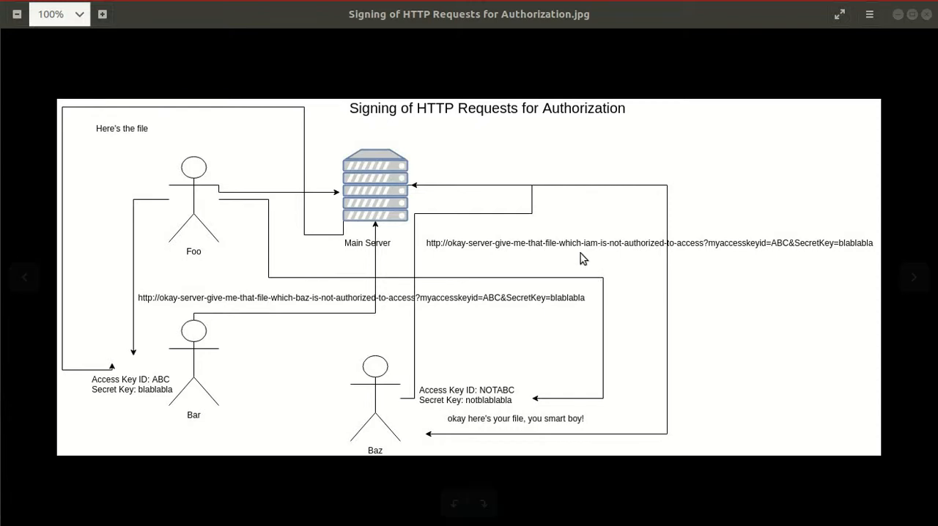
mouse_move(557, 264)
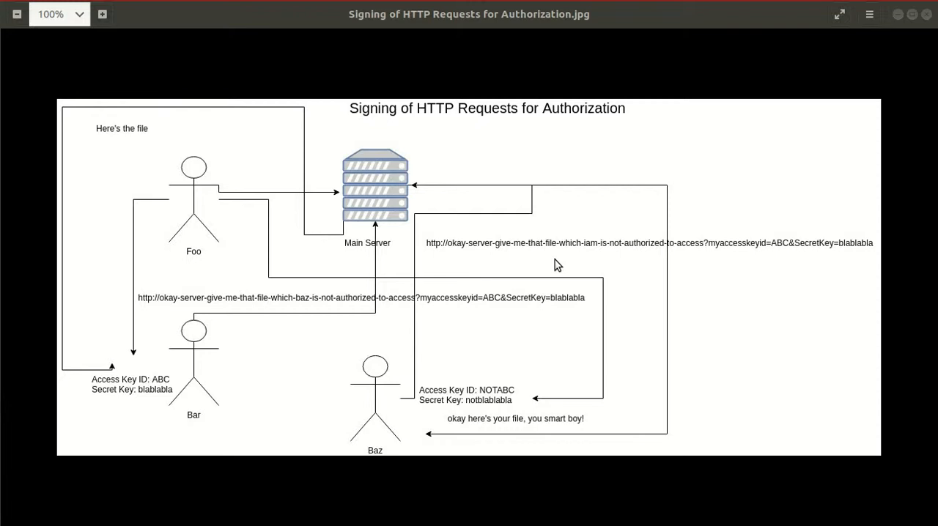
mouse_move(541, 264)
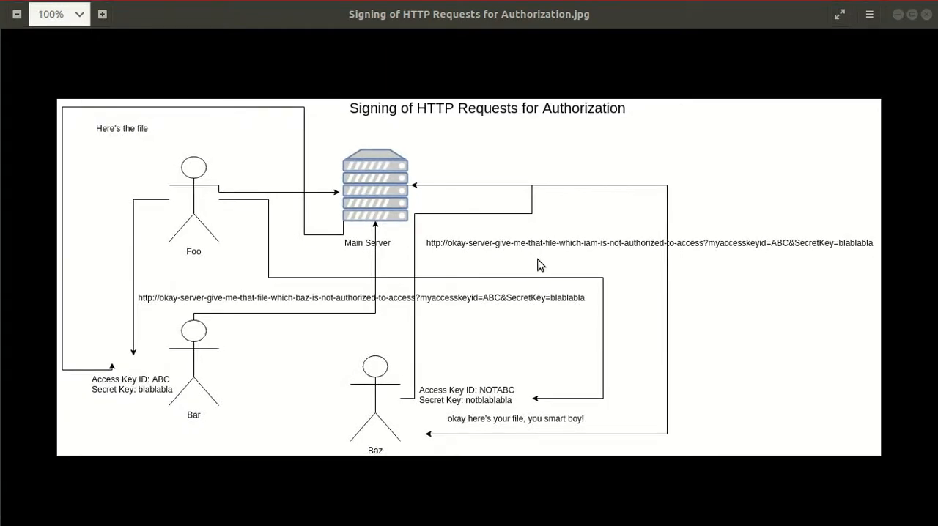
mouse_move(255, 288)
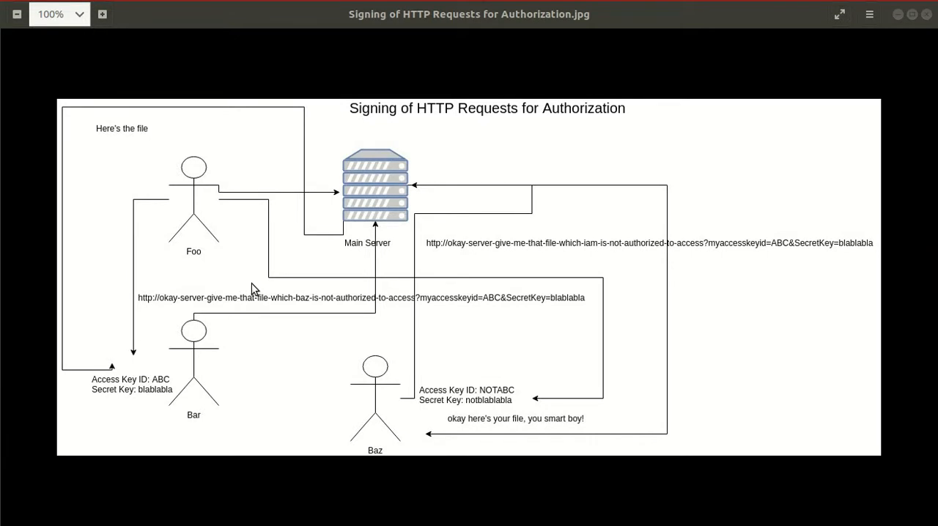
mouse_move(364, 280)
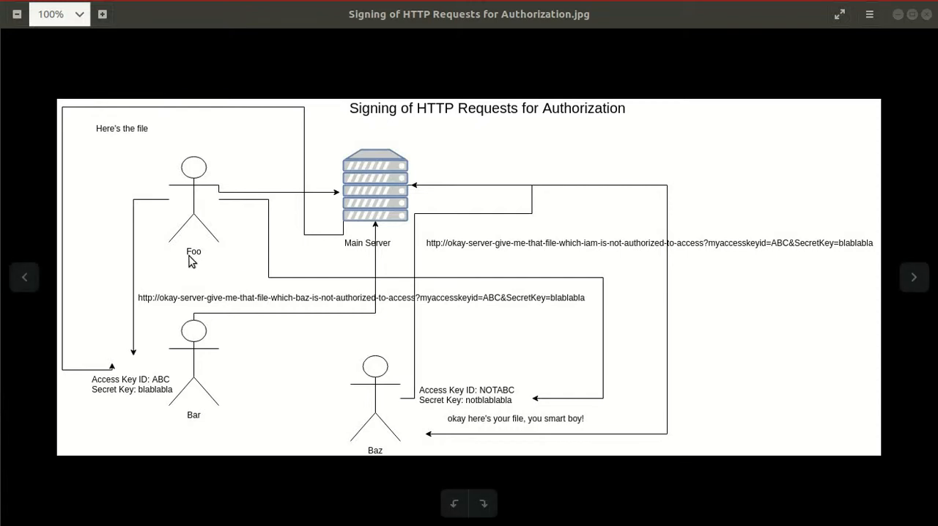
mouse_move(370, 297)
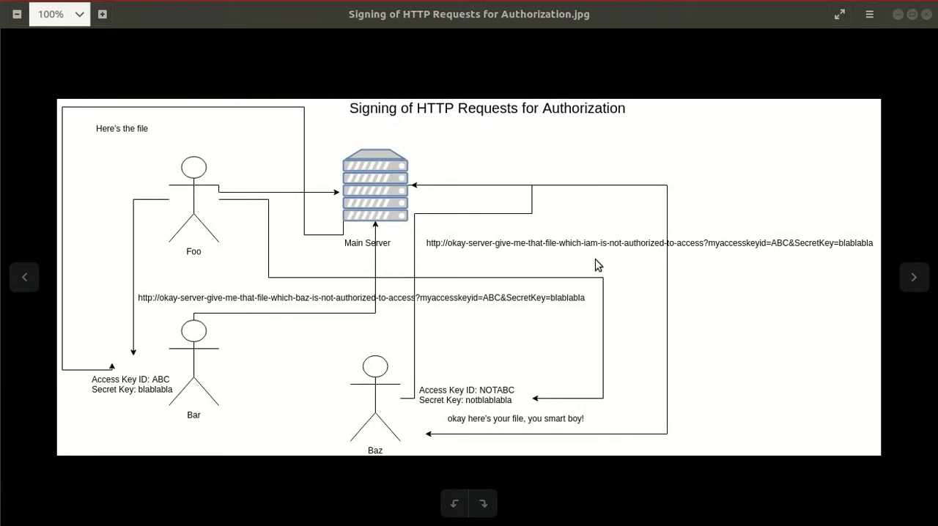
mouse_move(592, 282)
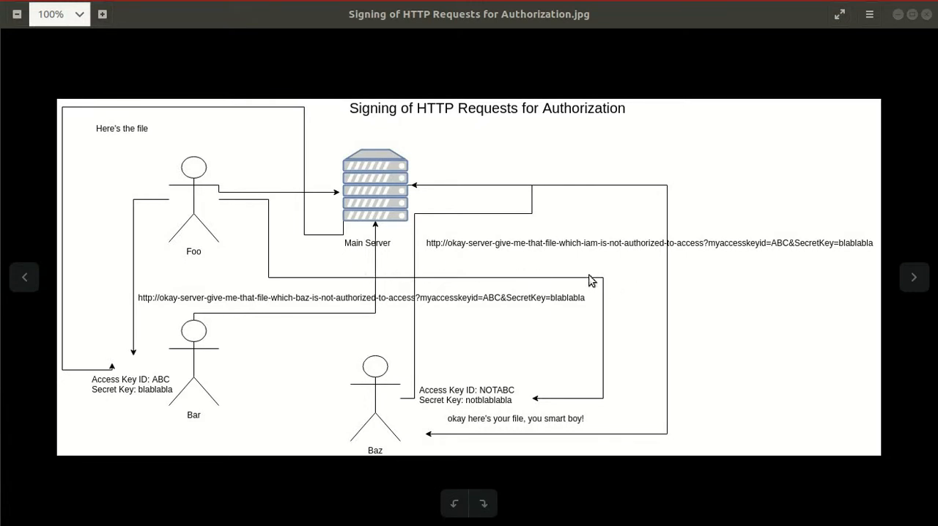
mouse_move(682, 277)
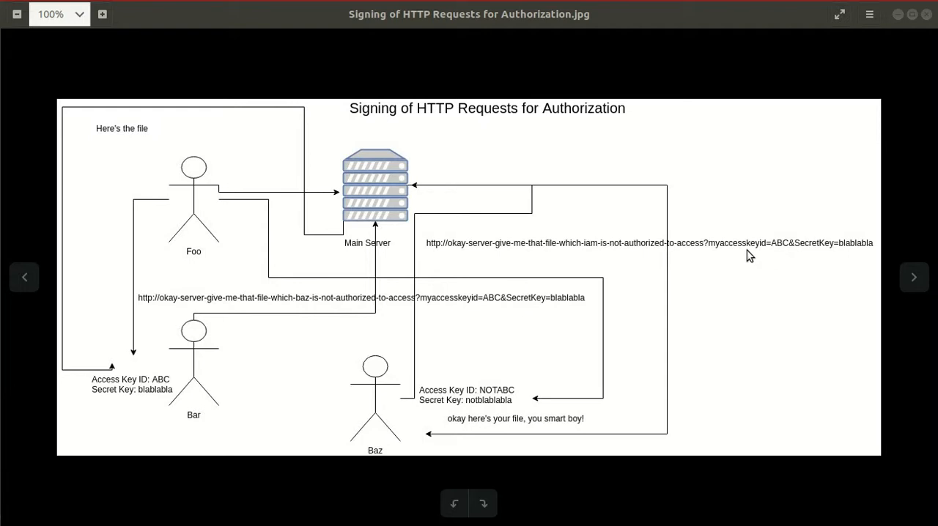
mouse_move(689, 255)
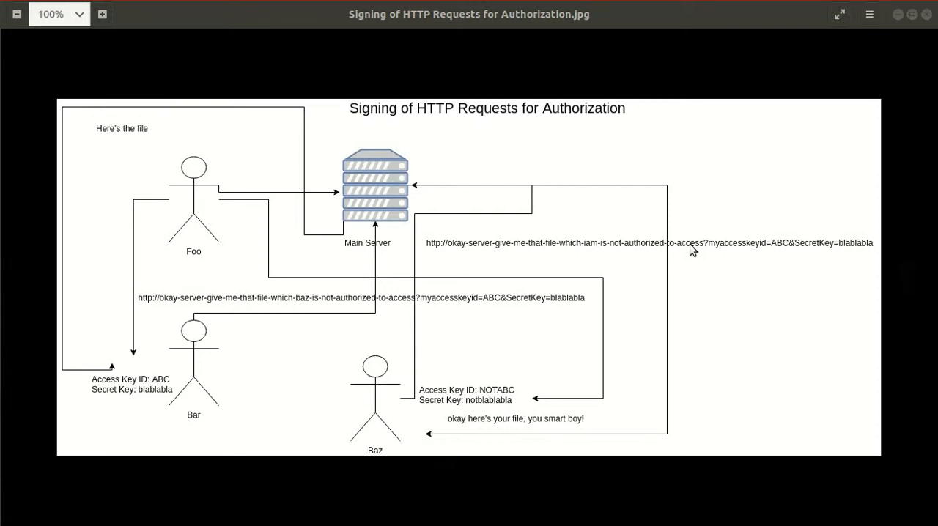
mouse_move(678, 249)
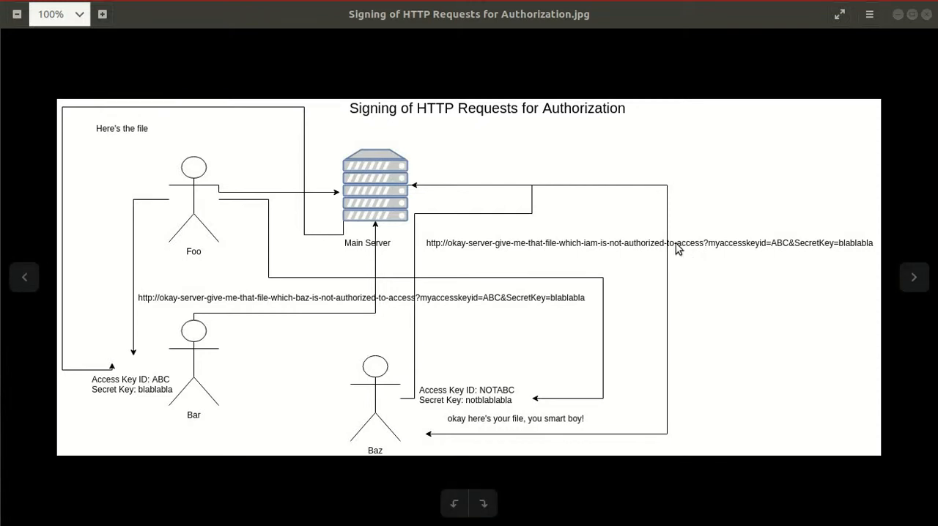
mouse_move(431, 202)
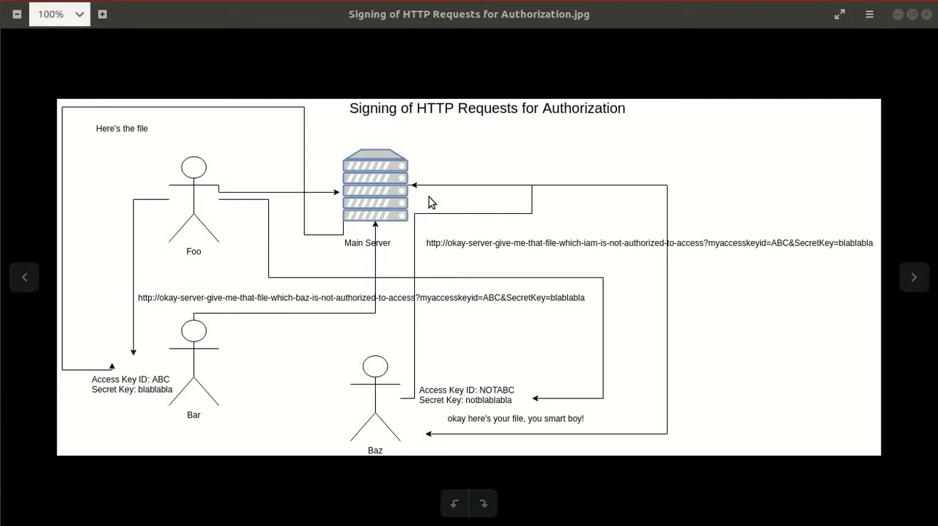
mouse_move(608, 193)
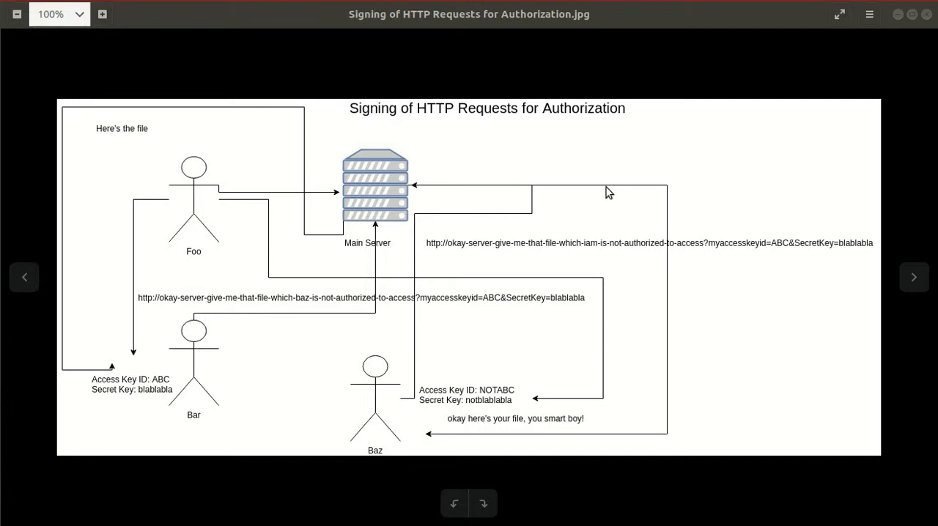
mouse_move(636, 217)
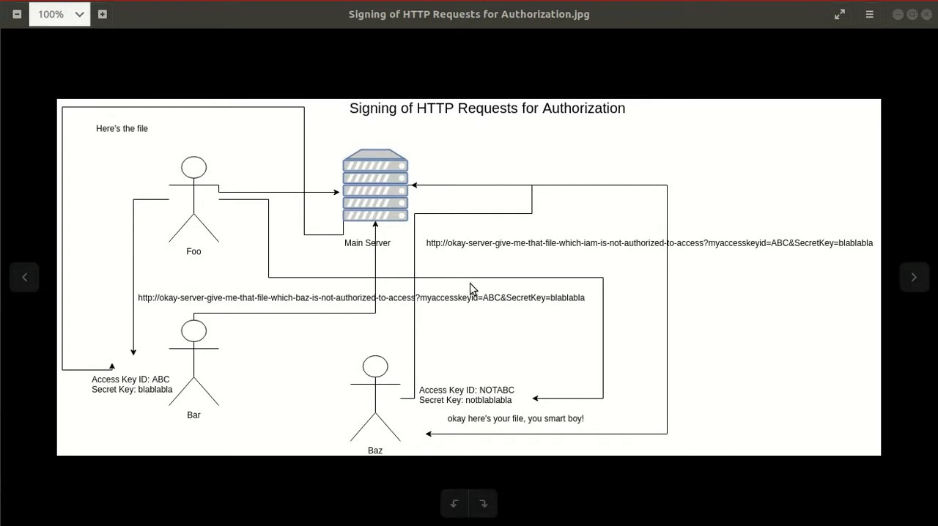
mouse_move(516, 197)
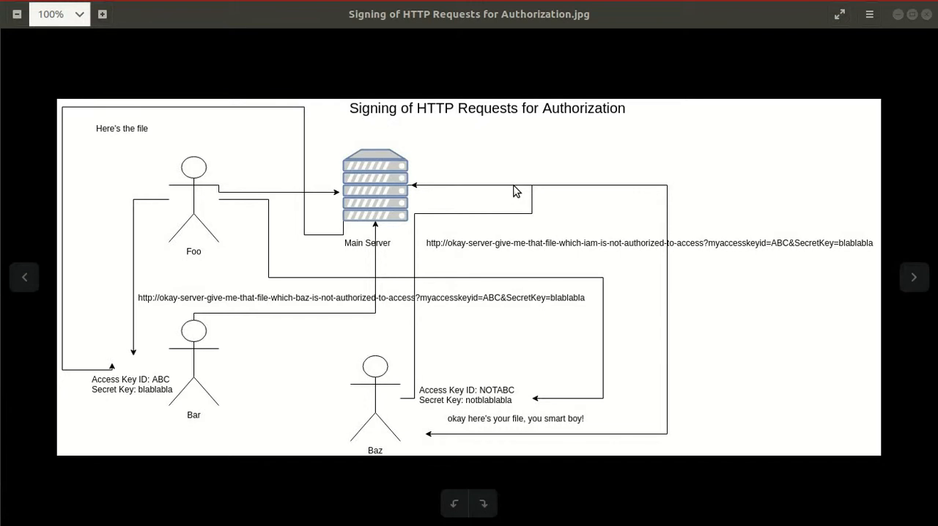
mouse_move(498, 196)
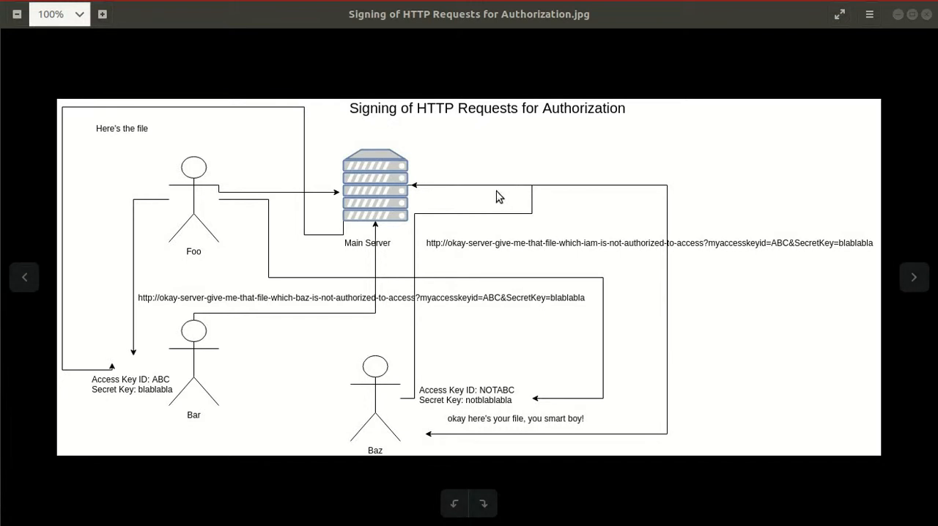
mouse_move(525, 211)
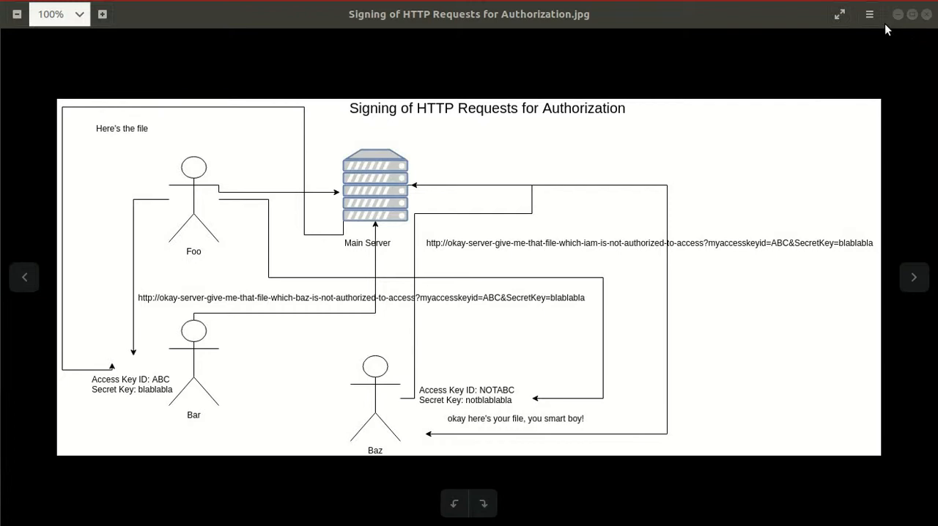
mouse_move(897, 15)
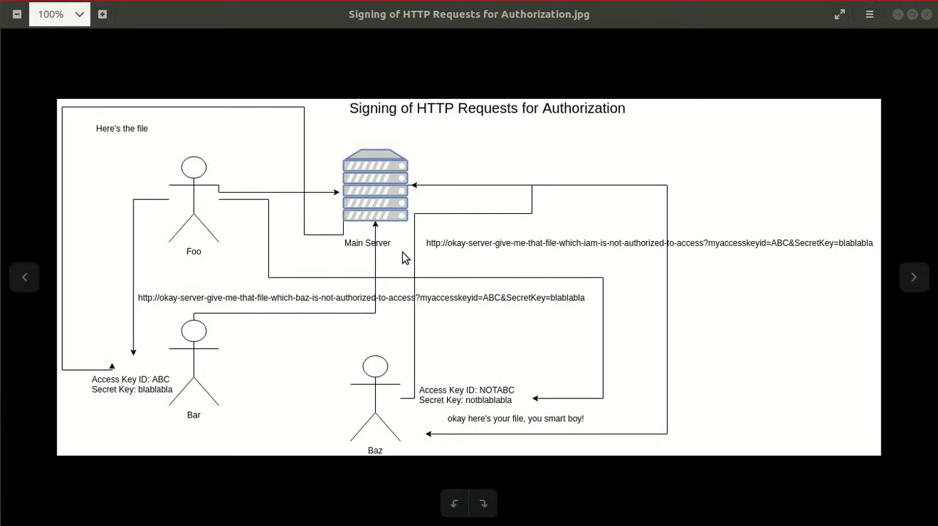
mouse_move(432, 145)
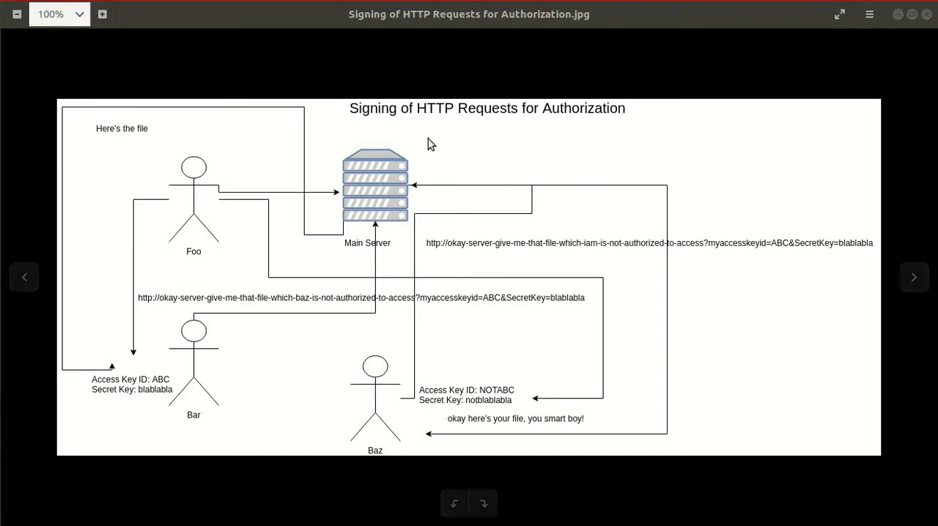
mouse_move(409, 74)
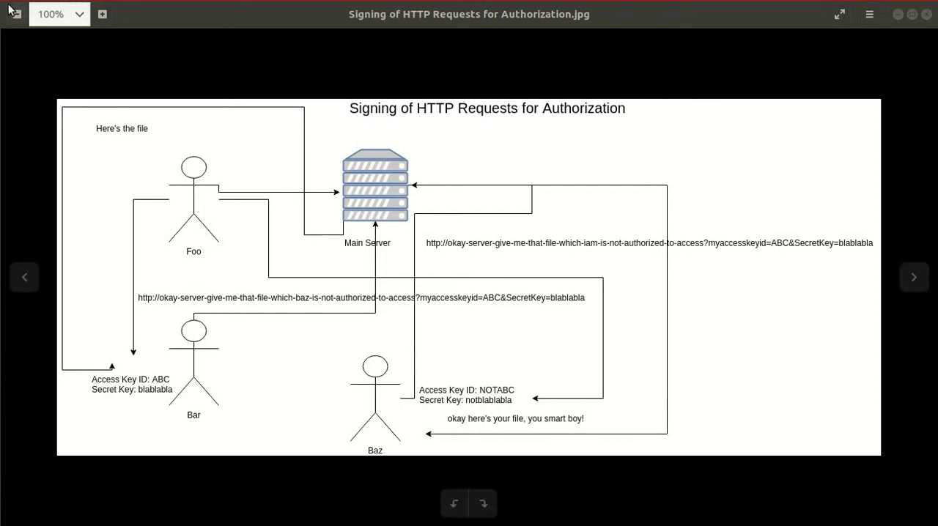
mouse_move(314, 6)
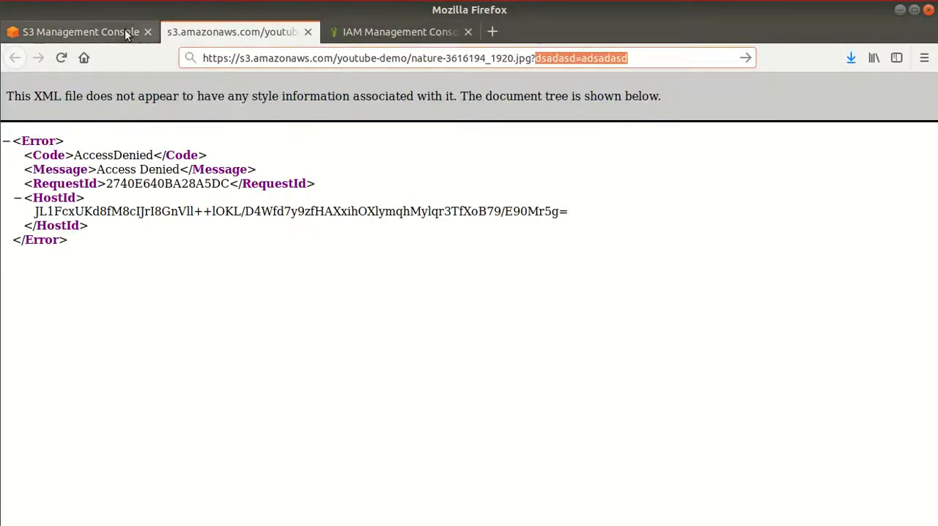
Return to the youtube-demo bucket listing and reopen the nature-3616194_1920.jpg object details.
left_click(81, 32)
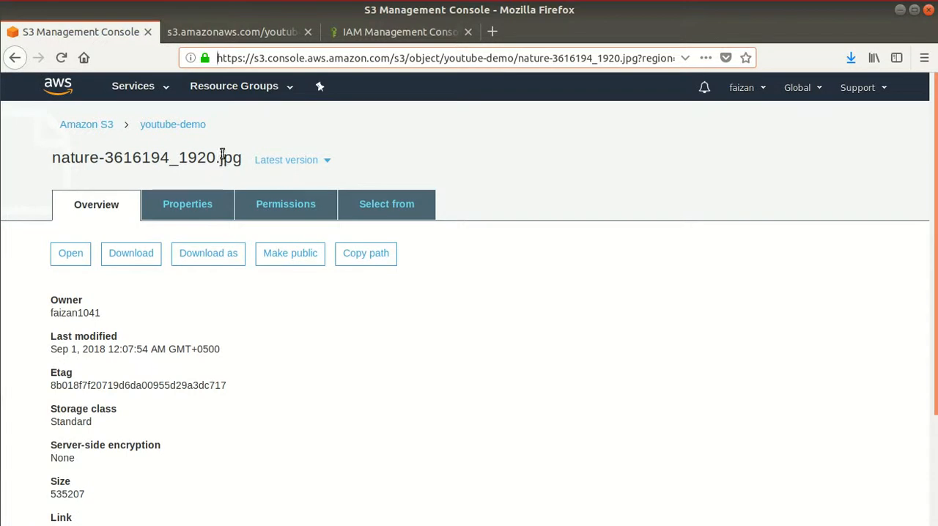
left_click(173, 123)
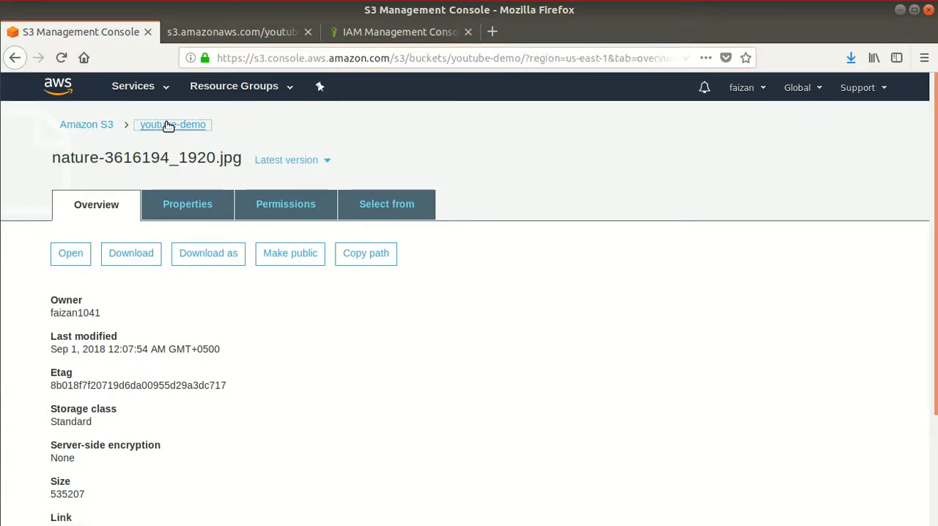
scroll("down", 3)
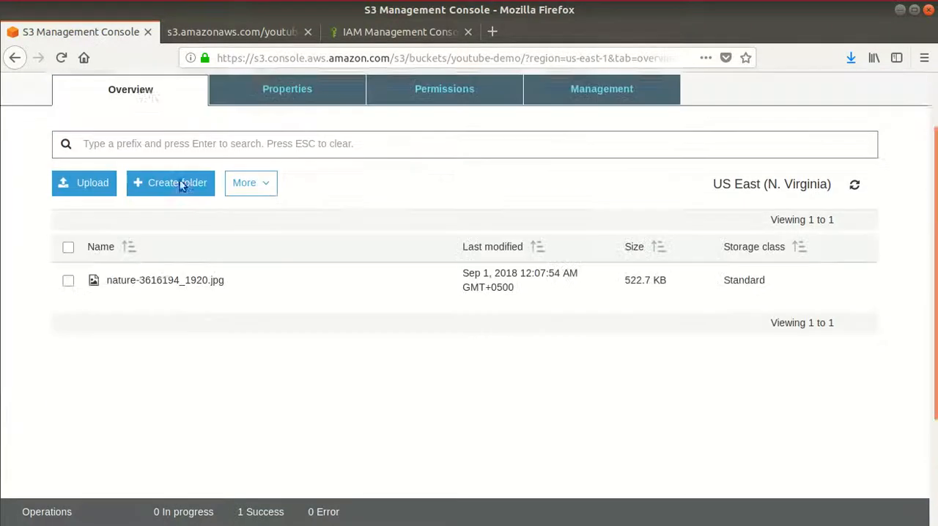
left_click(164, 280)
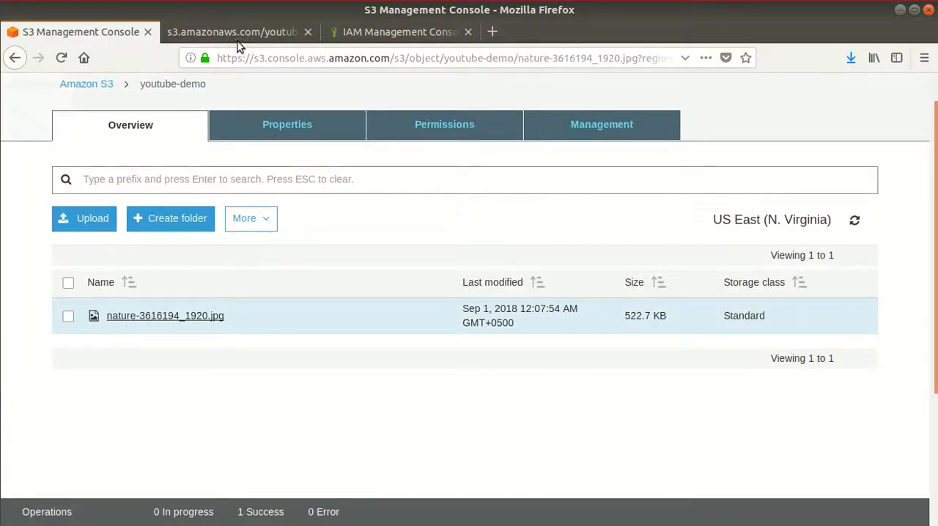
Close the old link tab and open the object's Link in a new tab.
left_click(164, 316)
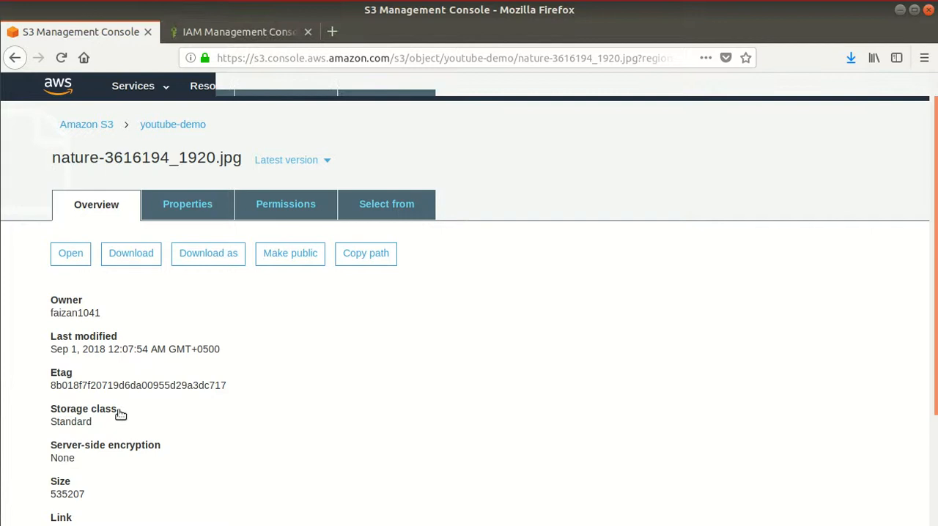
right_click(205, 396)
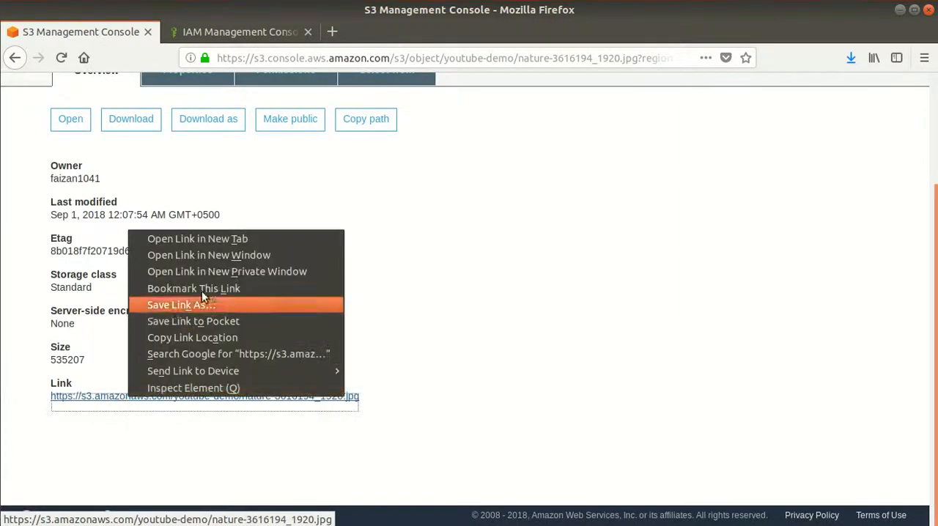
left_click(197, 238)
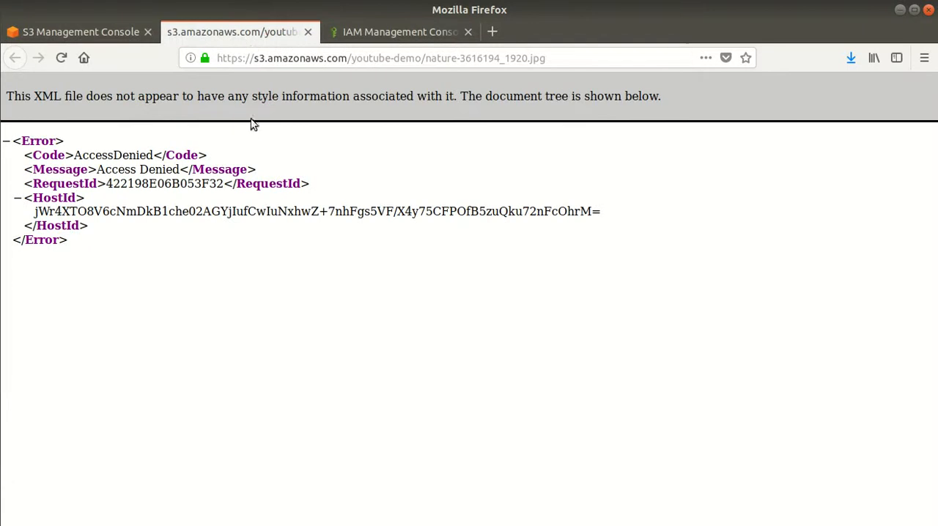
mouse_move(256, 88)
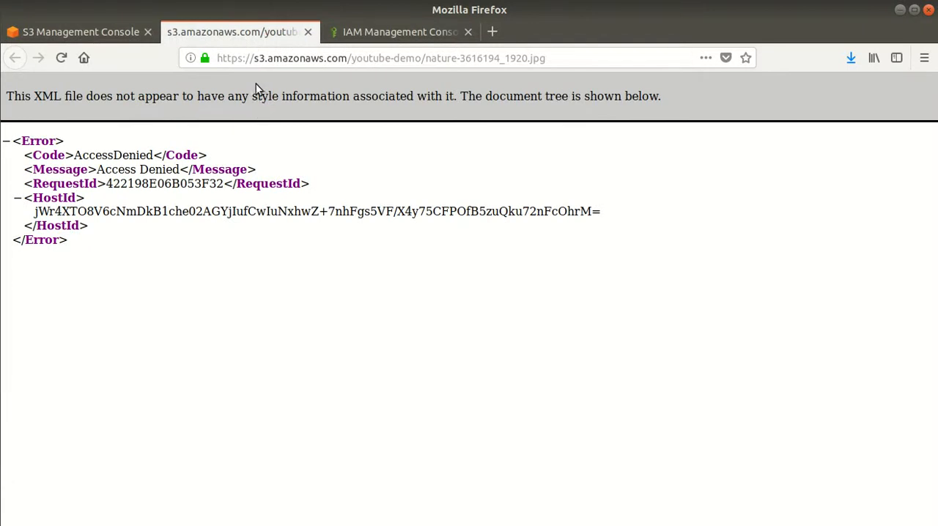
mouse_move(369, 87)
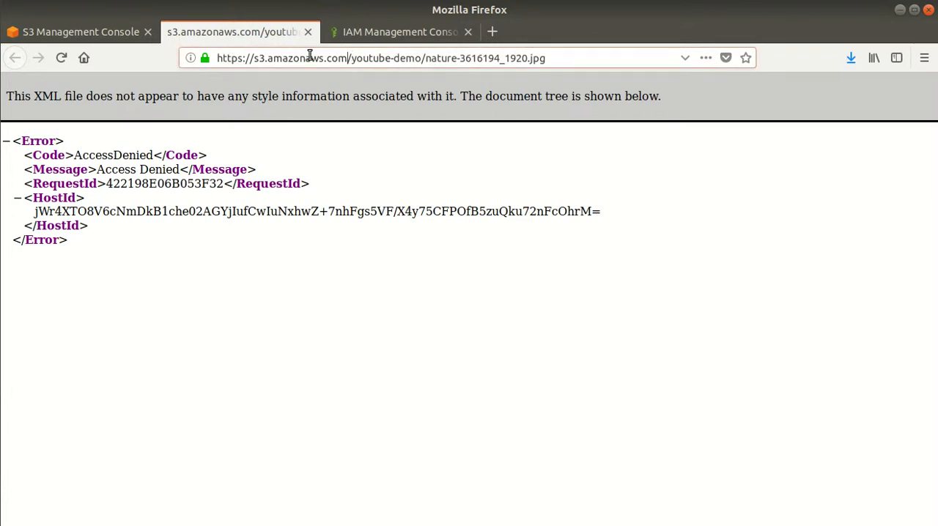
mouse_move(603, 79)
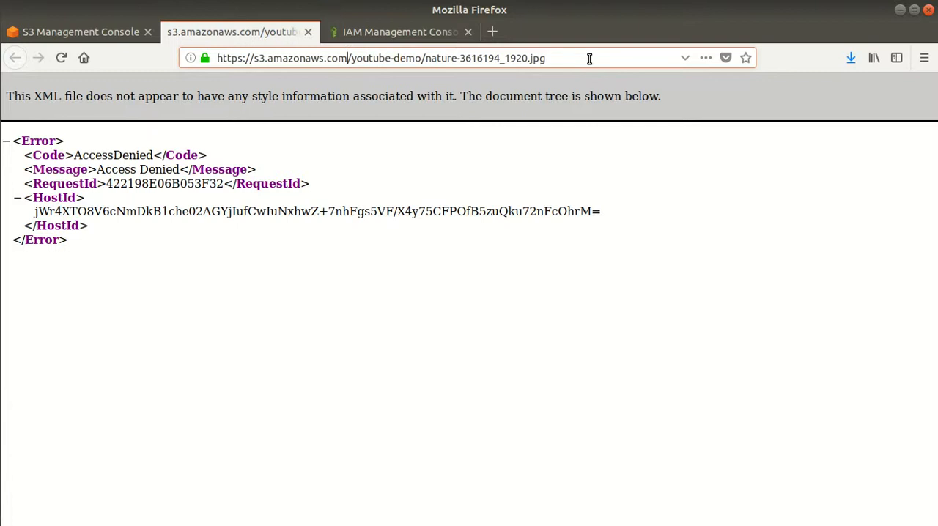
mouse_move(343, 48)
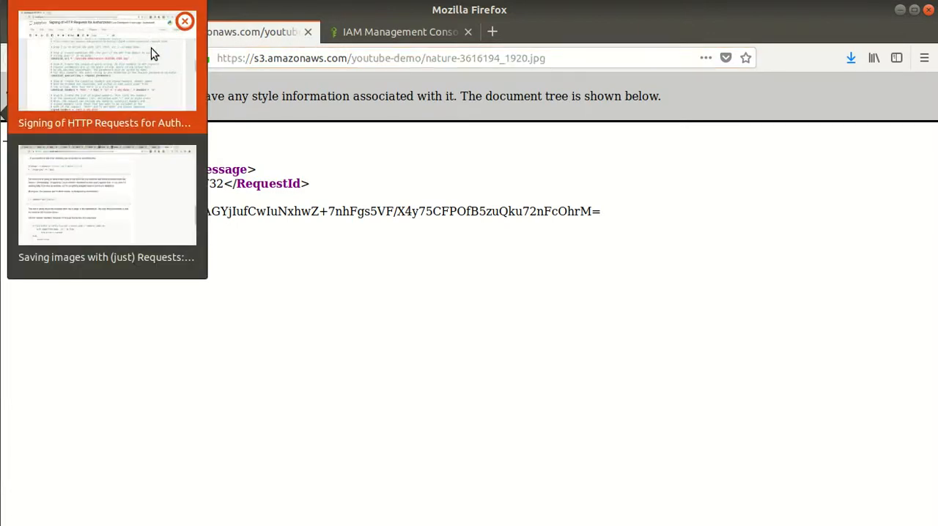
Bring the Signing of HTTP Requests notebook window forward after the AccessDenied response.
left_click(106, 66)
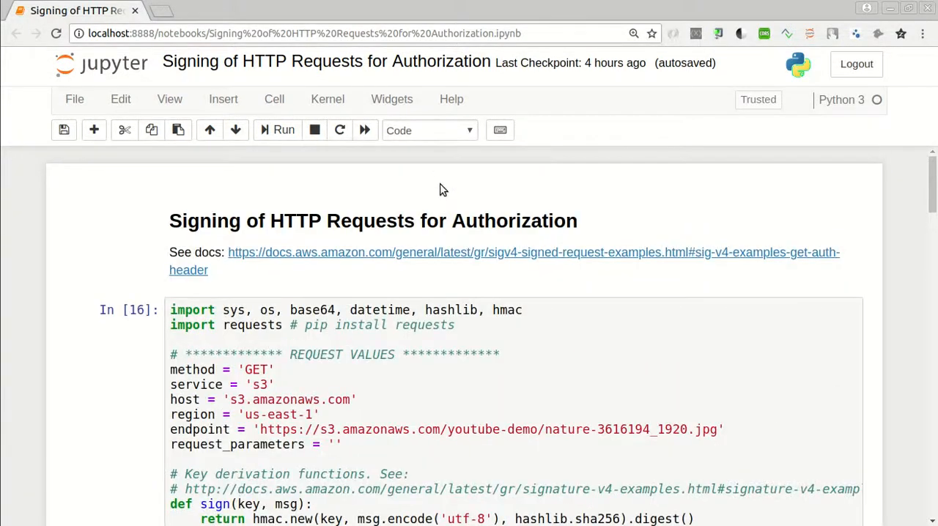
mouse_move(478, 184)
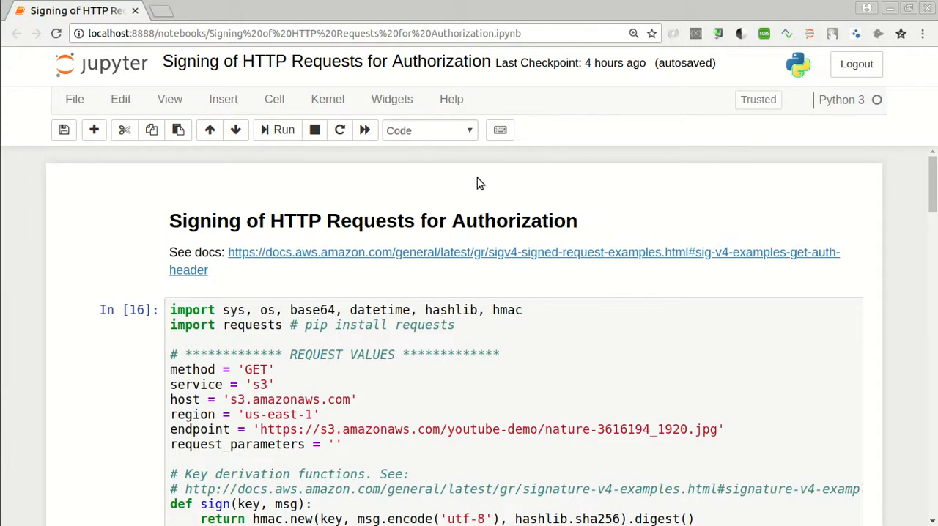
mouse_move(524, 281)
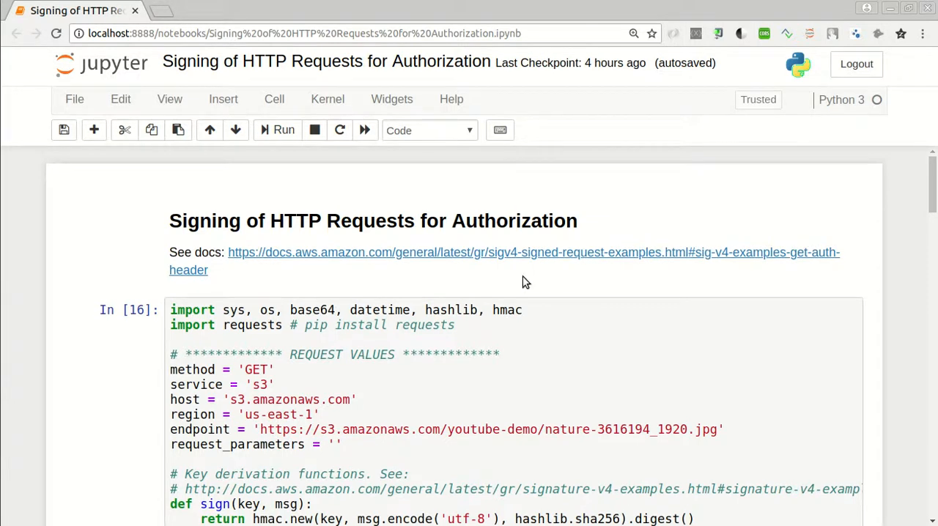
Open the sigv4-signed-request-examples docs link and review the request values and key functions.
scroll("down", 3)
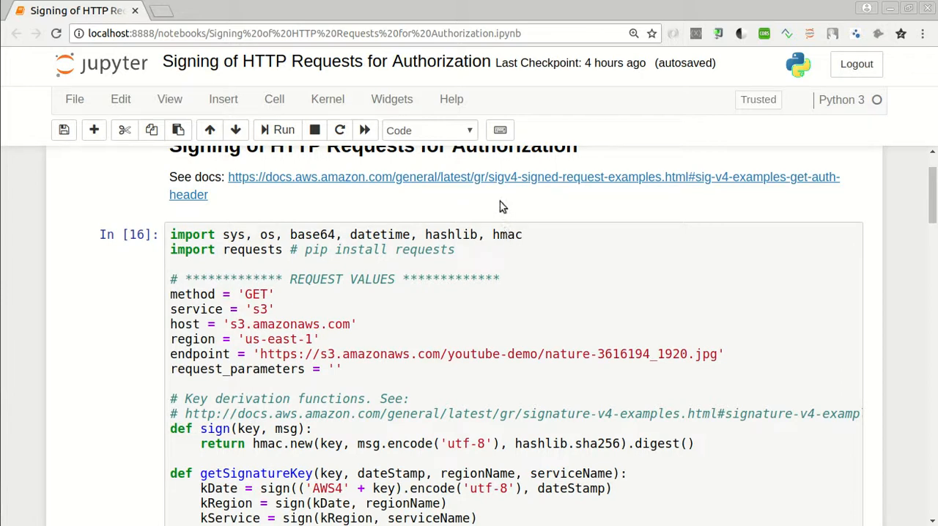
mouse_move(517, 181)
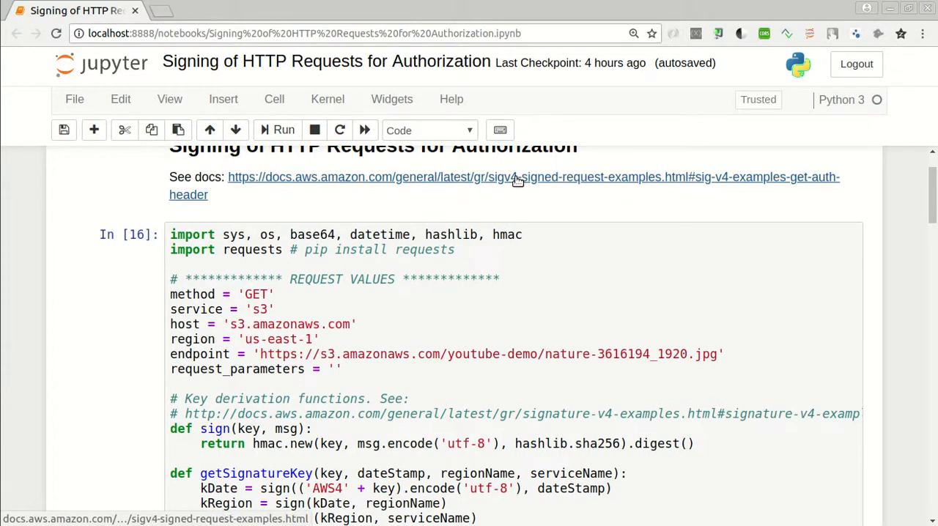
mouse_move(531, 189)
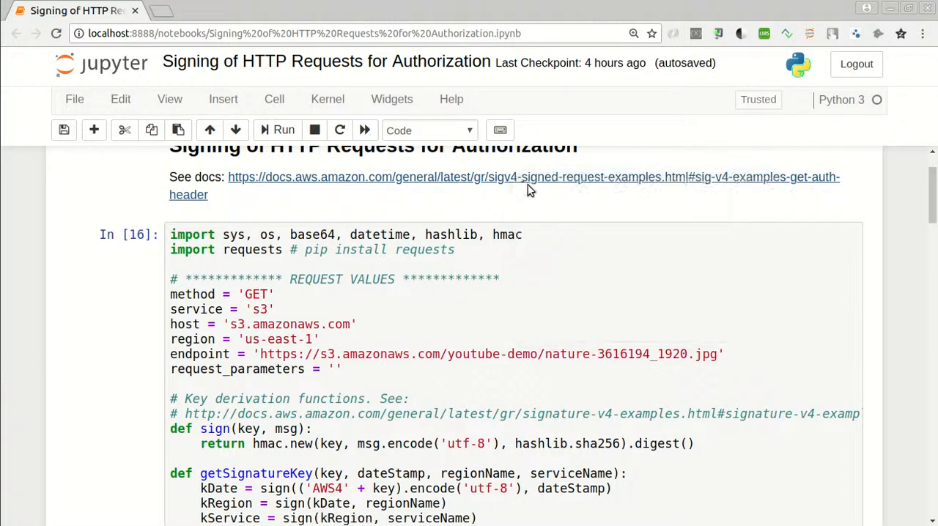
left_click(534, 176)
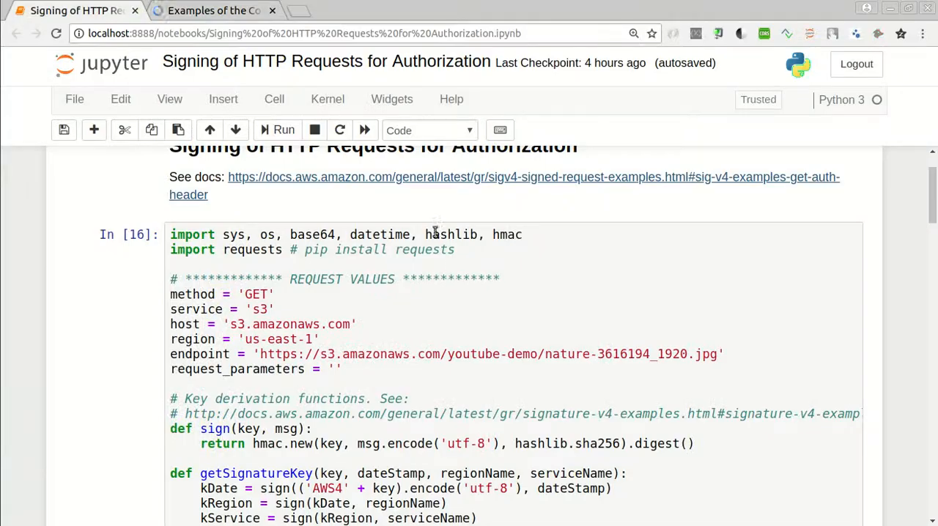
scroll("down", 3)
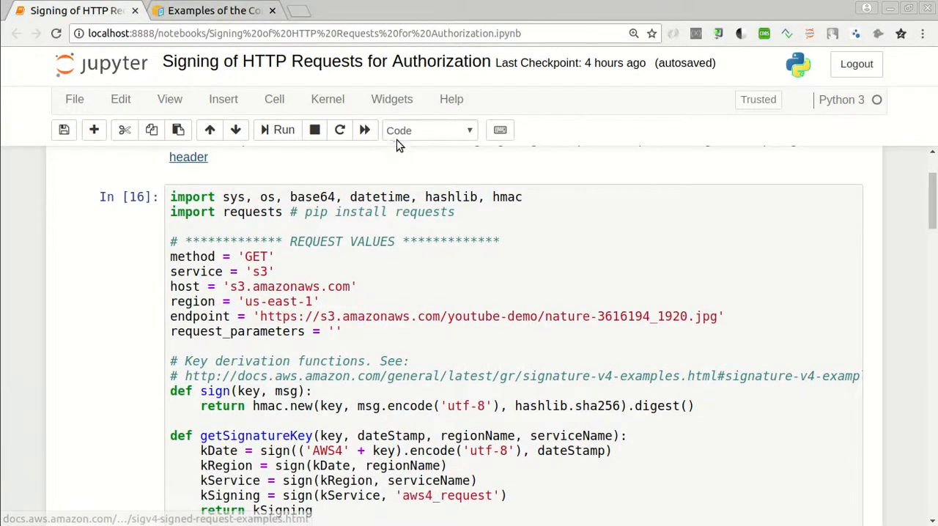
scroll("down", 3)
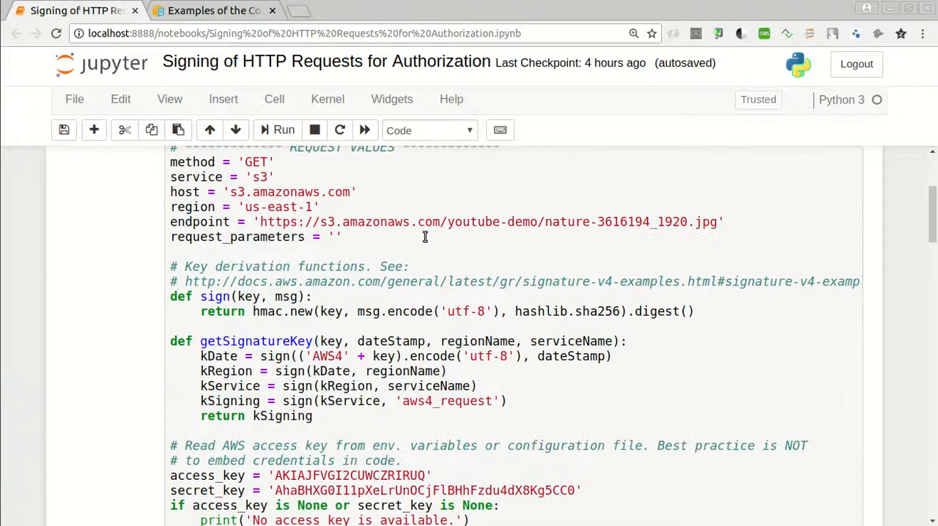
scroll("down", 3)
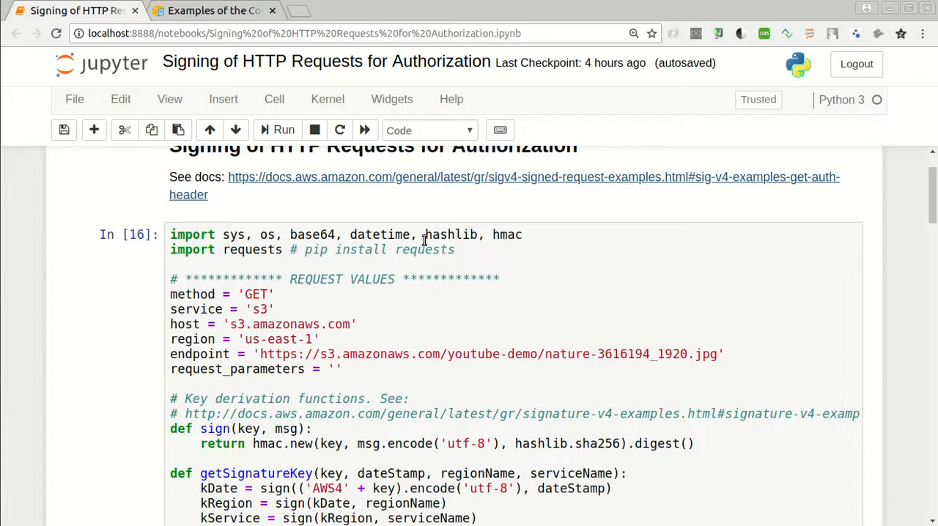
scroll("down", 3)
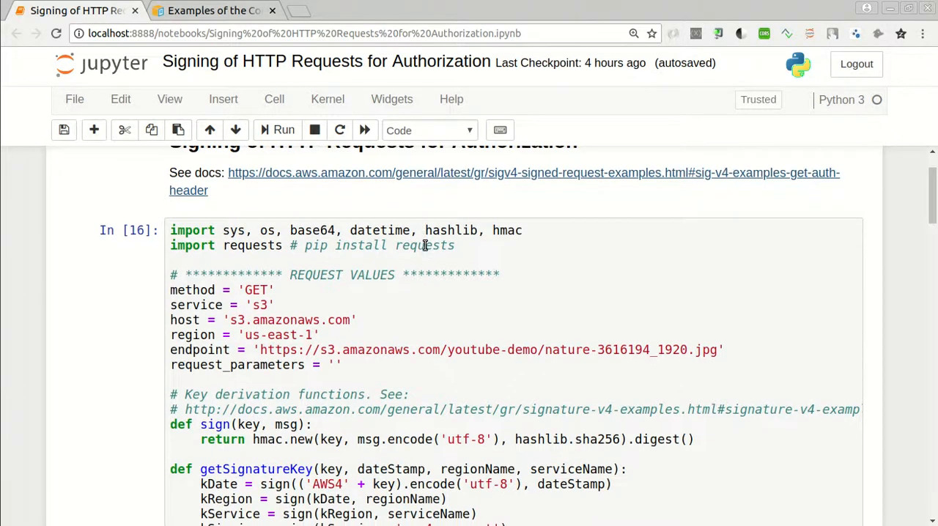
scroll("down", 3)
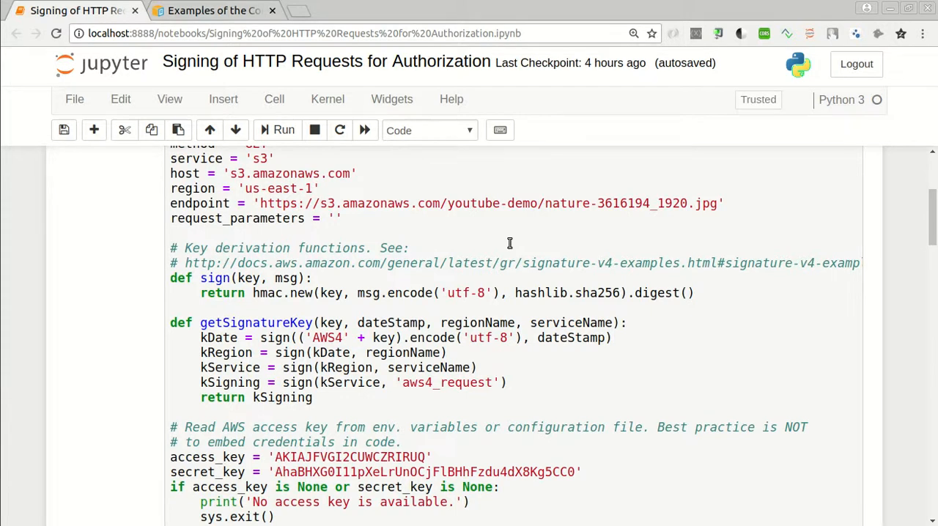
mouse_move(501, 246)
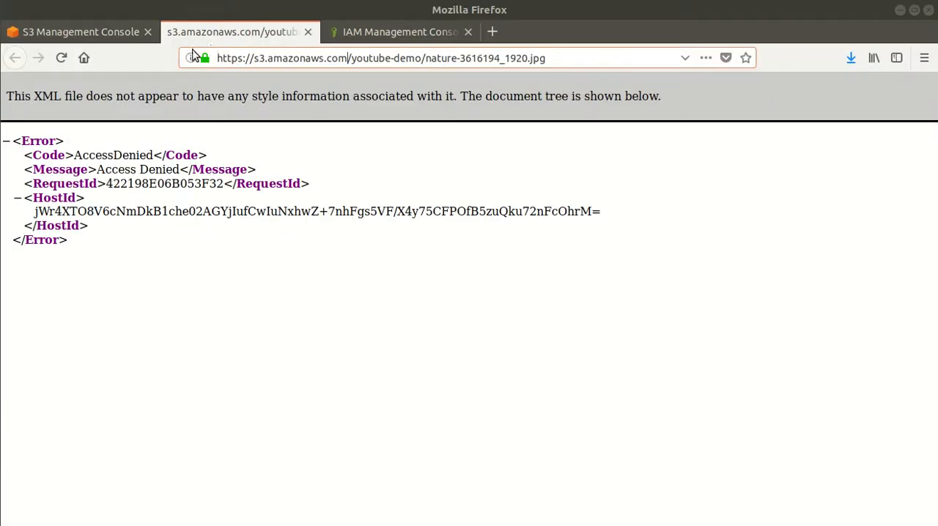
Append ?s=123 to the S3 object URL in the address bar and reload it.
double_click(299, 59)
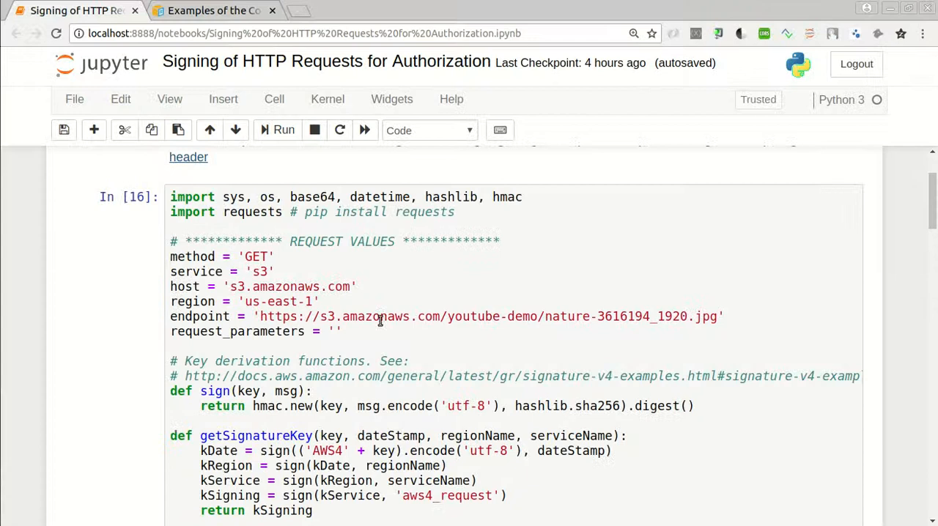
mouse_move(366, 324)
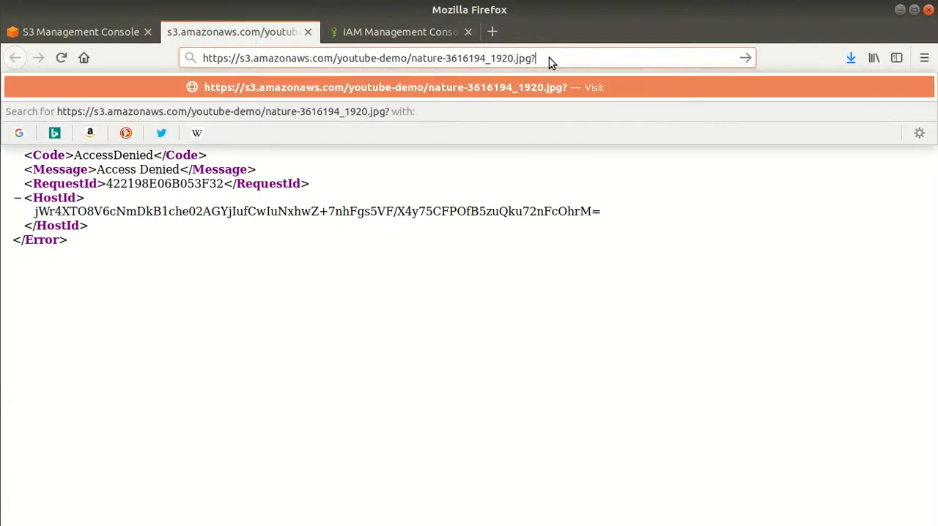
type("s")
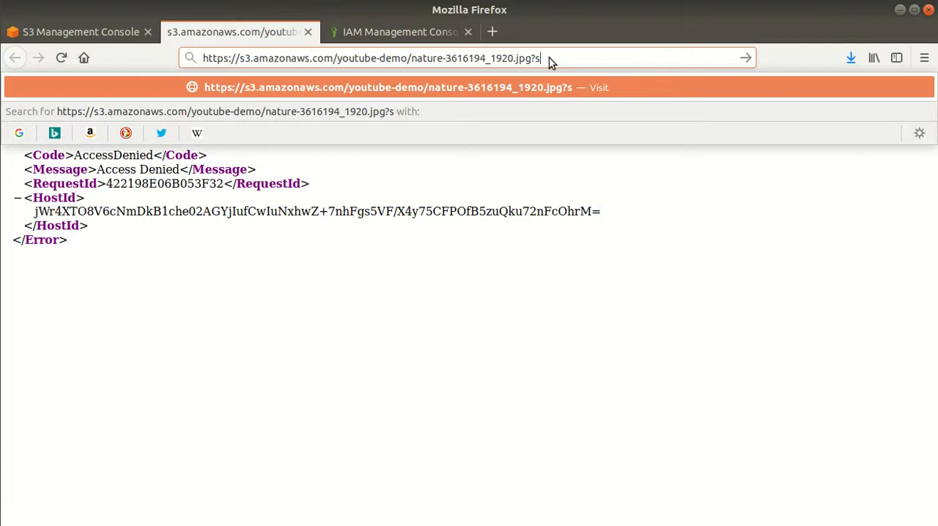
type("=")
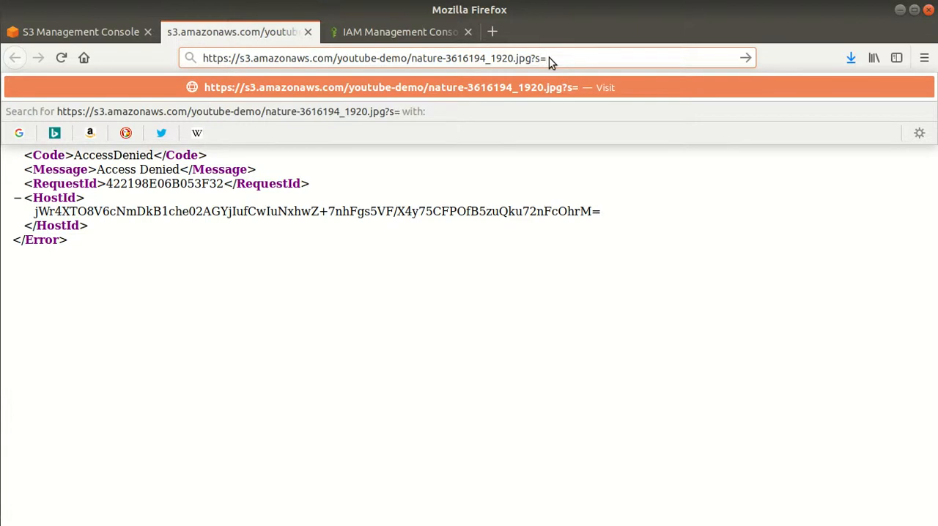
left_click(19, 134)
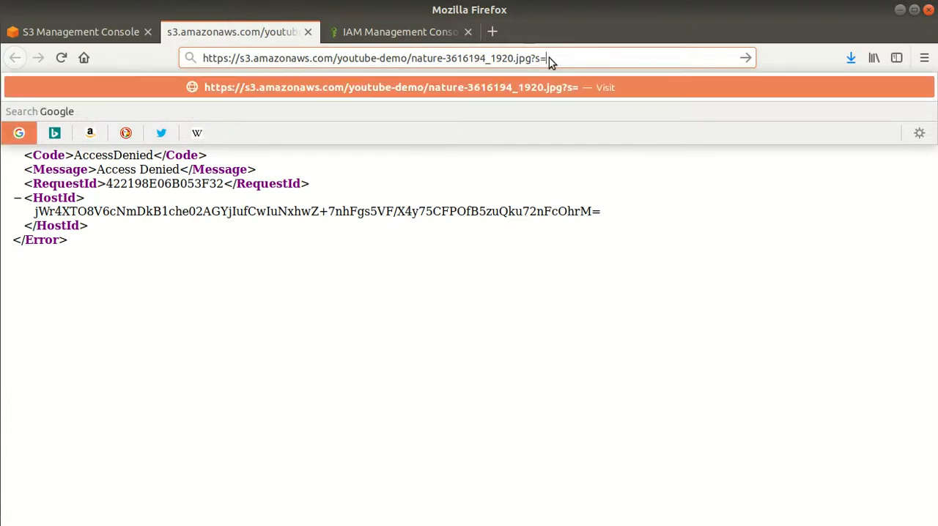
type("123")
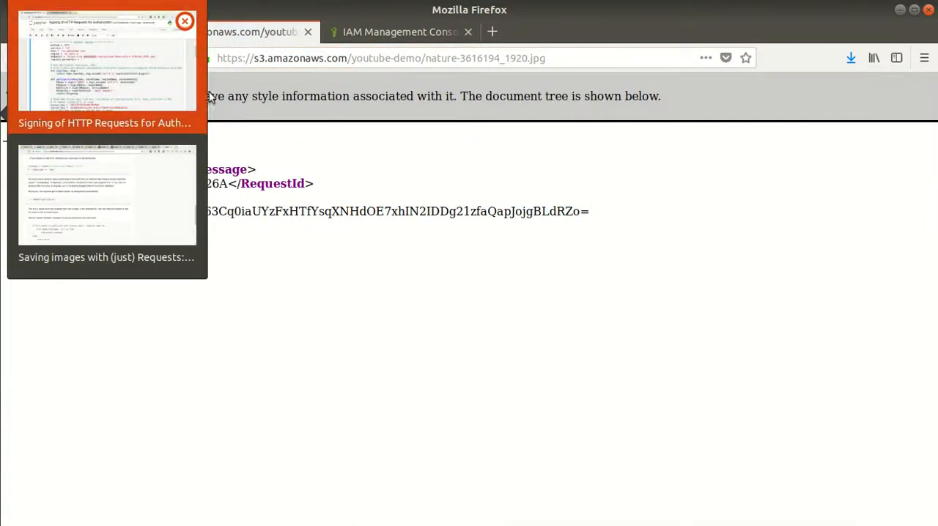
Review the notebook's request values, signing functions and credentials down to the send-request cell.
left_click(107, 66)
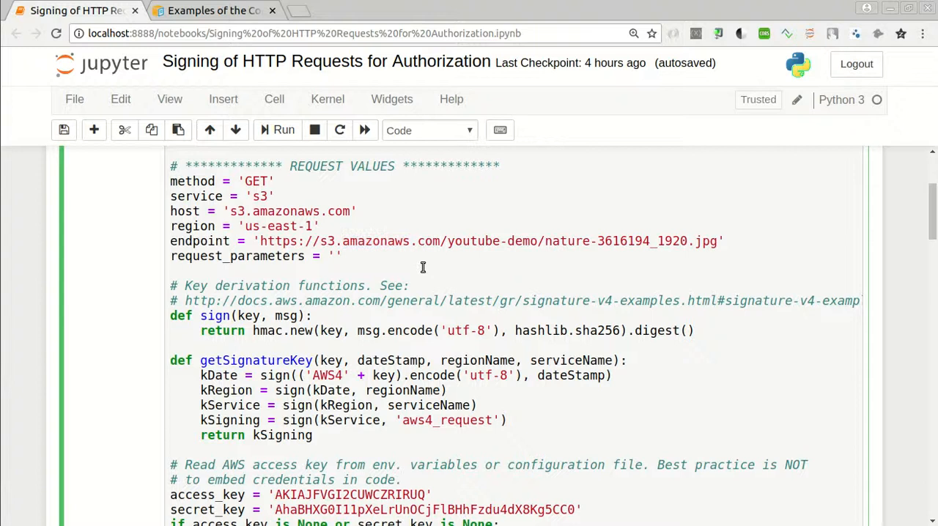
scroll("down", 3)
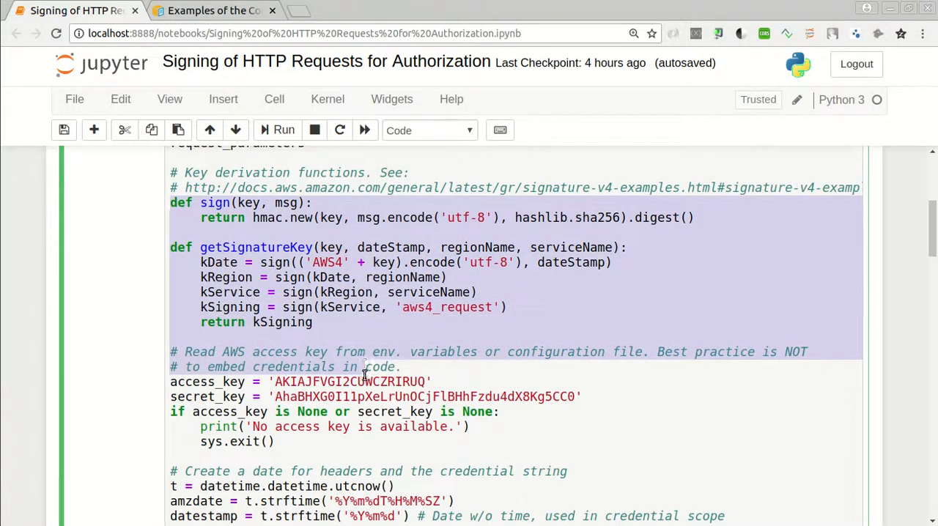
scroll("down", 3)
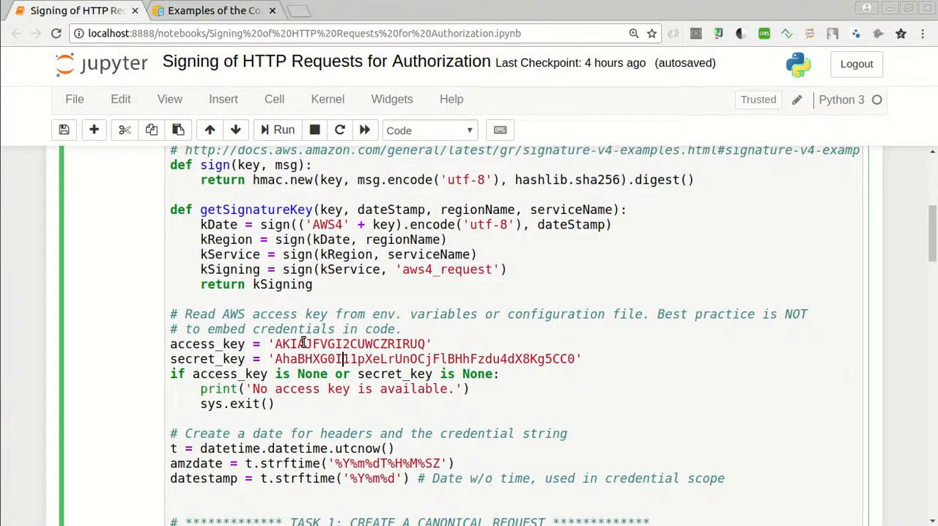
mouse_move(275, 343)
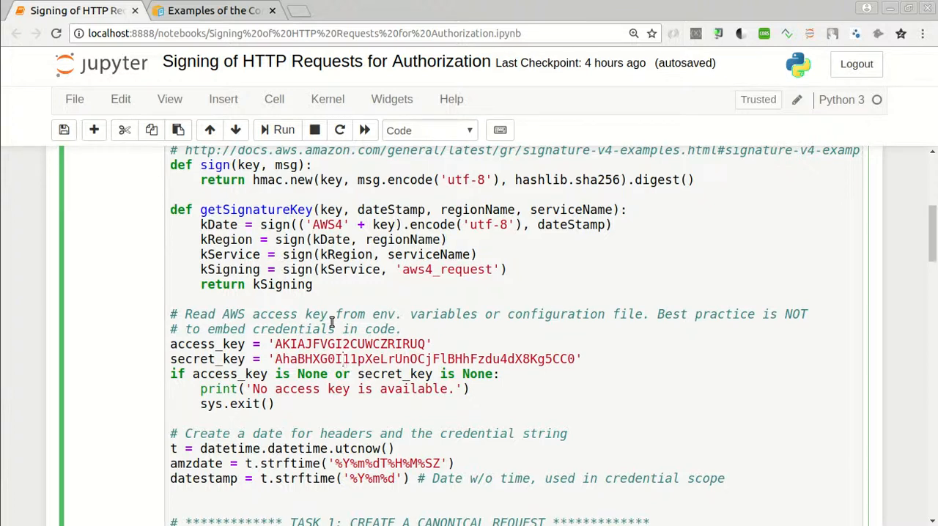
left_click(340, 359)
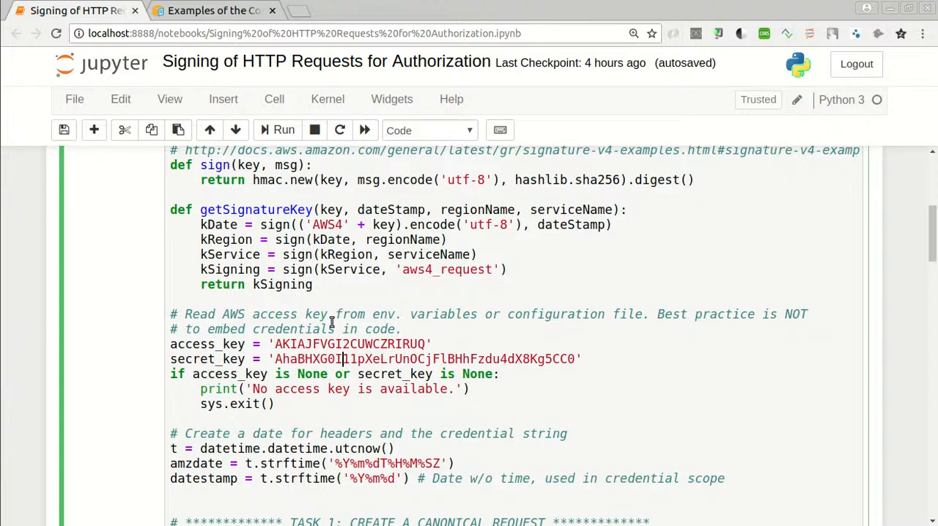
scroll("down", 3)
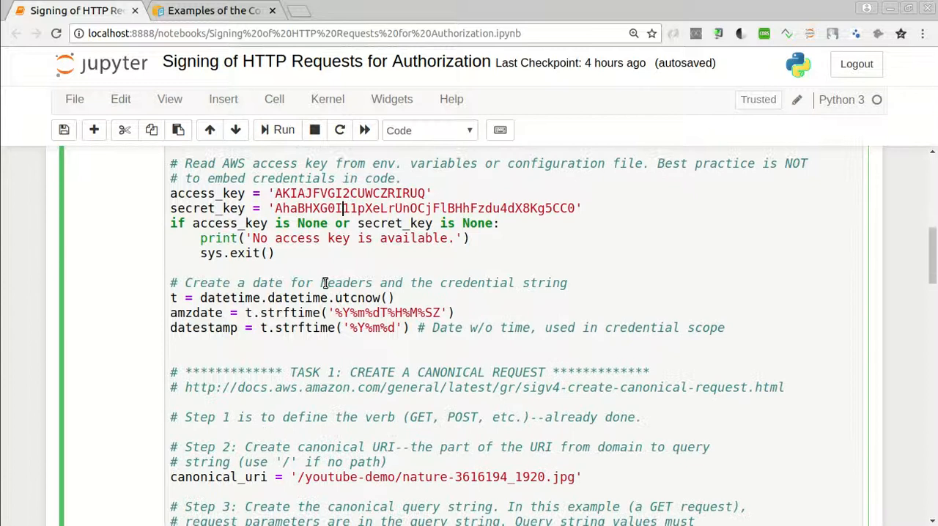
scroll("down", 3)
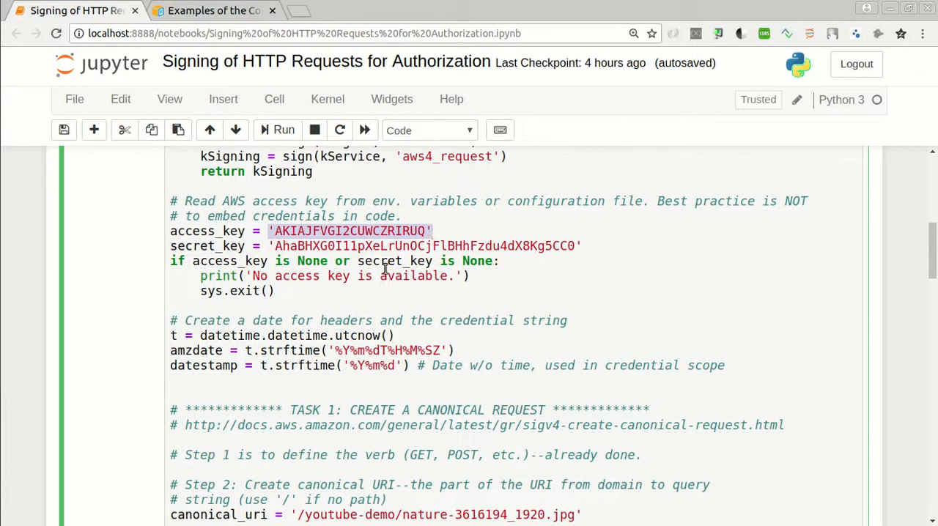
scroll("down", 3)
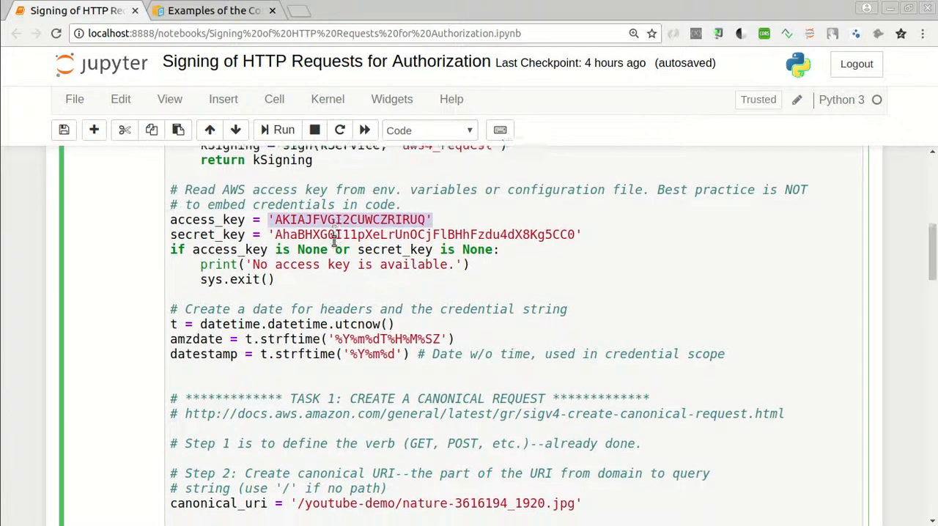
scroll("down", 3)
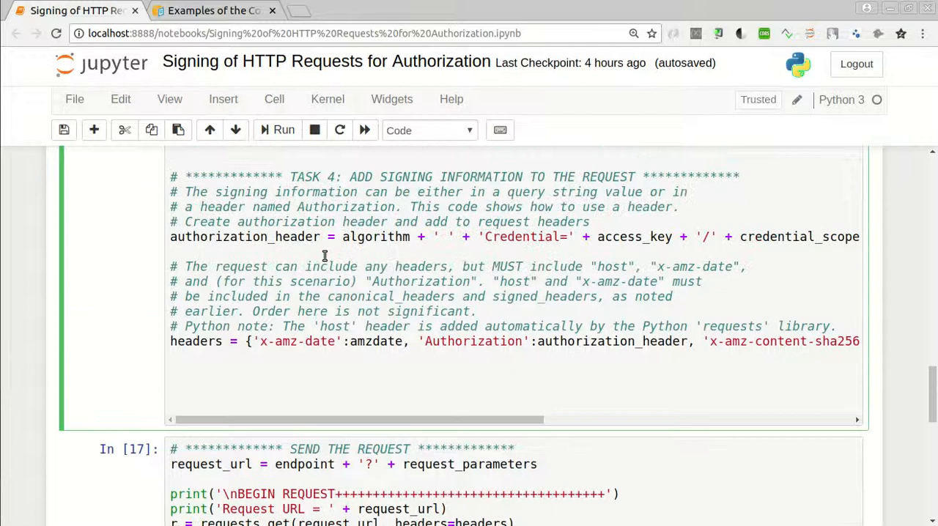
Scroll to the SEND THE REQUEST cell and rerun it, getting response code 403.
scroll("down", 3)
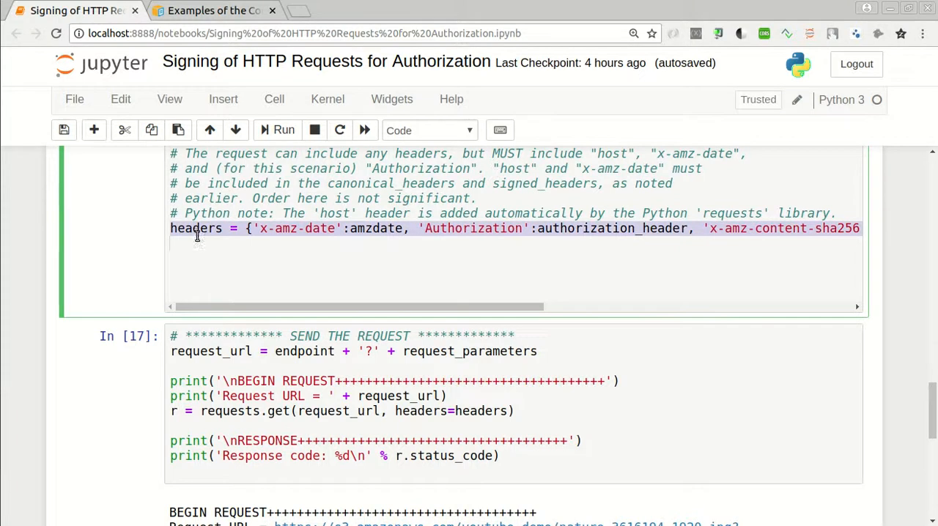
scroll("down", 3)
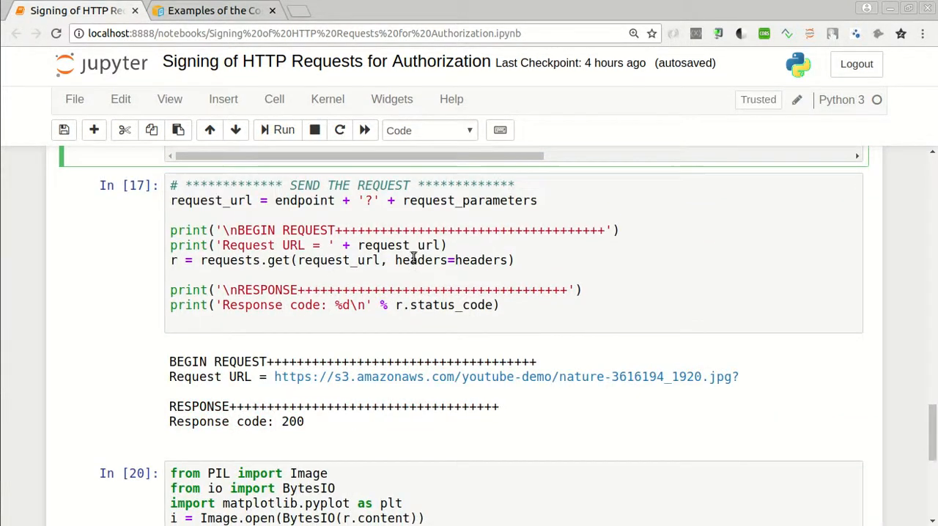
mouse_move(359, 267)
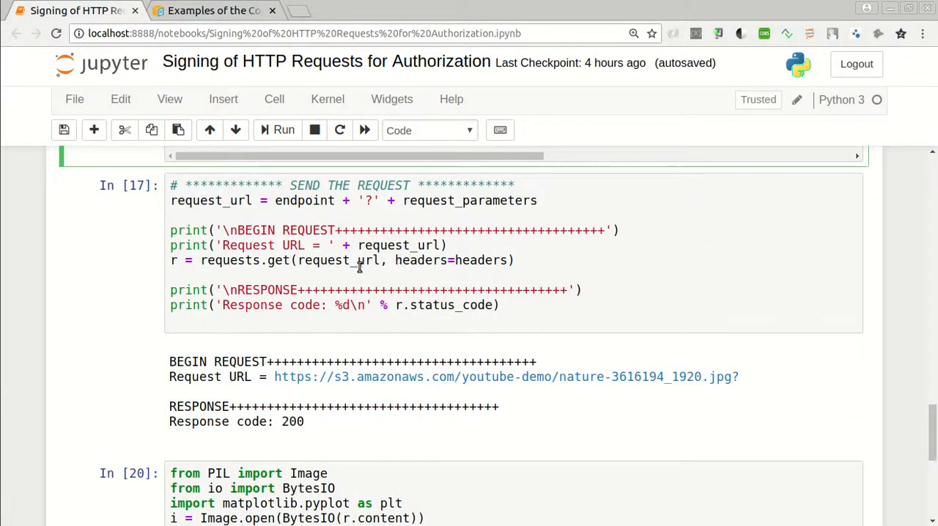
mouse_move(325, 264)
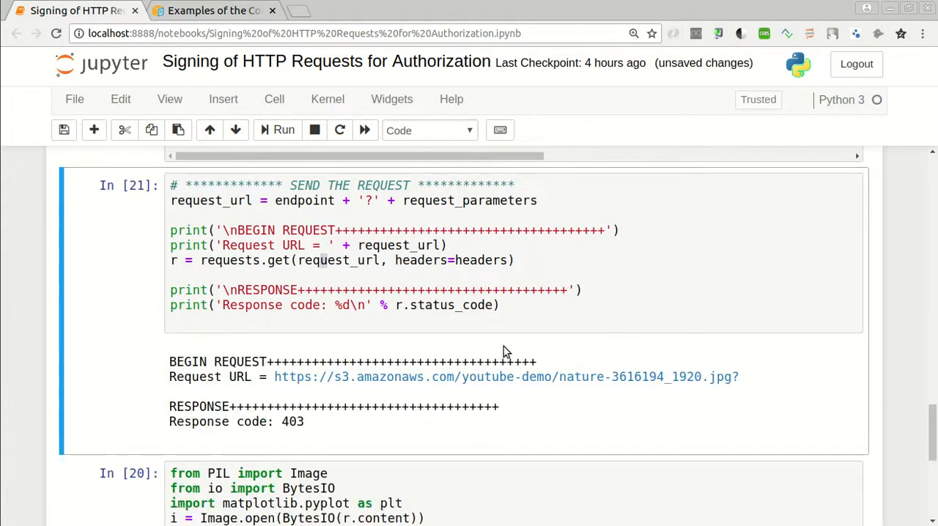
mouse_move(498, 345)
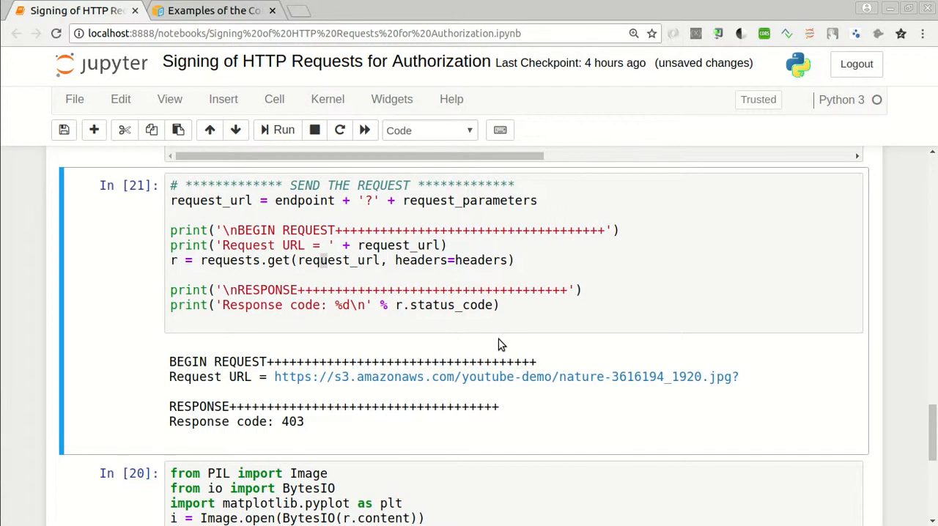
mouse_move(489, 338)
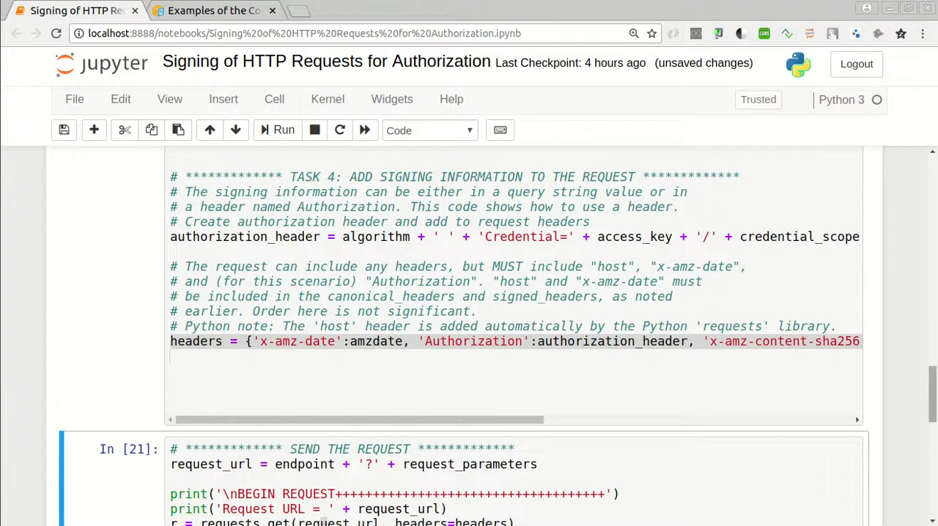
mouse_move(934, 411)
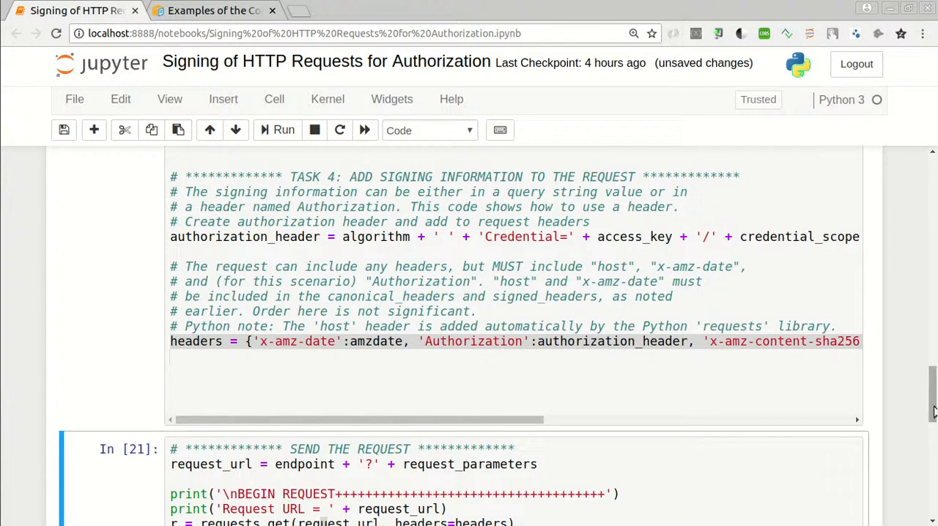
scroll("down", 3)
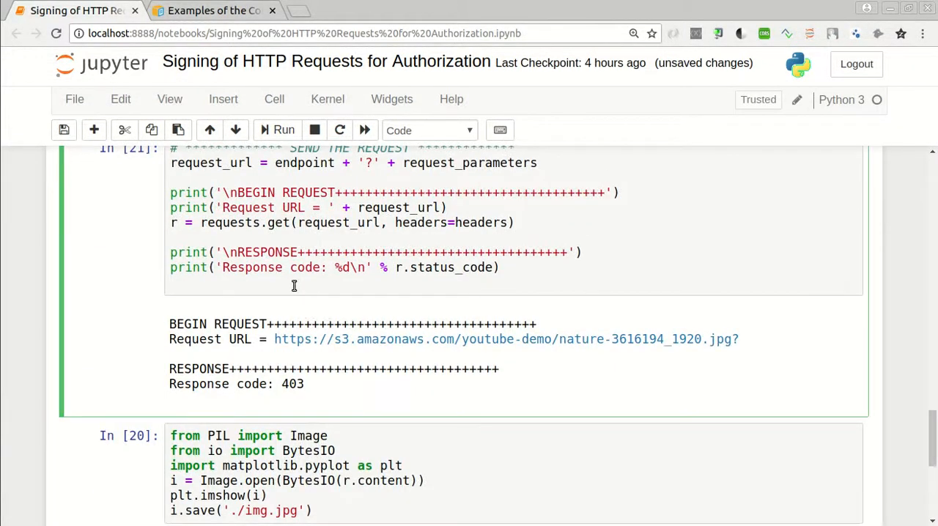
Add r.content to the request cell to reveal the RequestTimeTooSkewed XML, then remove the line.
type("r")
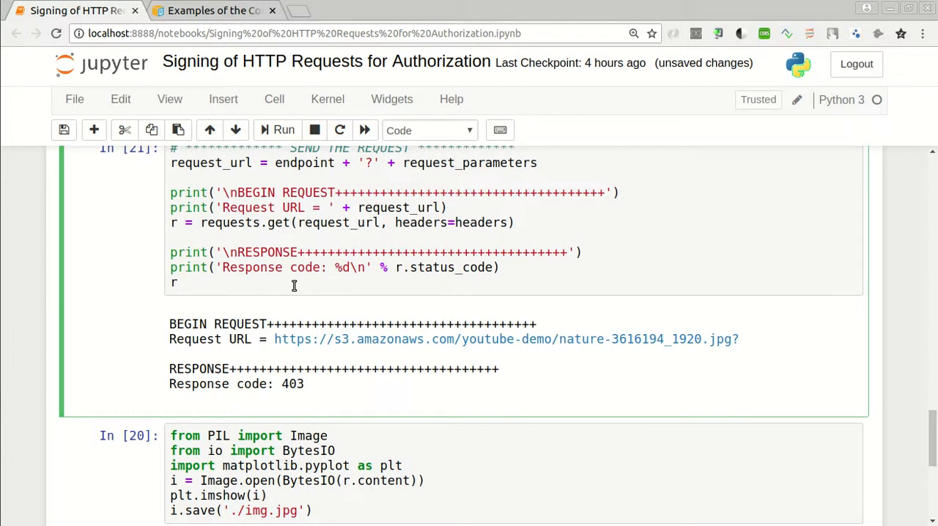
type(".content")
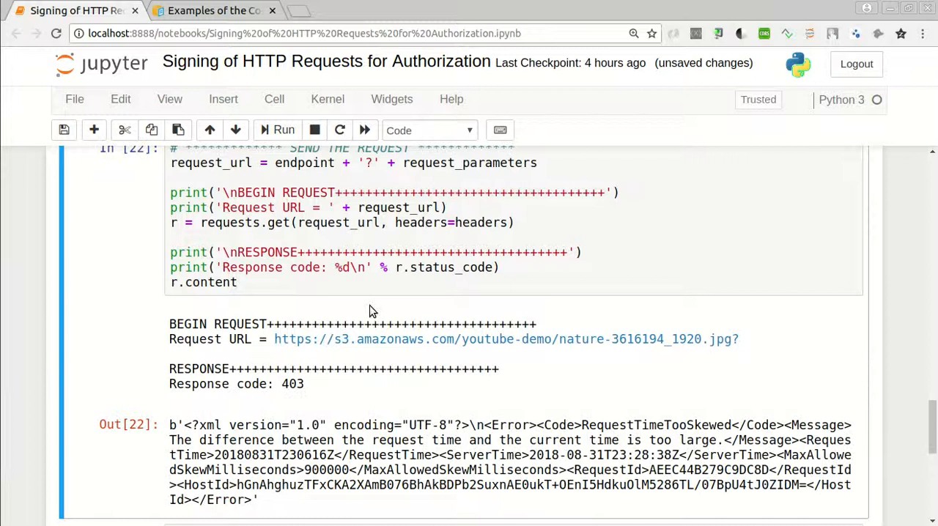
scroll("down", 3)
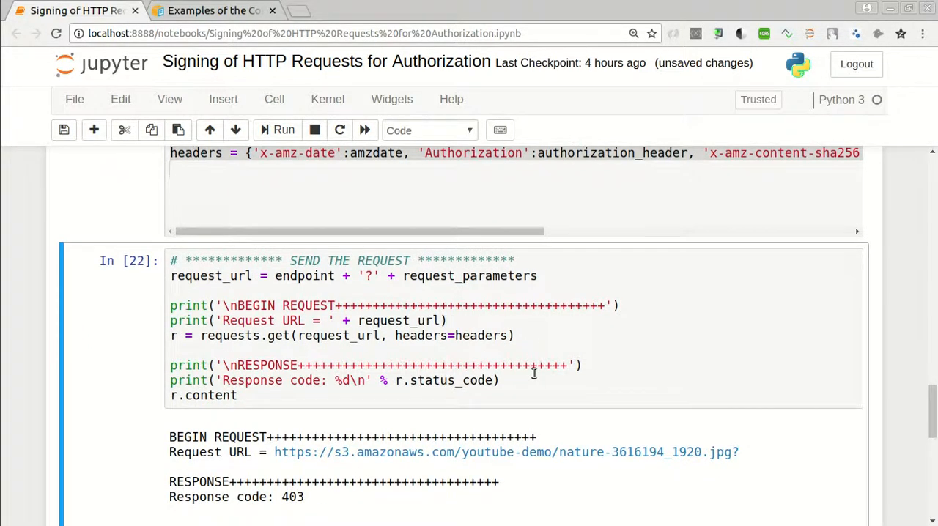
left_click(284, 129)
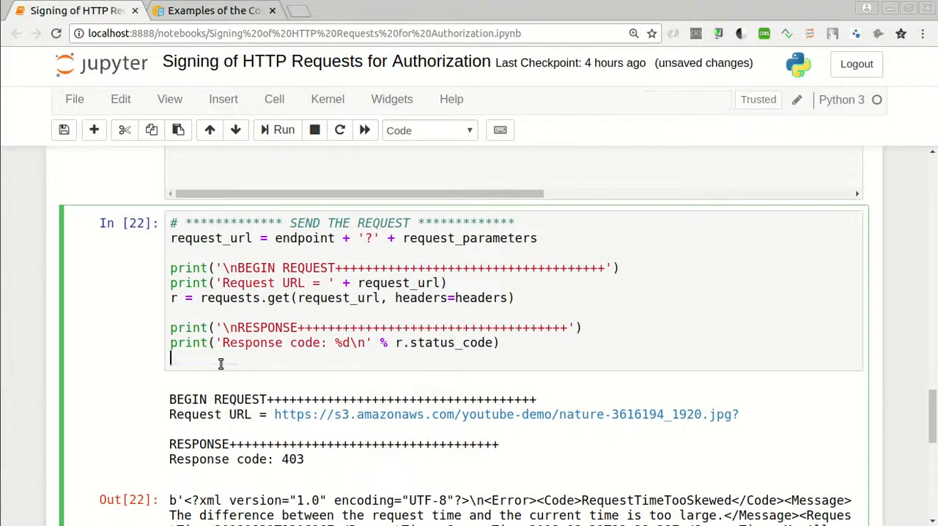
mouse_move(915, 341)
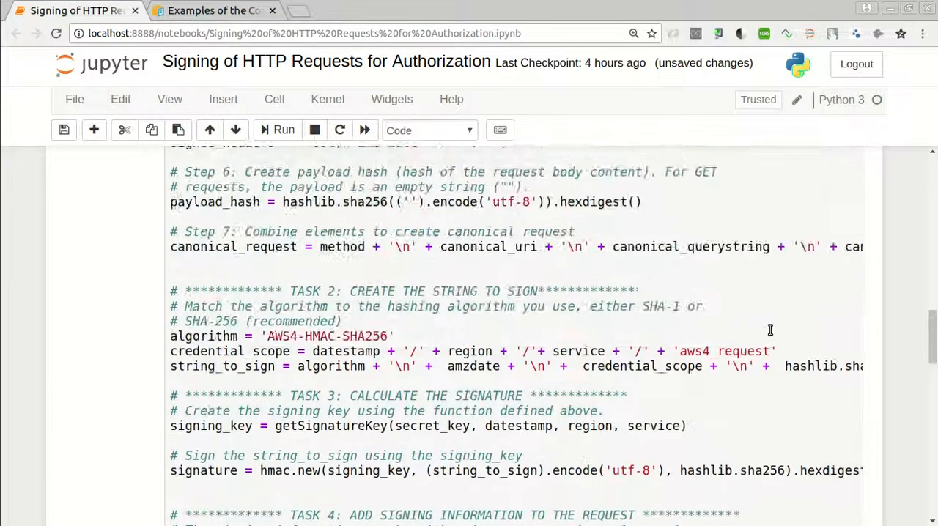
scroll("down", 3)
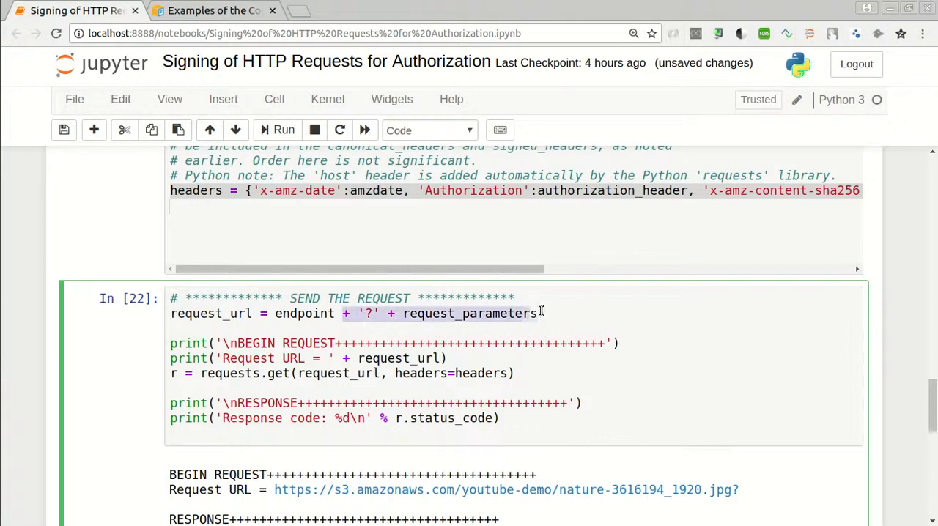
Strip the query parameters so request_url is the bare endpoint and rerun the cell.
key("Delete")
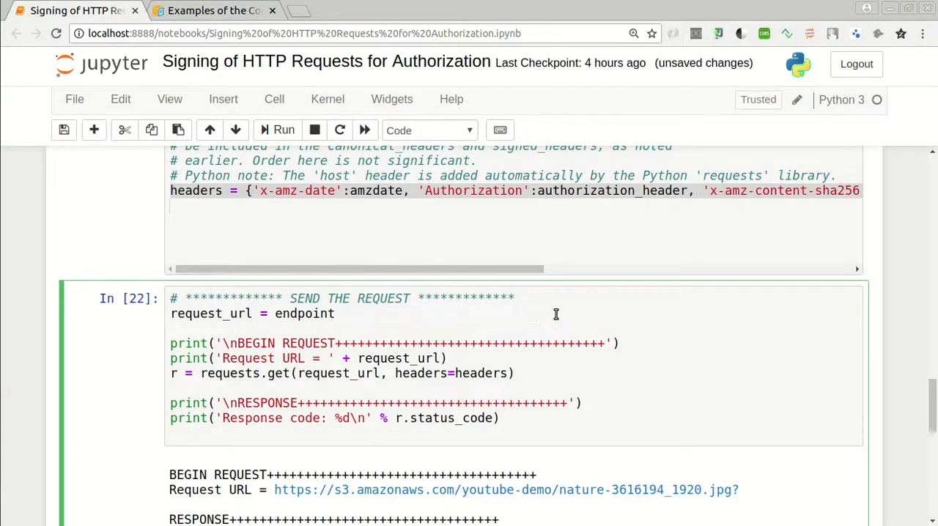
left_click(283, 129)
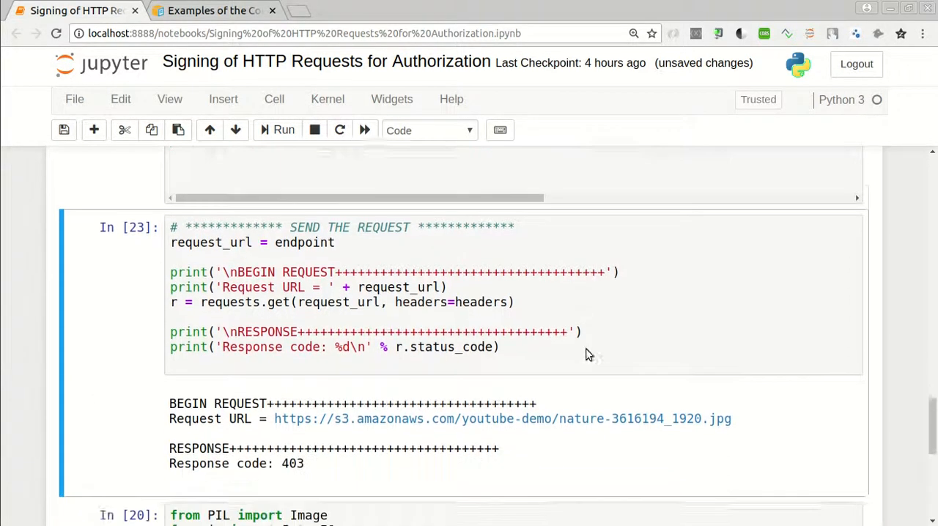
scroll("down", 3)
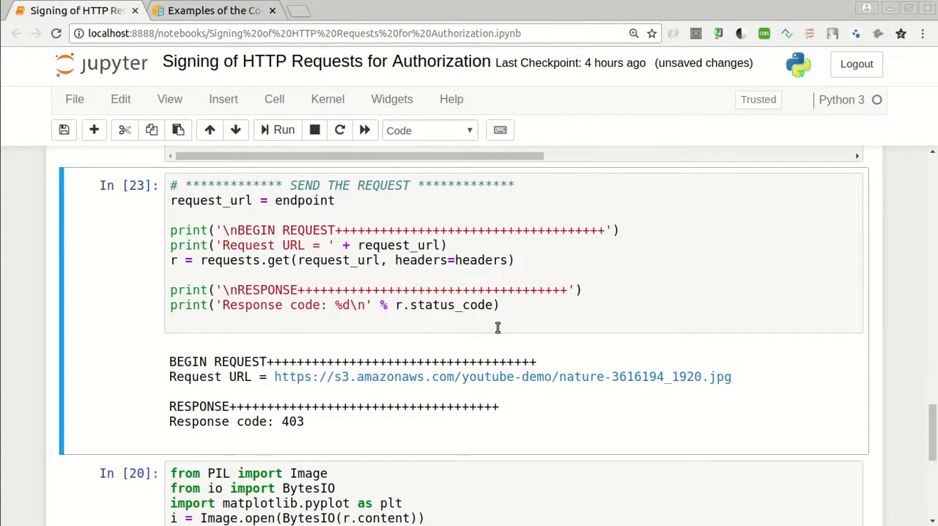
mouse_move(492, 305)
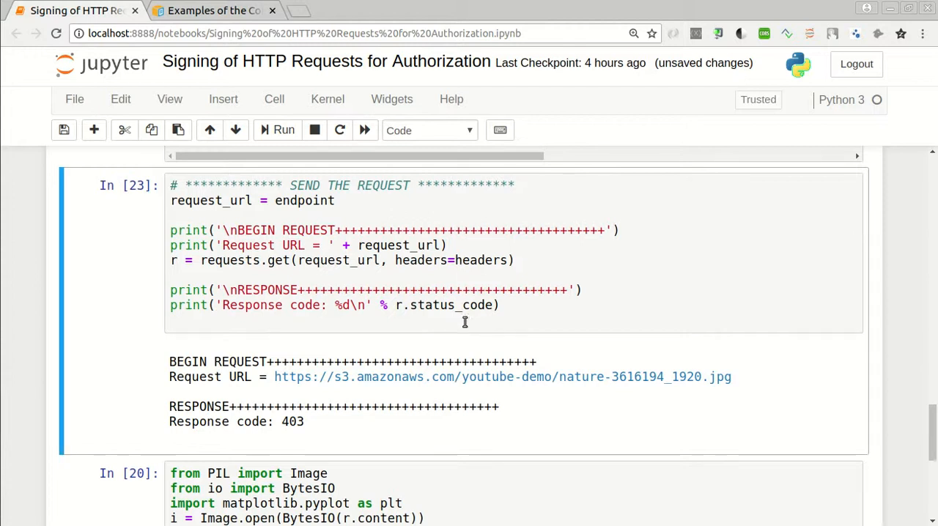
Add r.content back to the request cell and run it again.
type("r.")
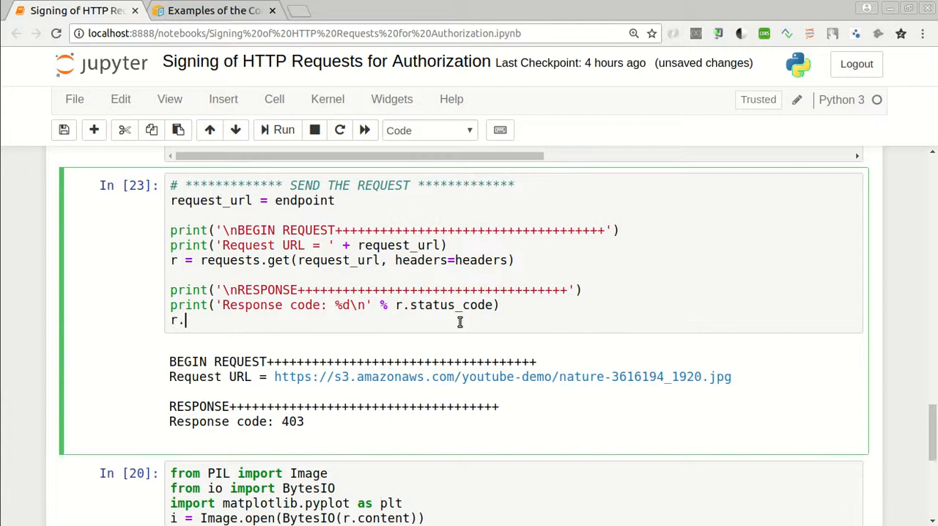
type("content")
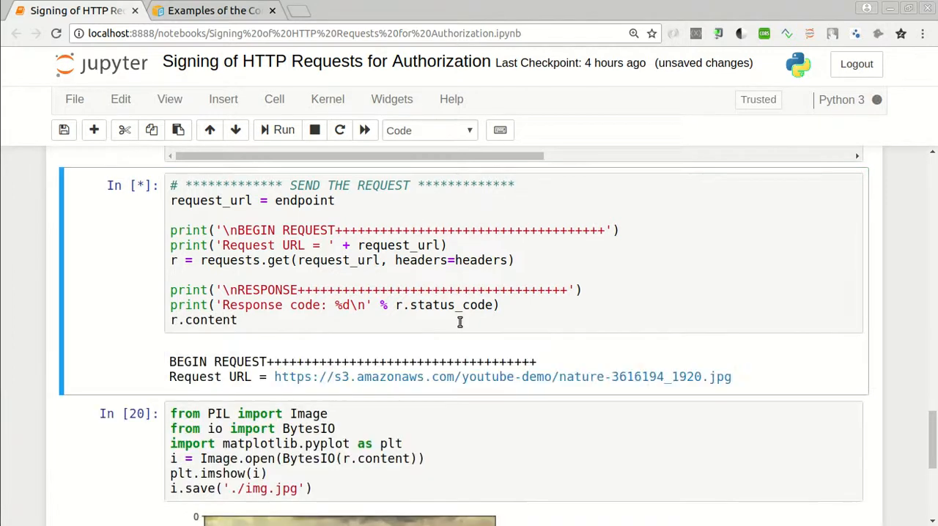
left_click(282, 129)
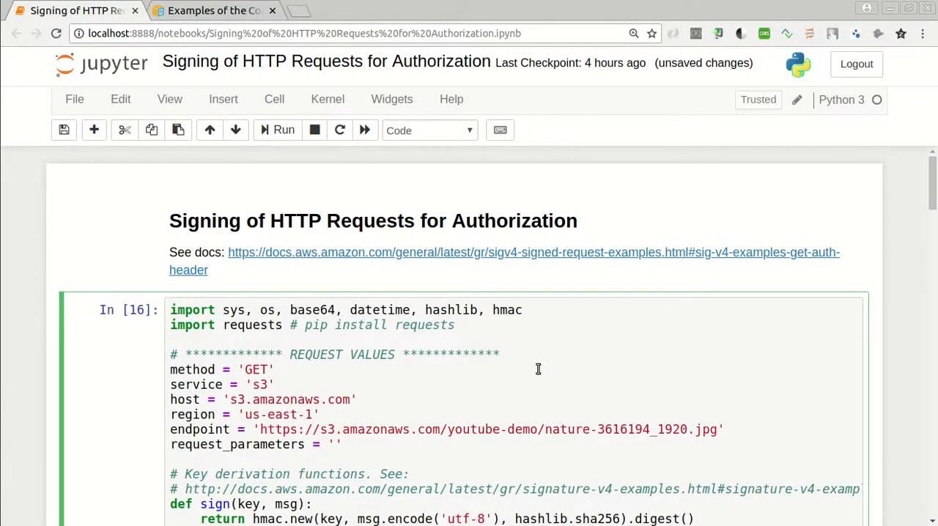
scroll("down", 3)
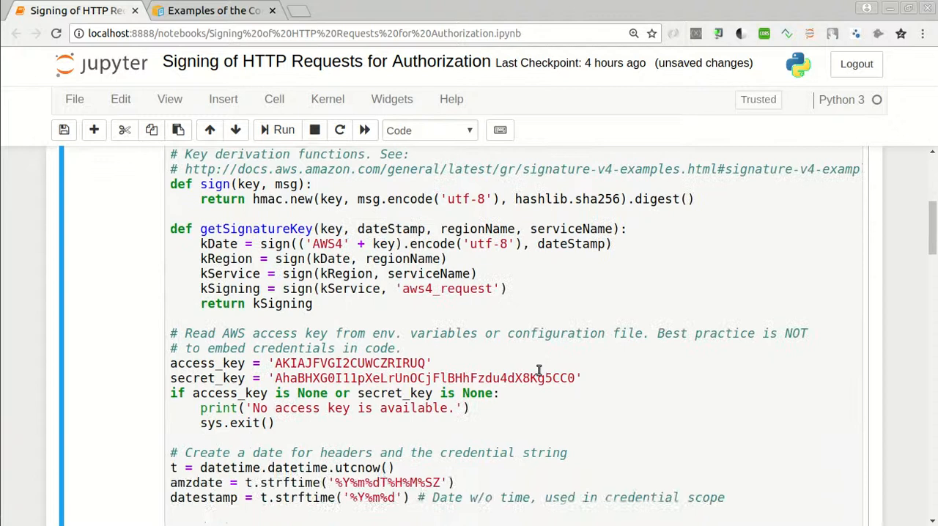
scroll("down", 3)
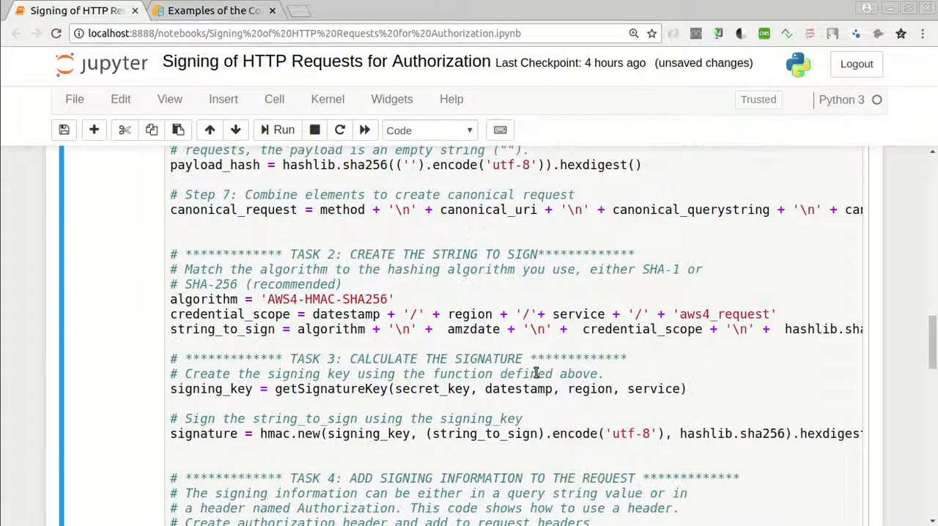
scroll("down", 3)
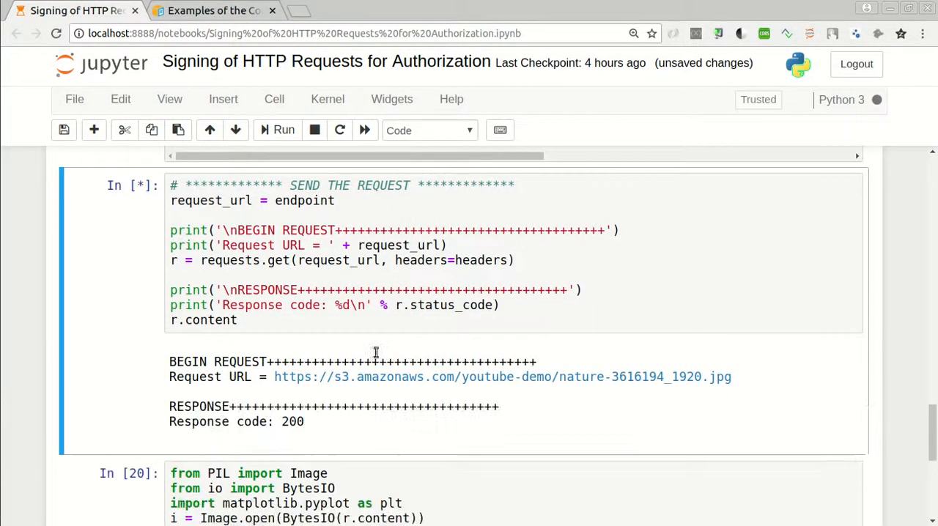
mouse_move(261, 148)
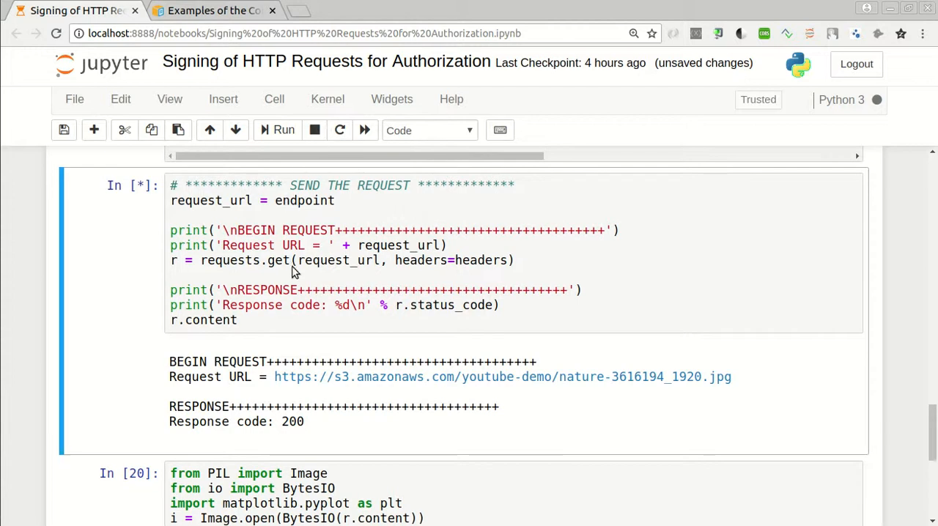
mouse_move(183, 431)
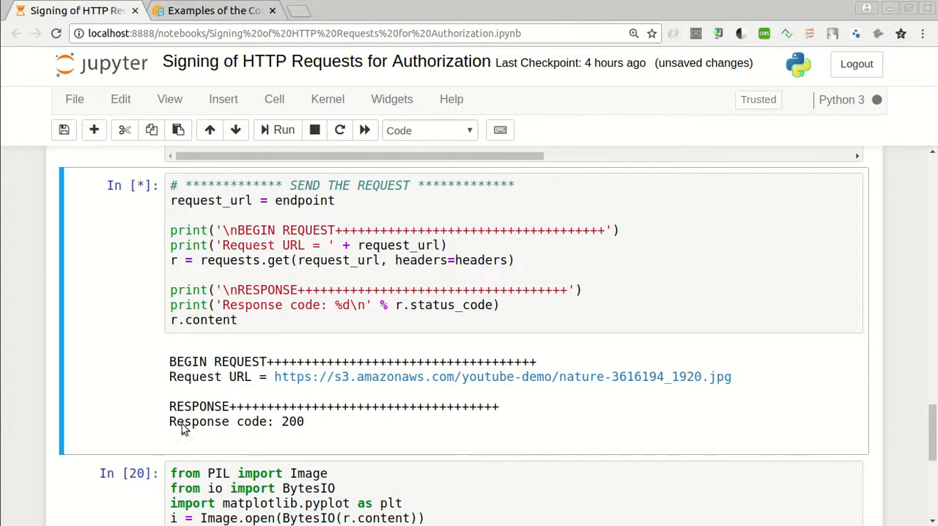
mouse_move(235, 326)
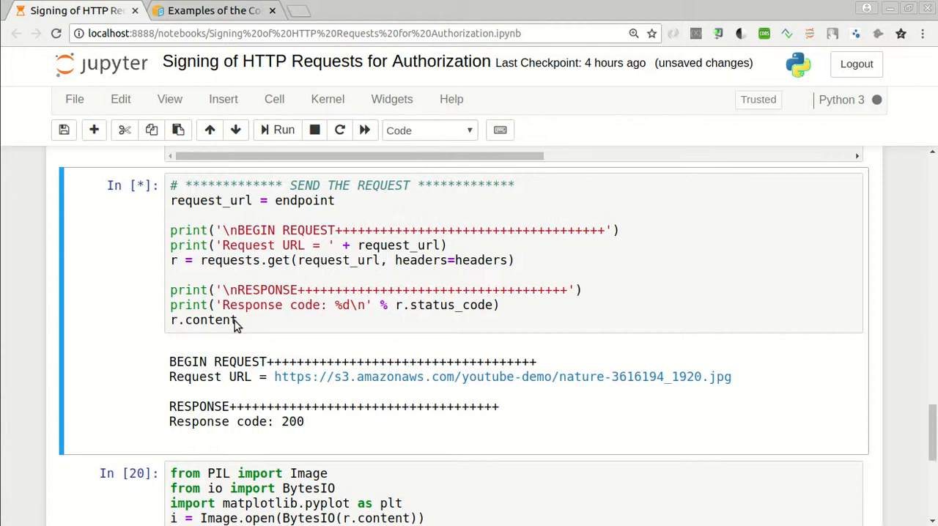
mouse_move(551, 377)
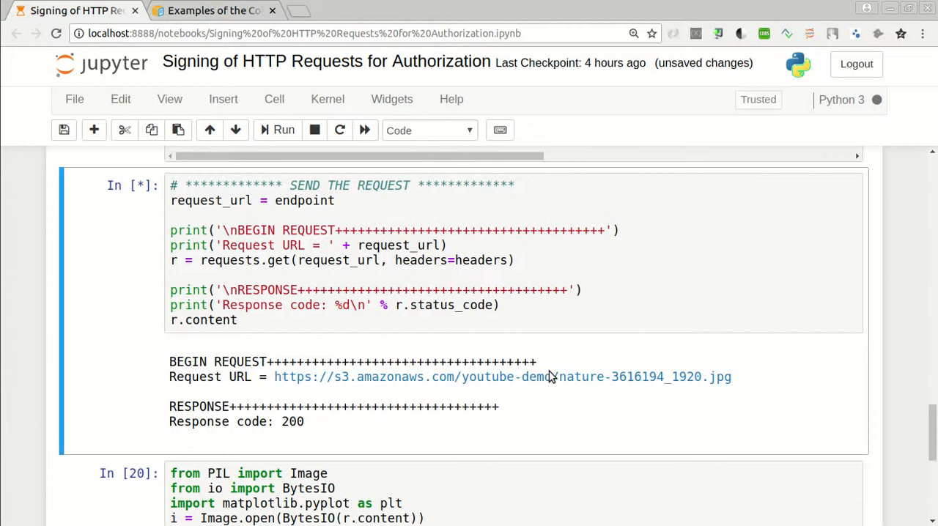
mouse_move(483, 372)
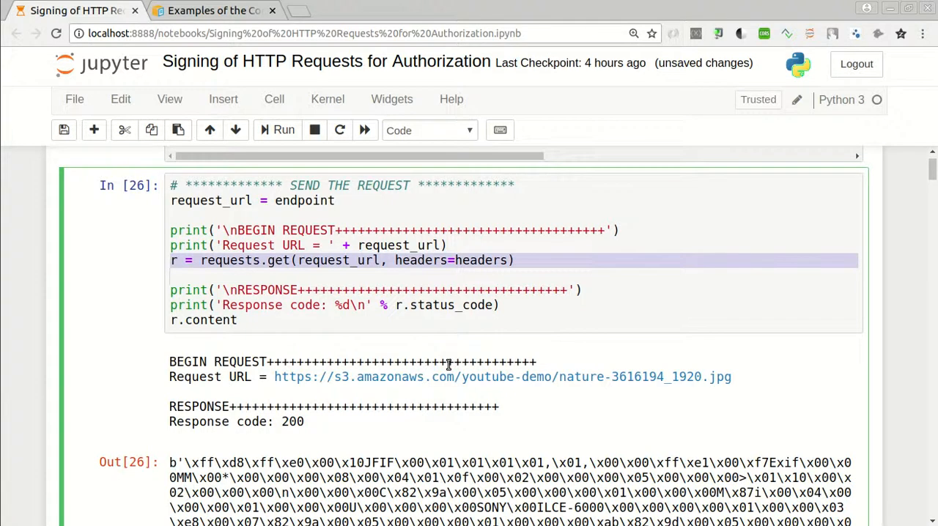
mouse_move(653, 393)
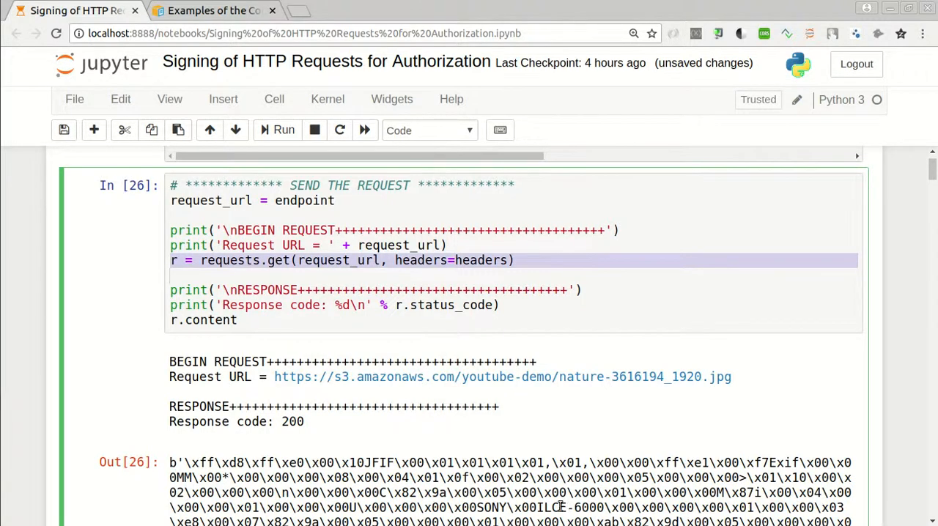
mouse_move(549, 331)
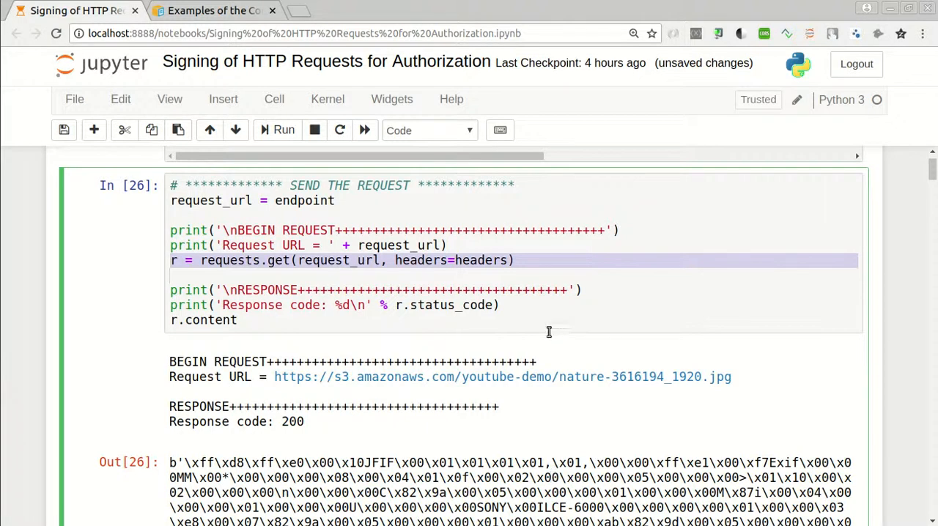
mouse_move(426, 320)
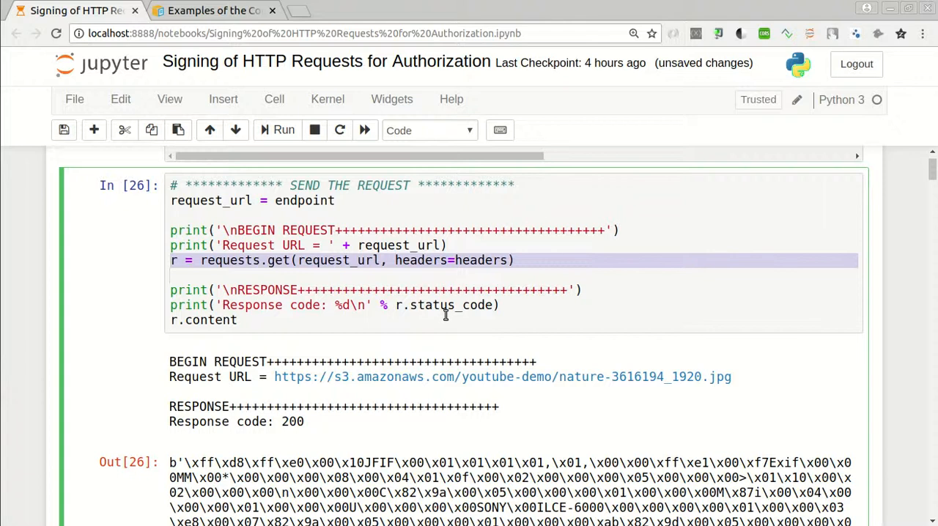
mouse_move(363, 326)
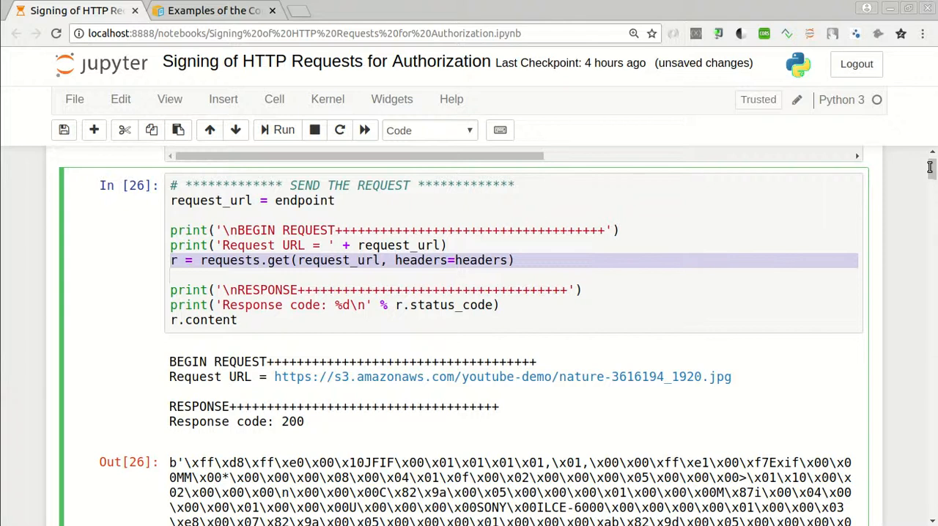
mouse_move(783, 237)
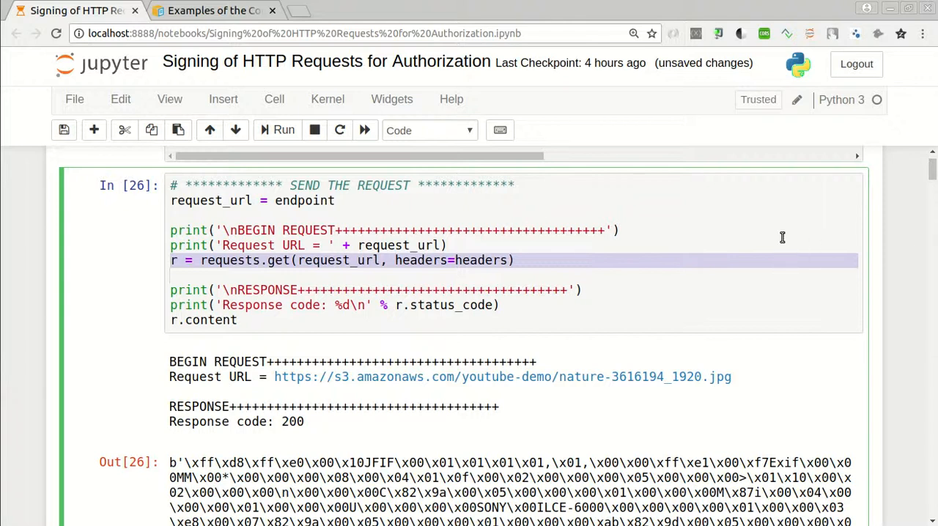
mouse_move(302, 259)
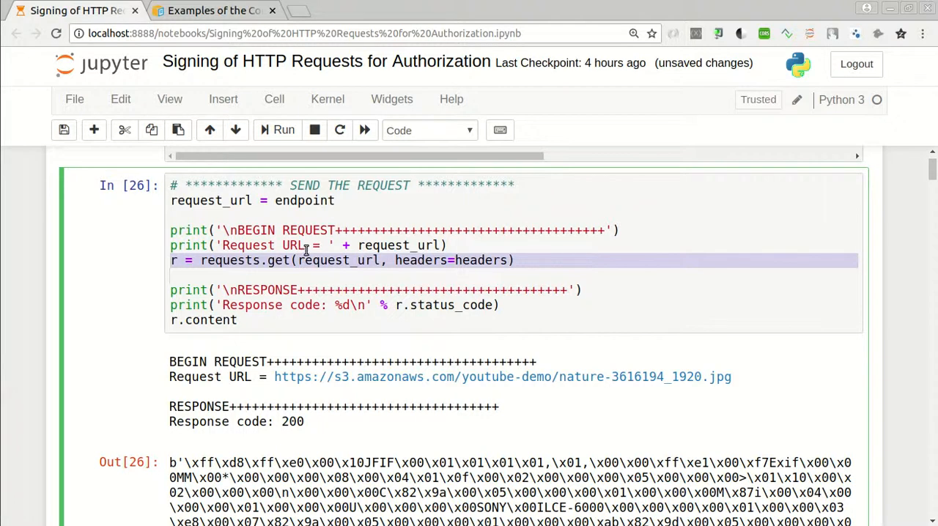
mouse_move(221, 319)
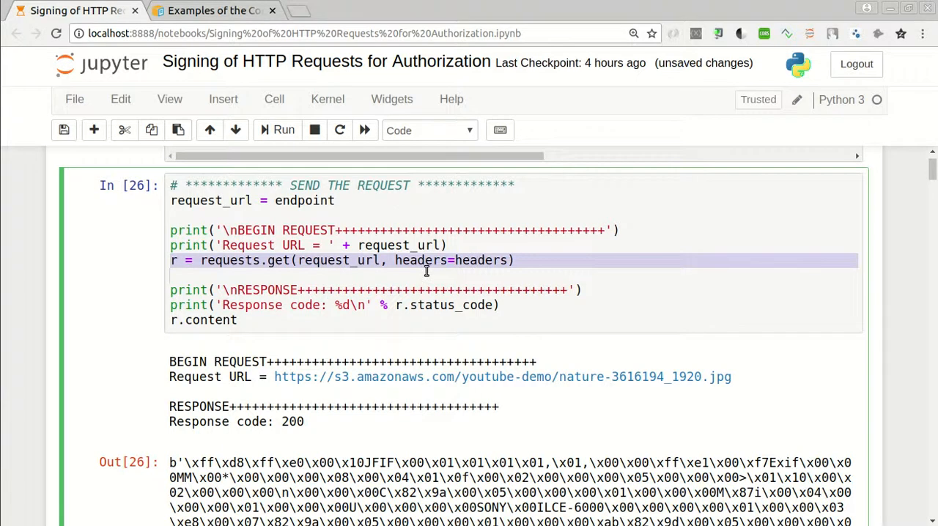
mouse_move(392, 222)
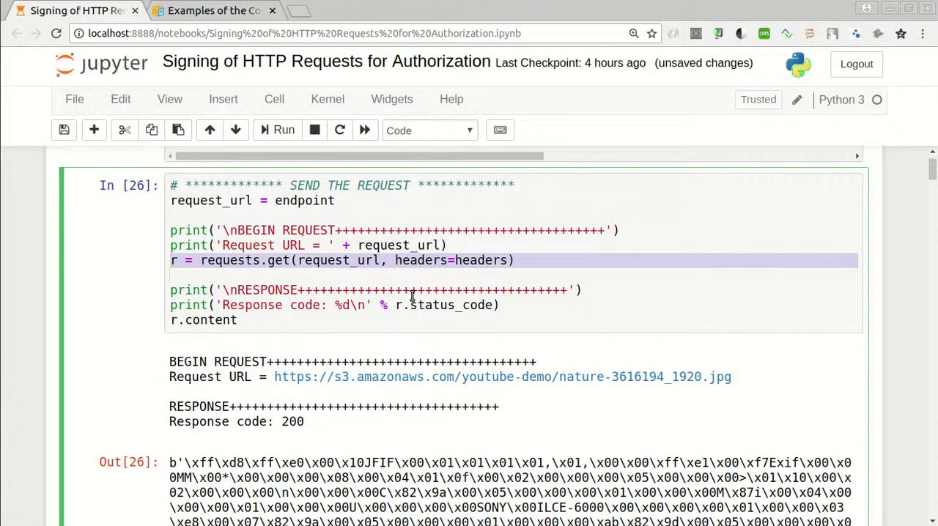
mouse_move(422, 366)
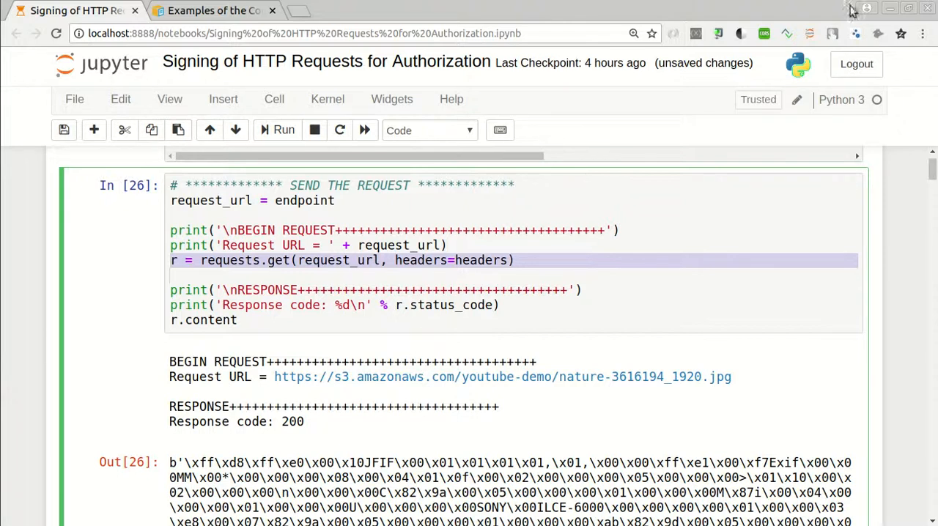
Let the send-request cell finish so its output shows the raw JPEG bytes.
left_click(851, 8)
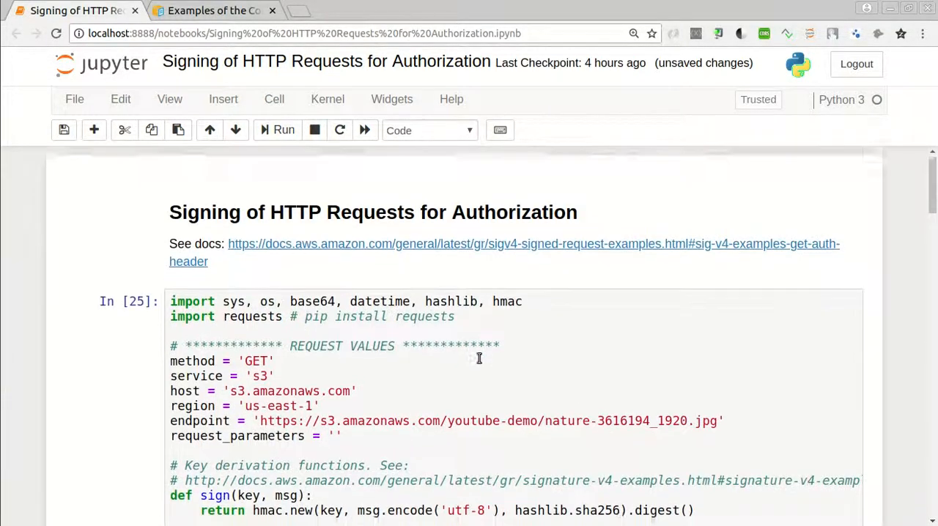
scroll("down", 3)
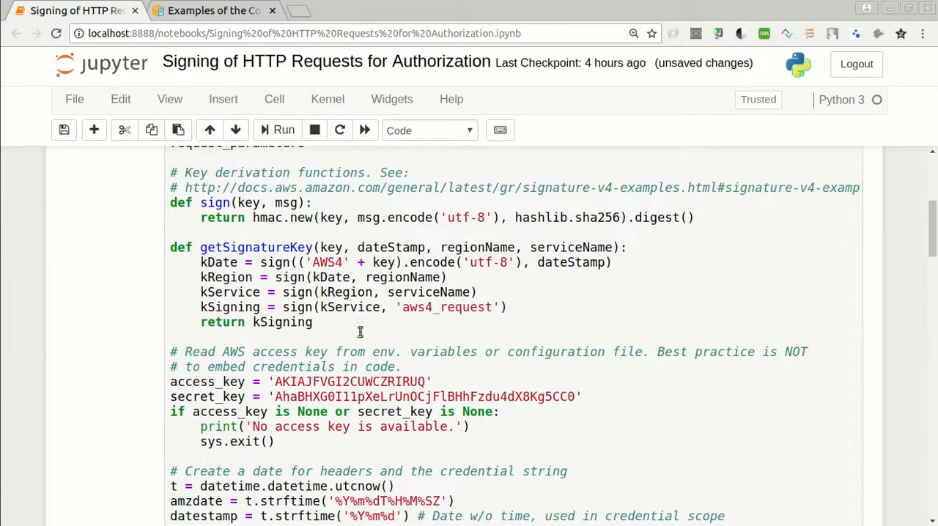
mouse_move(242, 215)
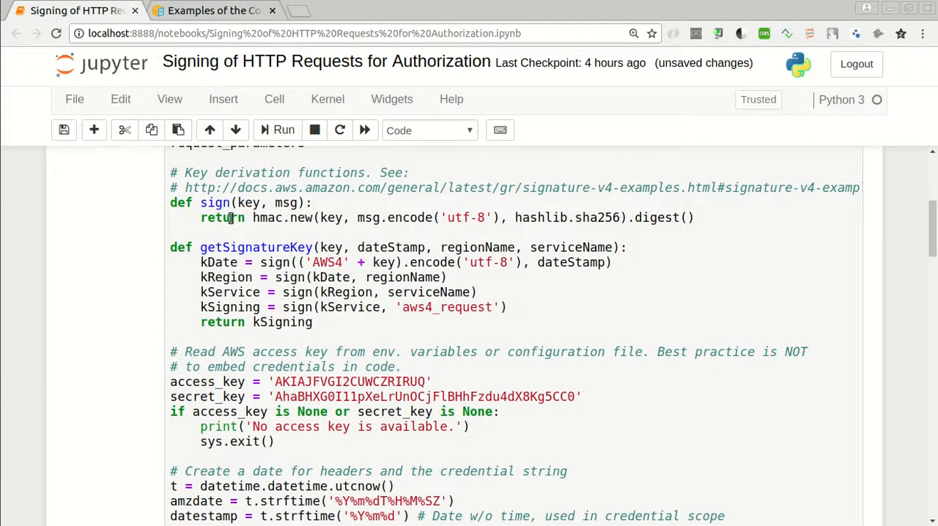
mouse_move(310, 230)
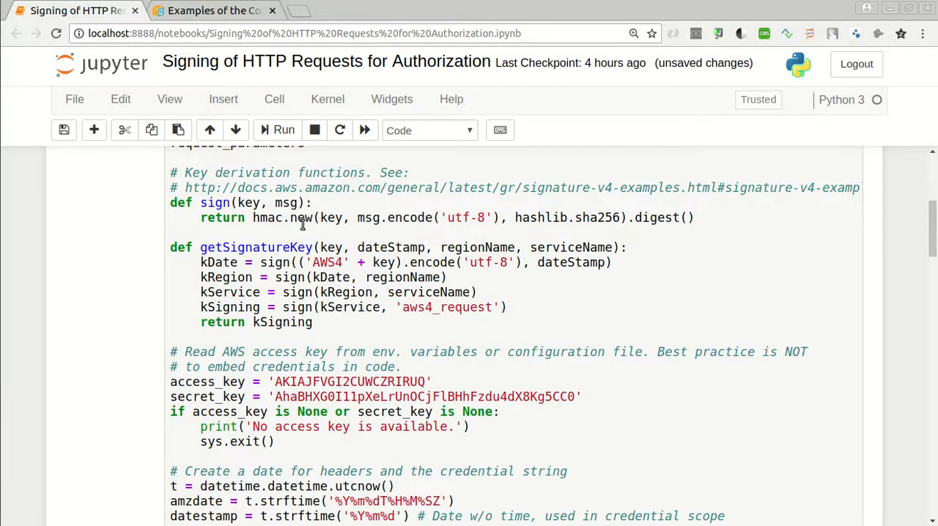
mouse_move(401, 235)
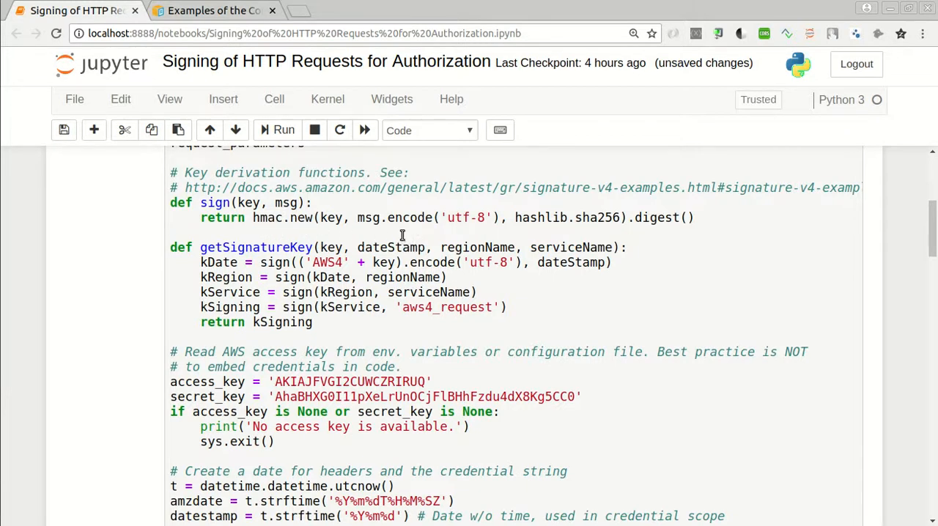
mouse_move(475, 233)
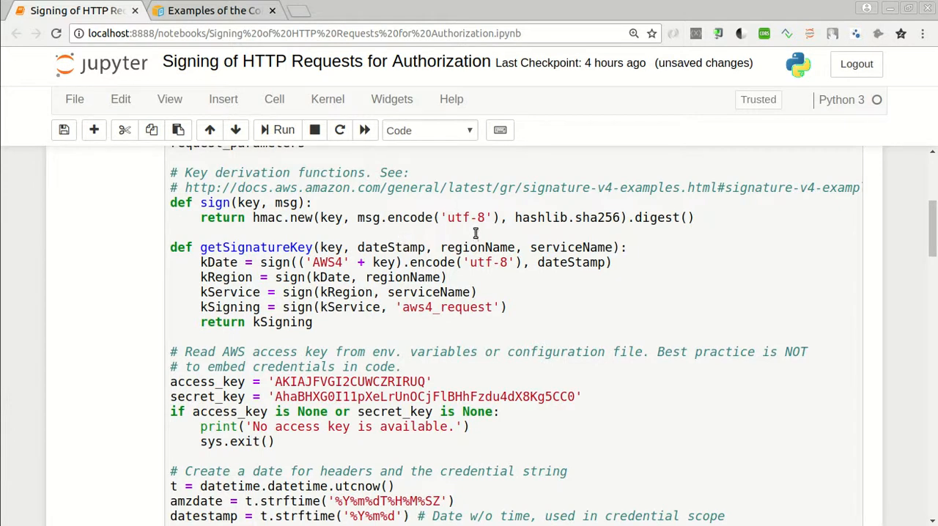
mouse_move(469, 223)
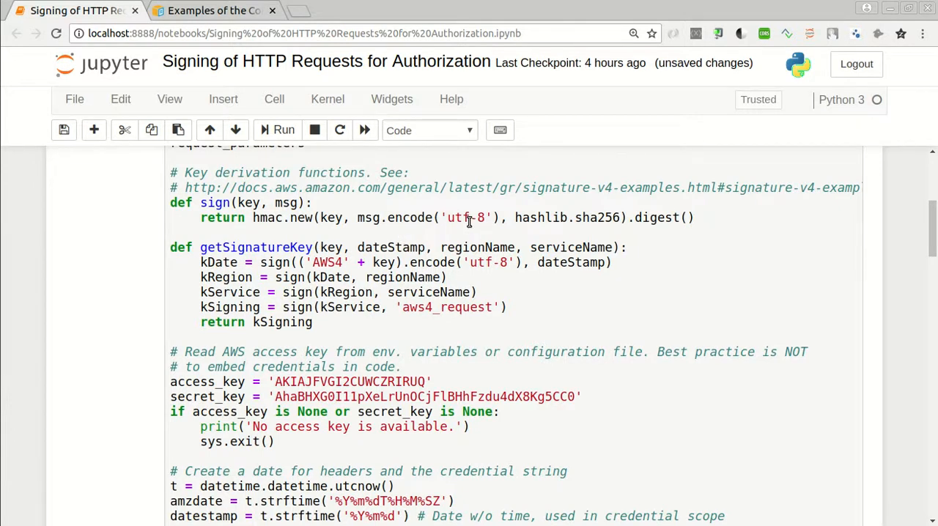
mouse_move(359, 218)
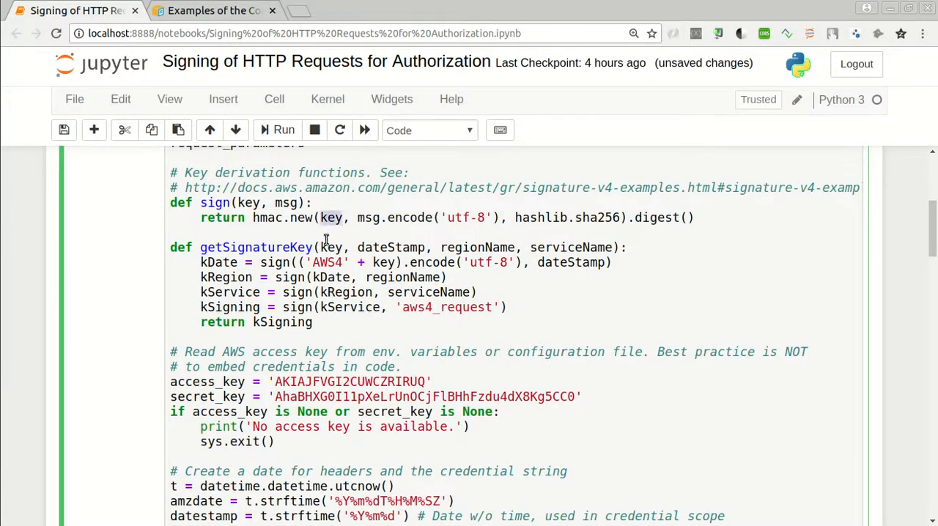
mouse_move(381, 255)
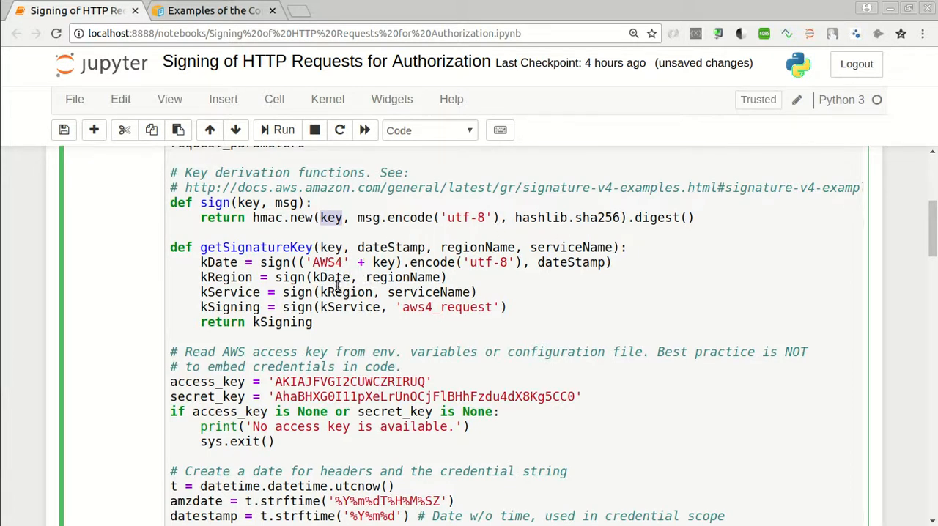
mouse_move(223, 417)
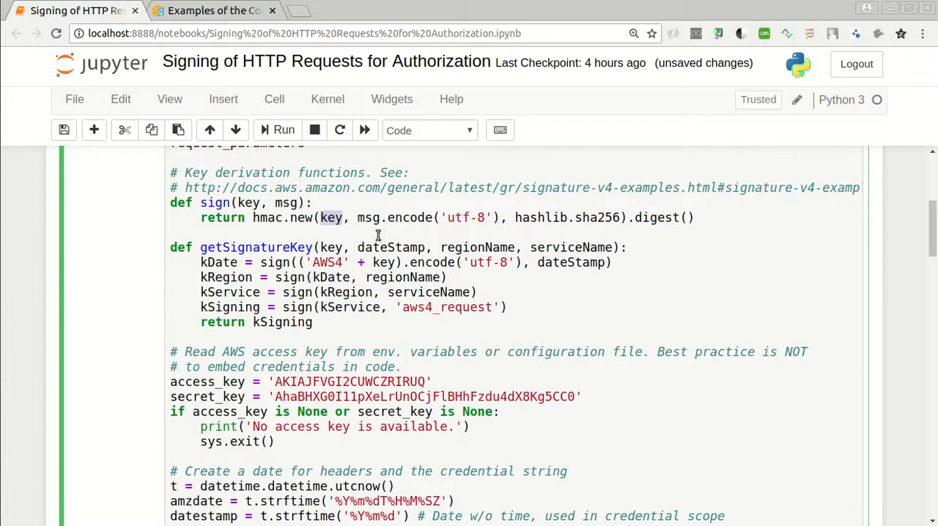
scroll("down", 3)
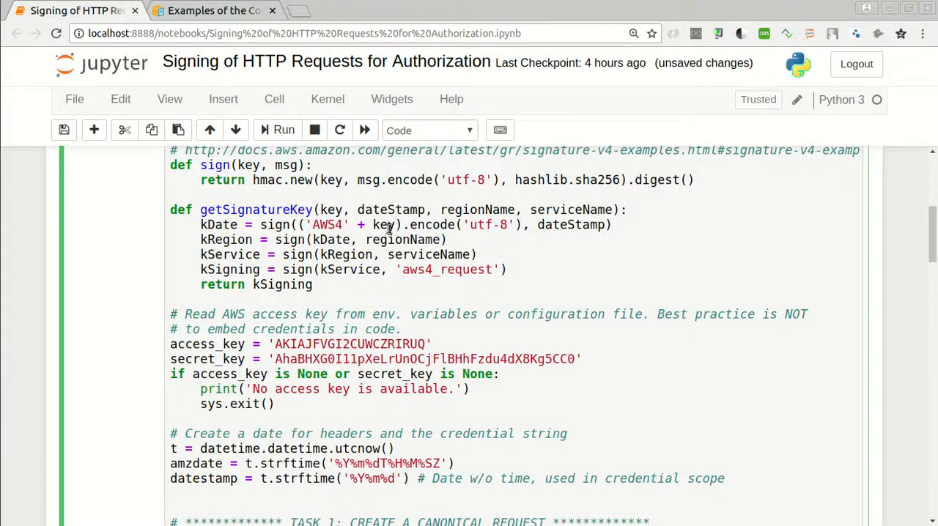
left_click(389, 226)
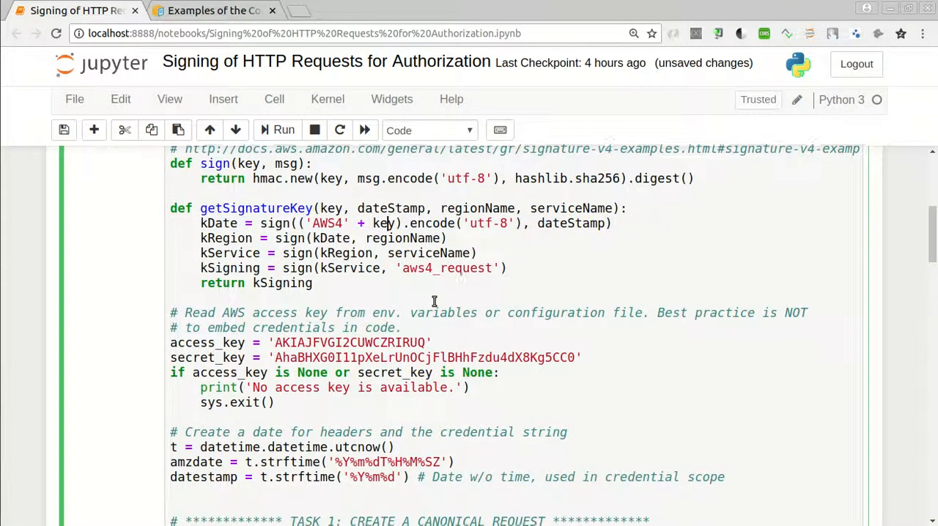
scroll("down", 3)
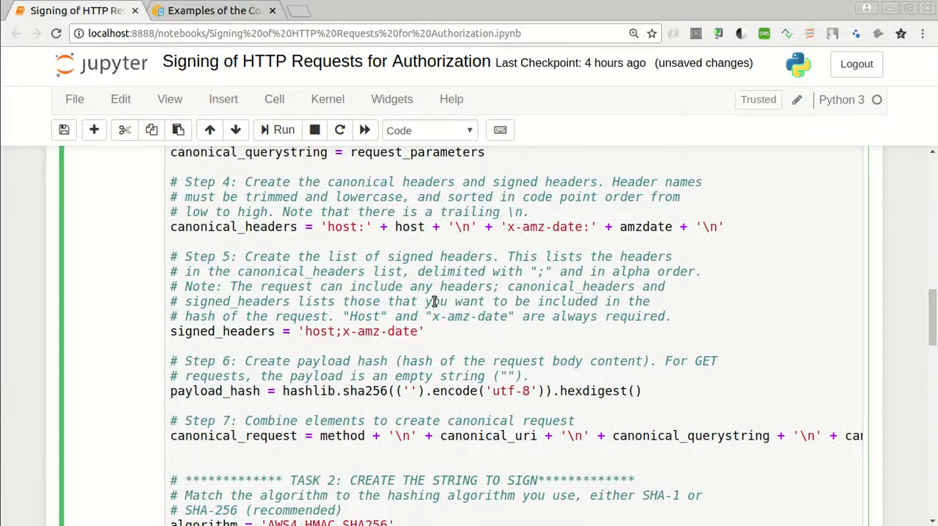
scroll("down", 3)
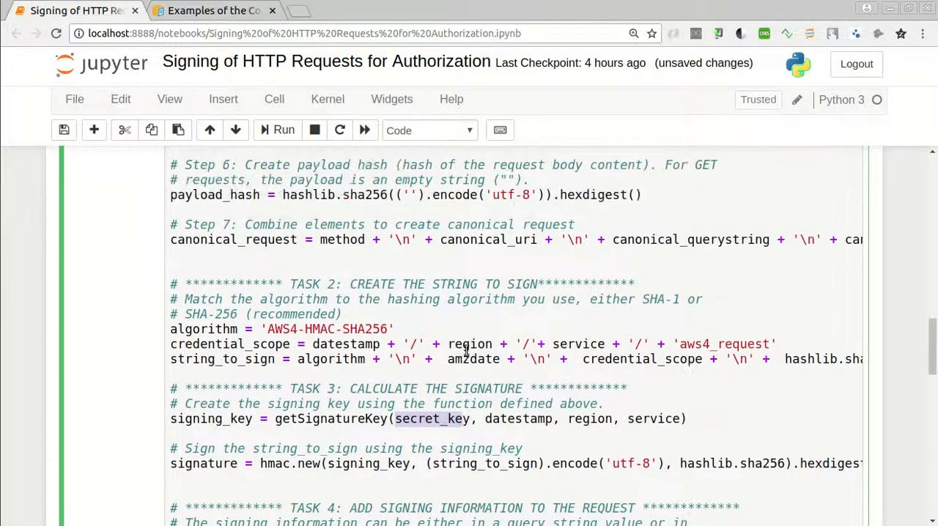
scroll("up", 3)
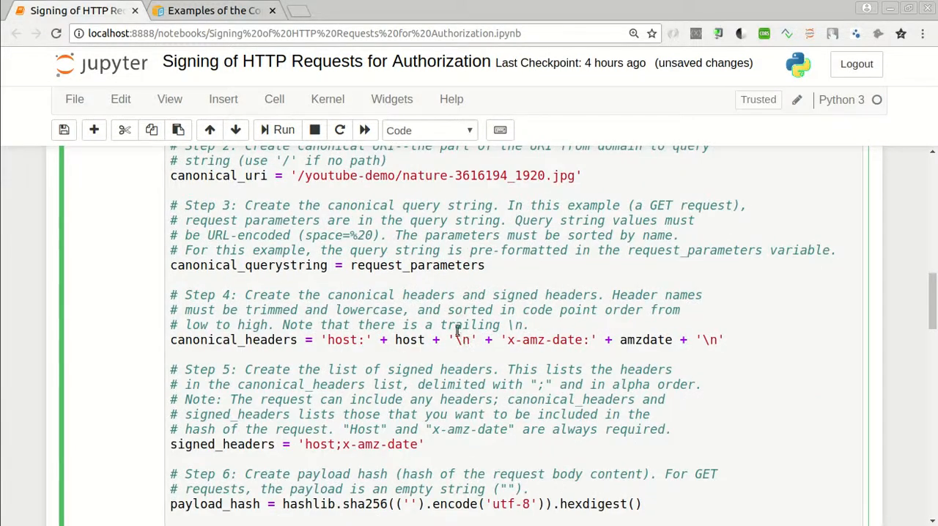
scroll("up", 3)
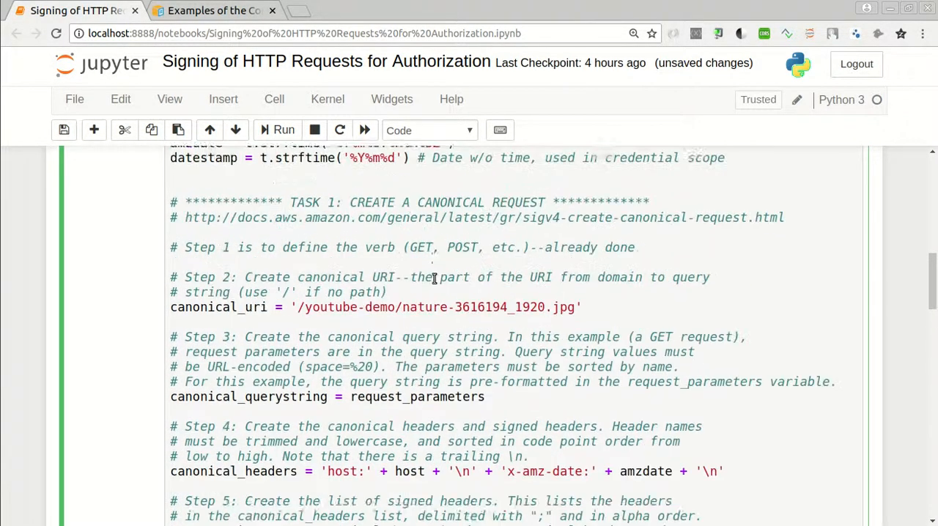
scroll("down", 3)
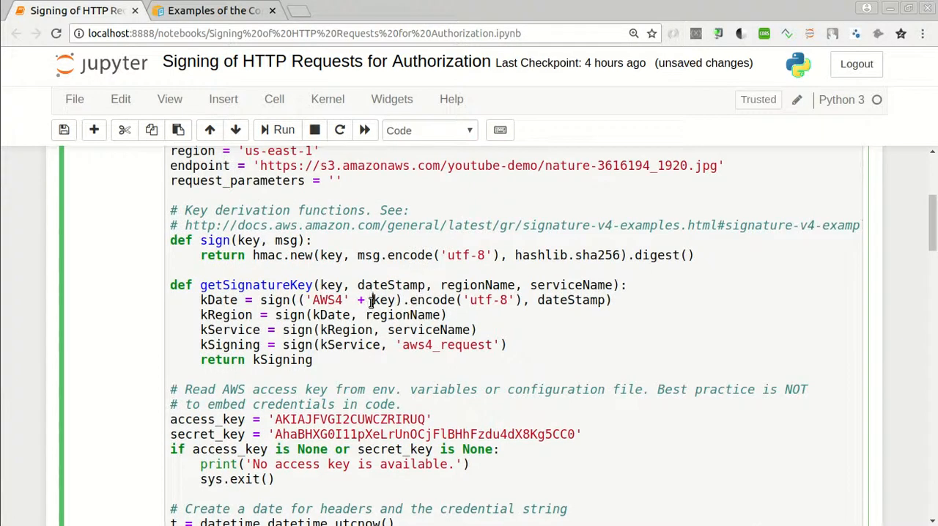
double_click(381, 299)
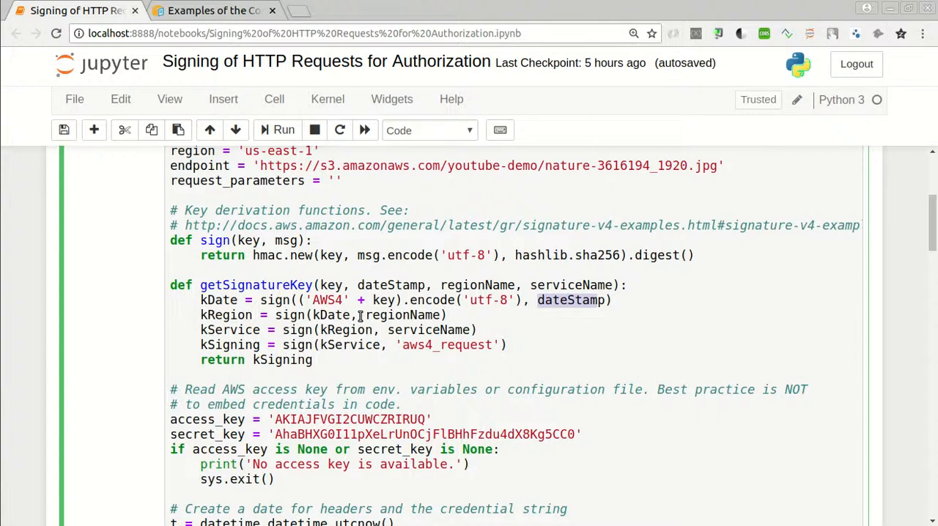
left_click(382, 315)
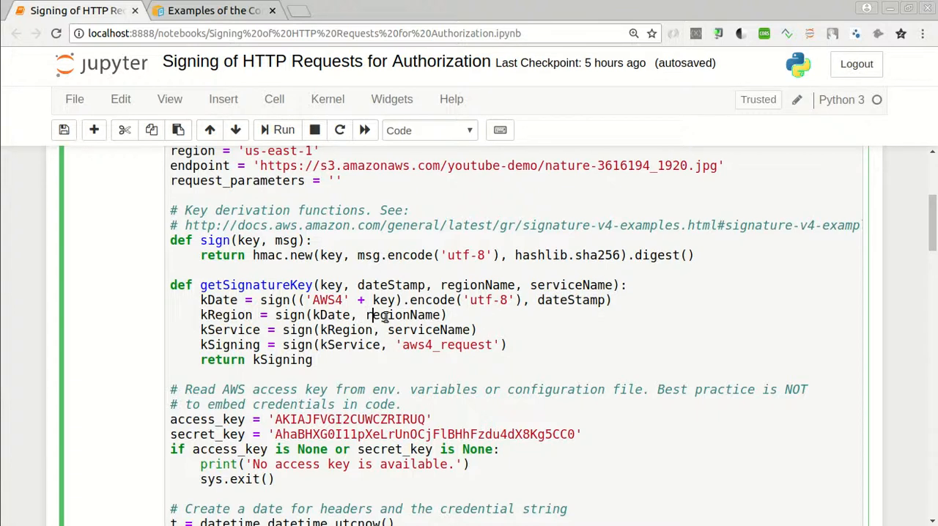
double_click(401, 315)
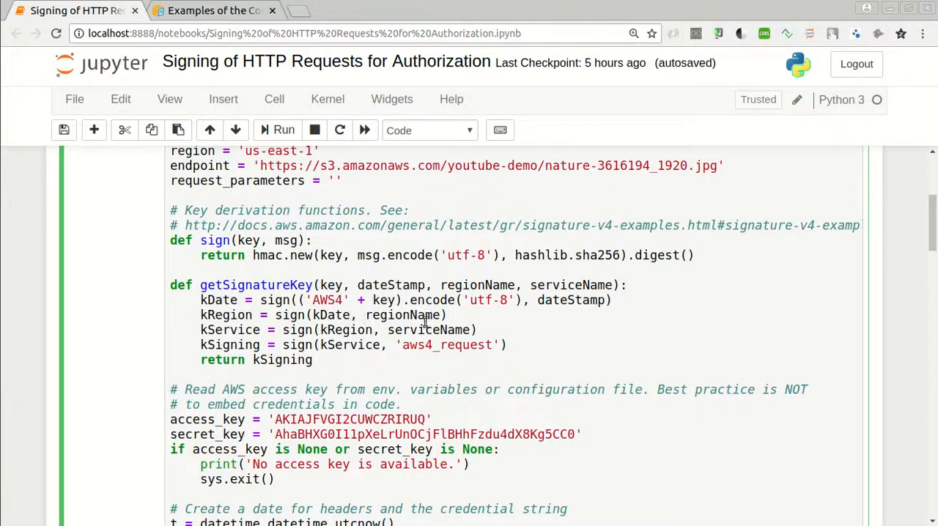
left_click(355, 316)
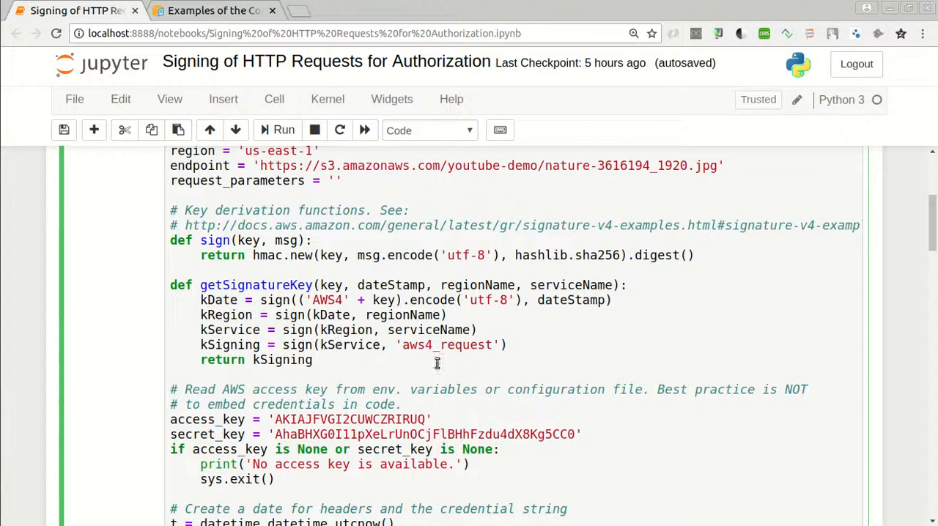
scroll("down", 3)
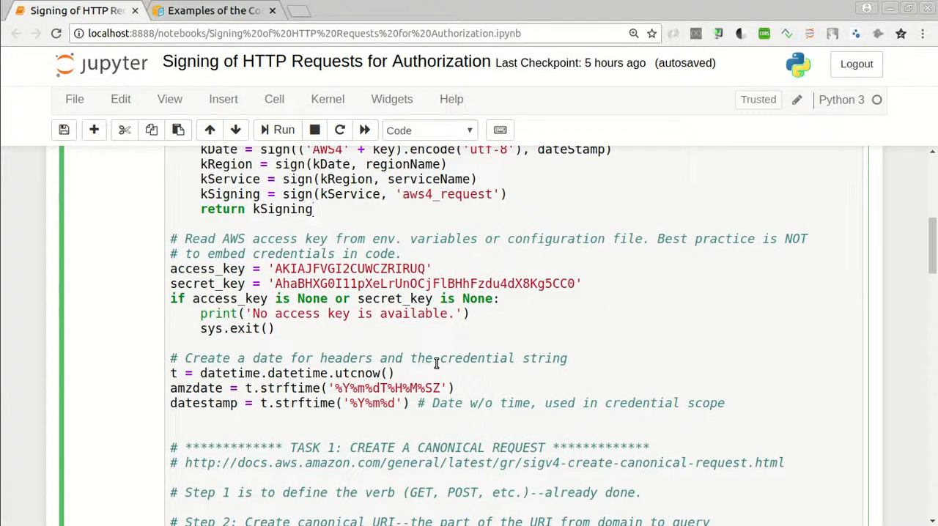
scroll("down", 3)
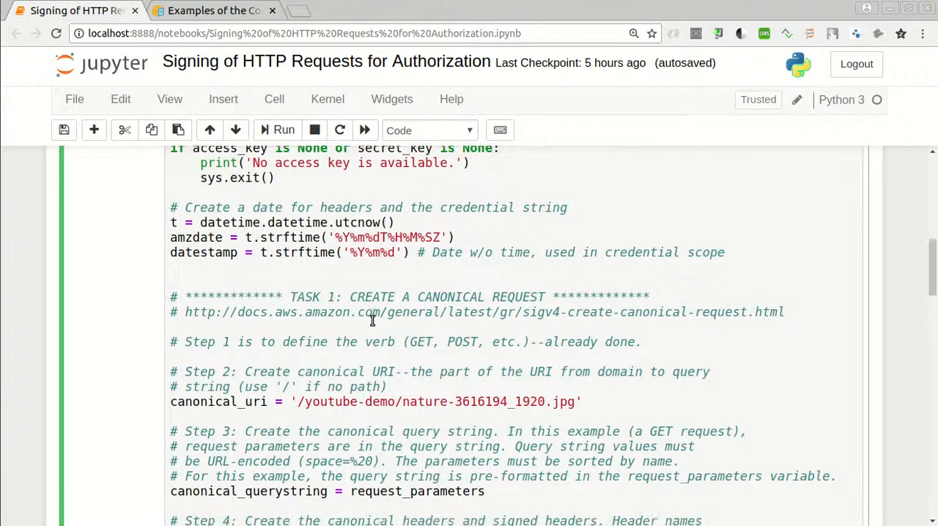
scroll("down", 3)
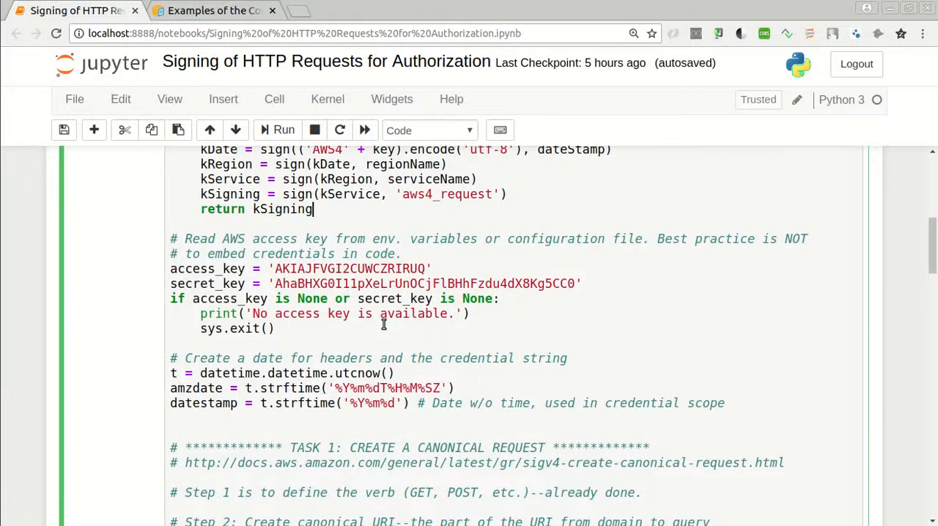
scroll("down", 3)
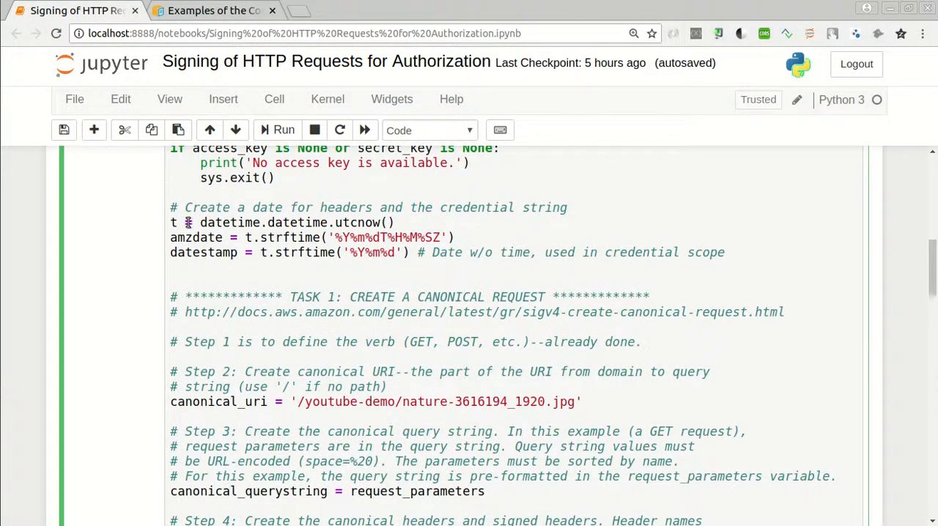
mouse_move(185, 227)
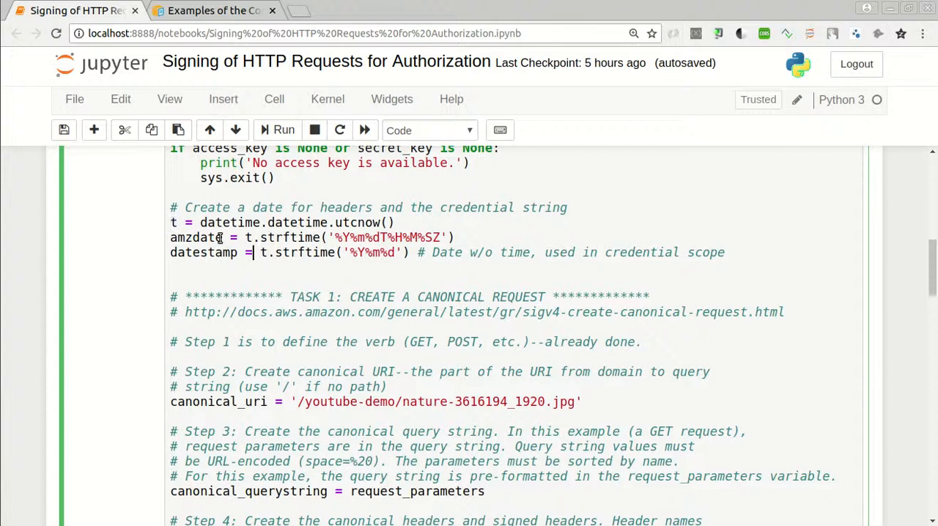
double_click(195, 237)
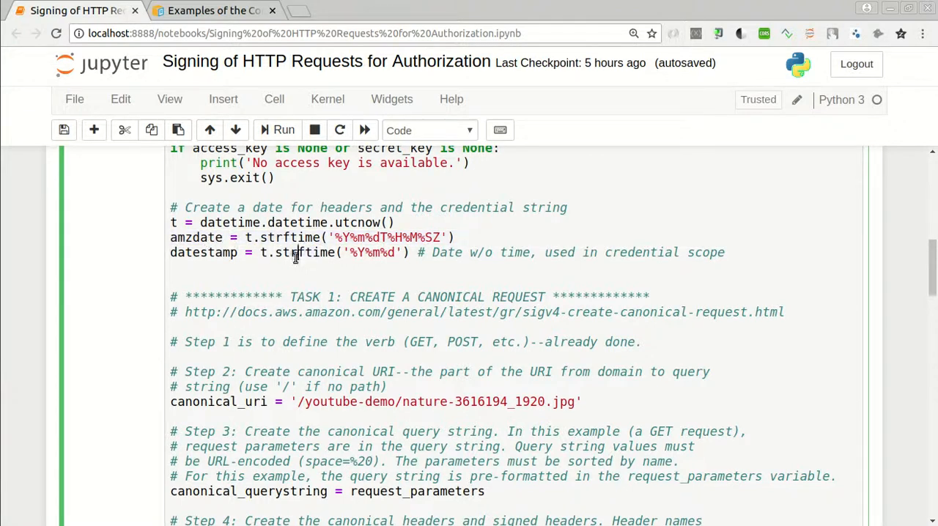
double_click(305, 252)
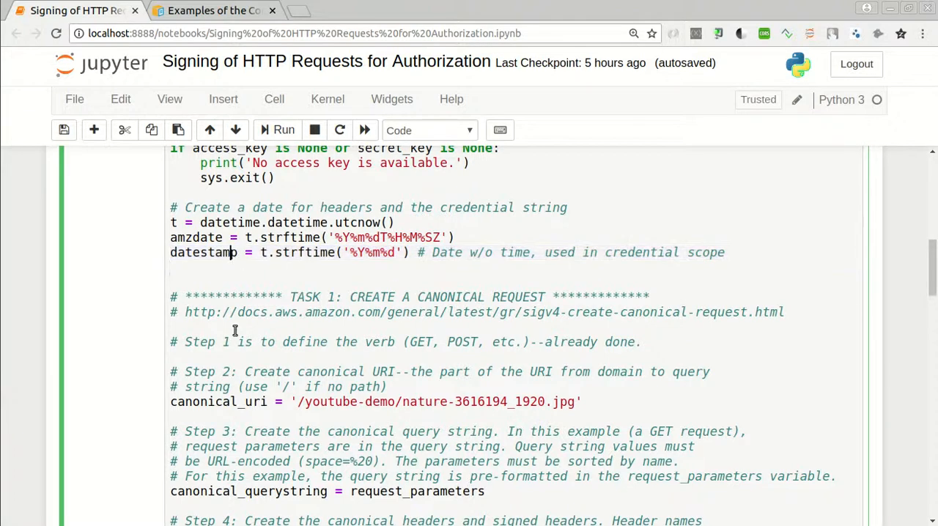
scroll("down", 3)
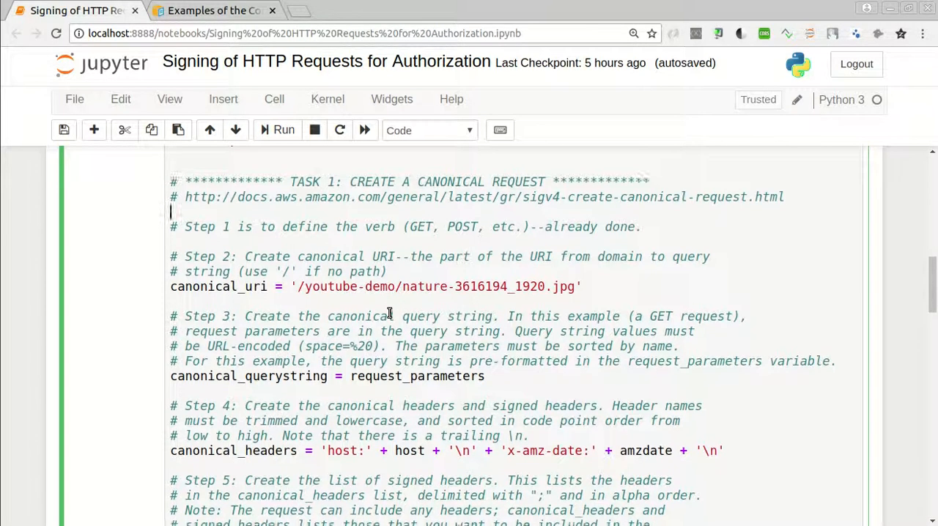
scroll("down", 3)
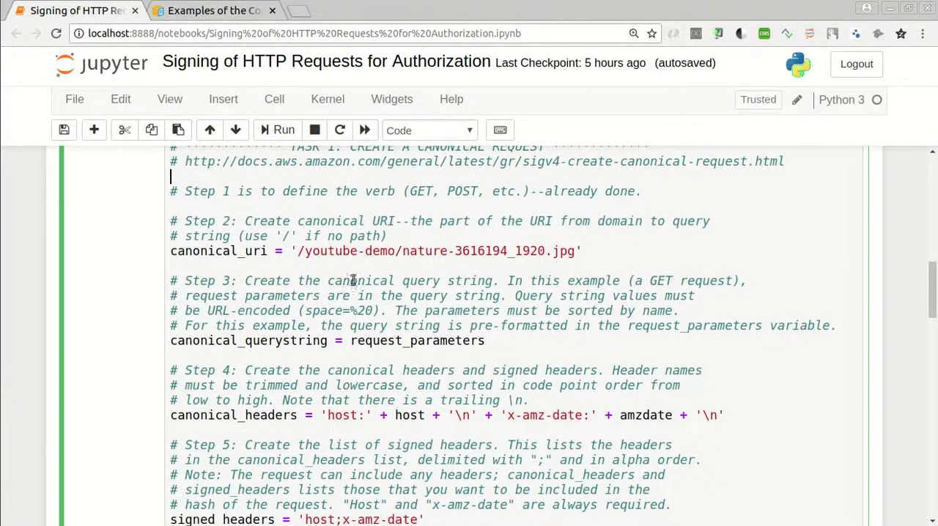
mouse_move(320, 242)
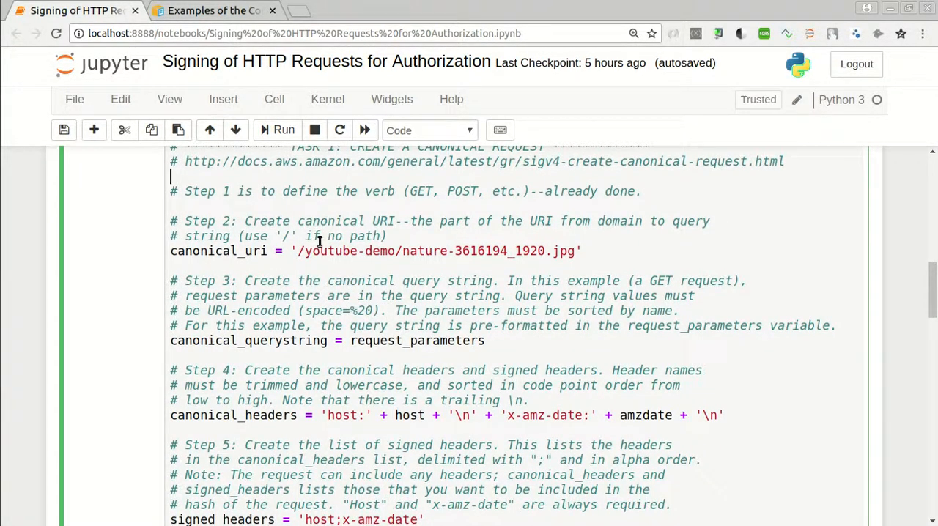
scroll("down", 3)
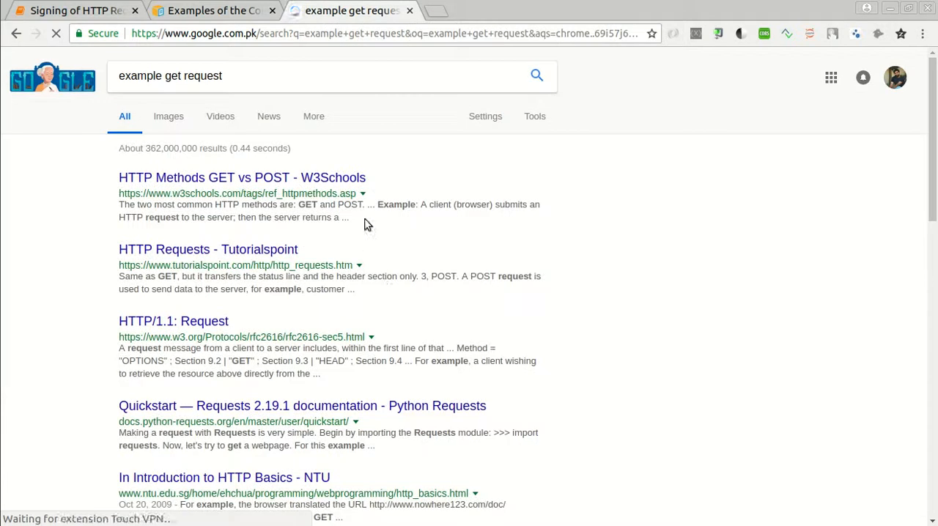
Open the w3.org HTTP/1.1: Request spec and find the Request-URI example.
left_click(242, 178)
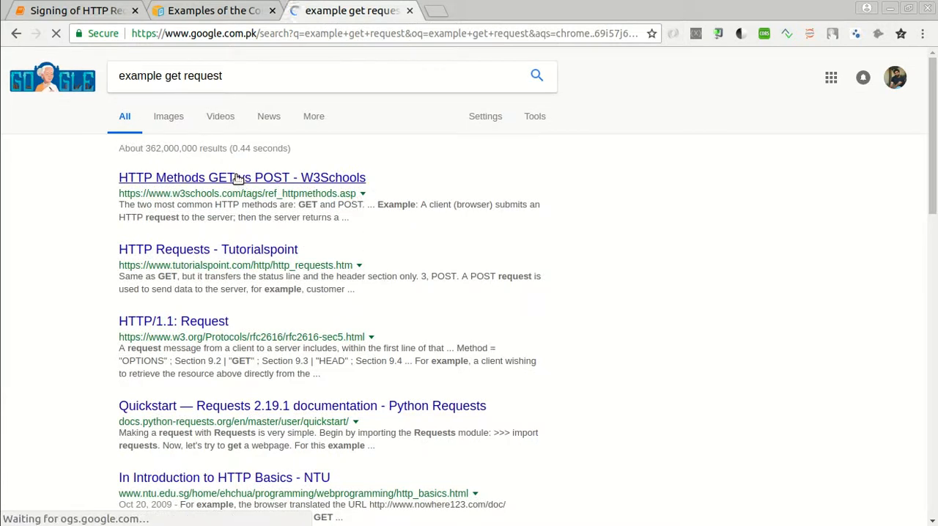
mouse_move(158, 326)
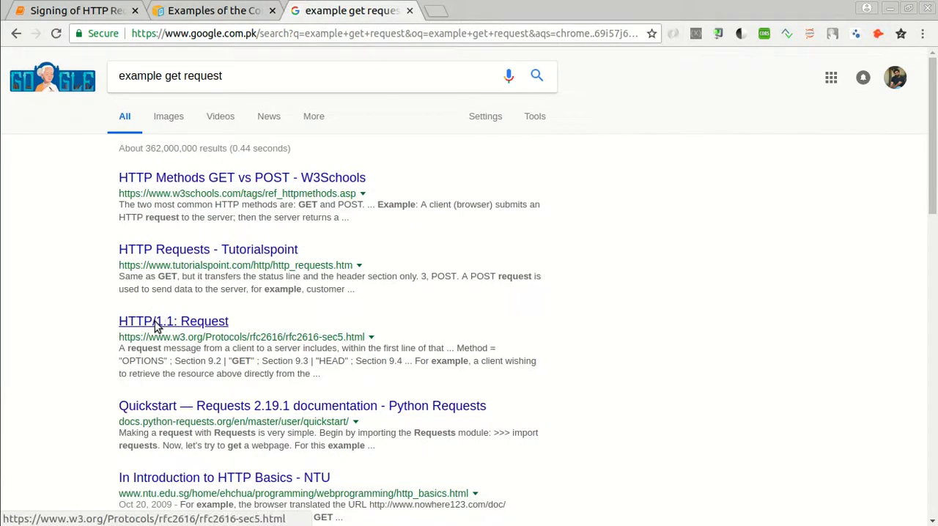
left_click(173, 321)
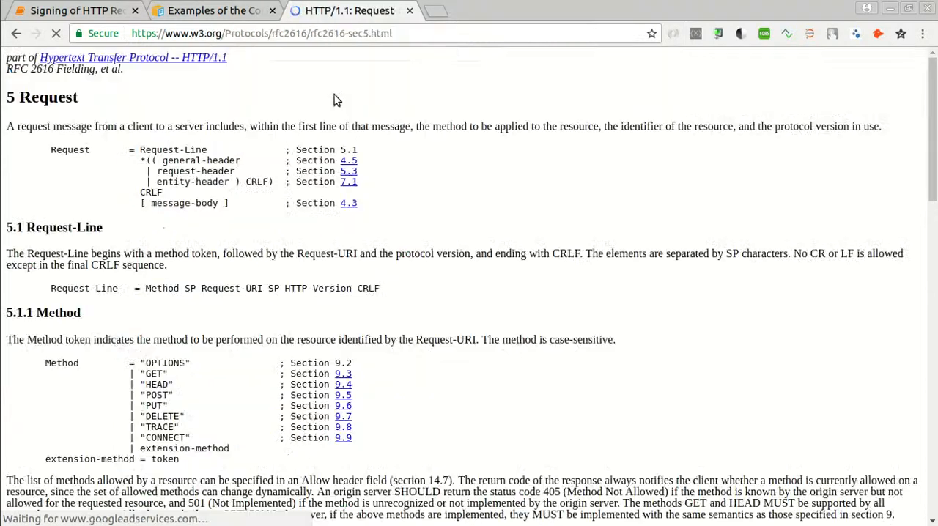
scroll("down", 3)
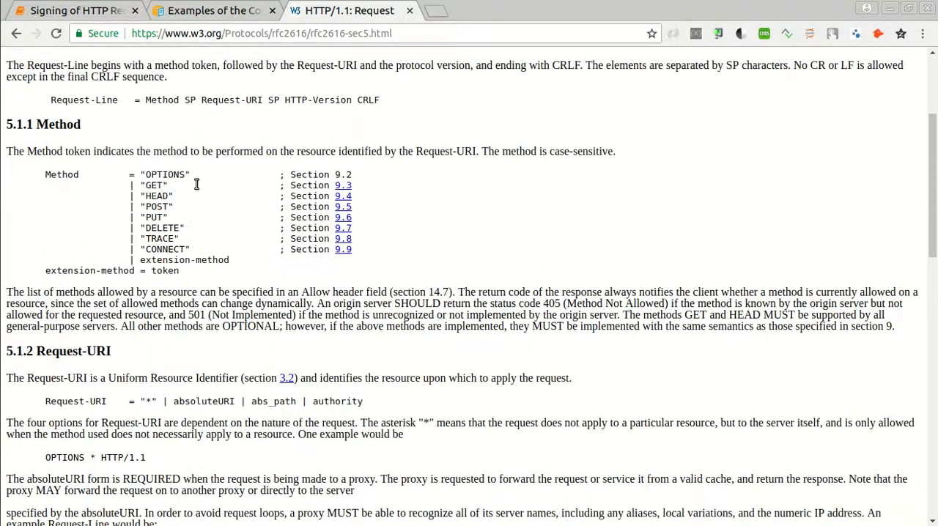
scroll("down", 3)
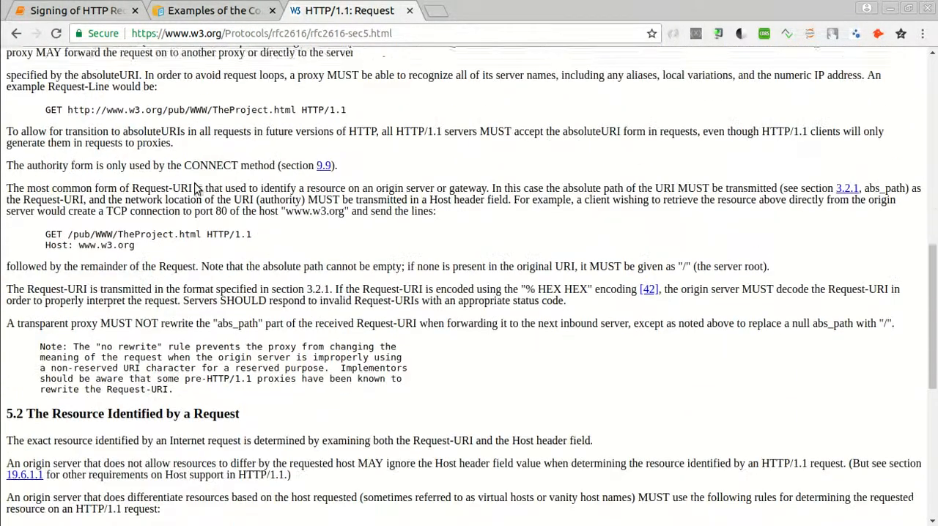
scroll("down", 3)
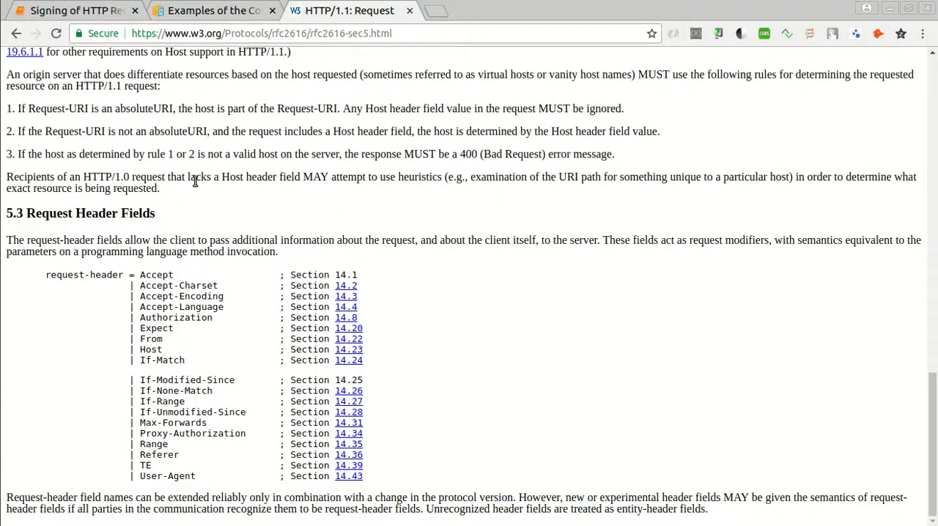
scroll("up", 3)
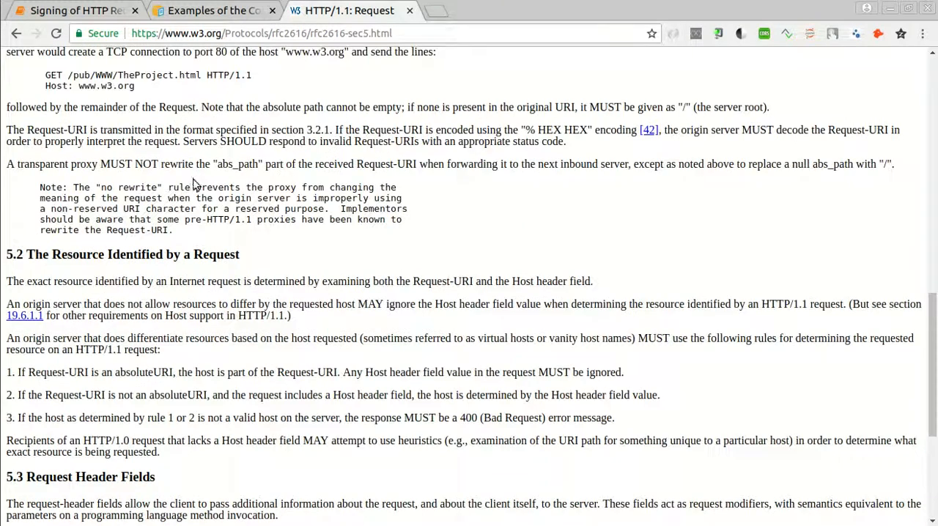
scroll("up", 3)
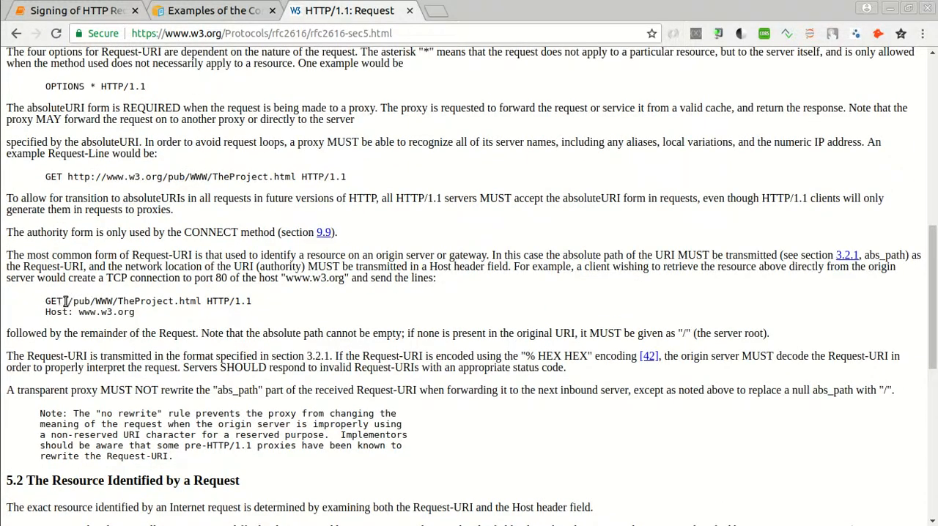
Highlight the example path /pub/WWW/TheProject.html, then return to the signing notebook.
left_click_drag(68, 303, 197, 302)
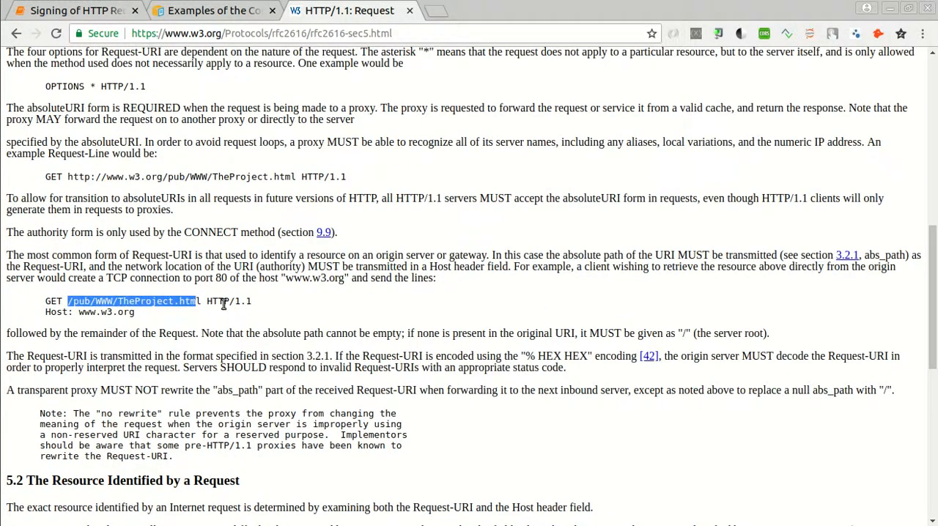
left_click(66, 314)
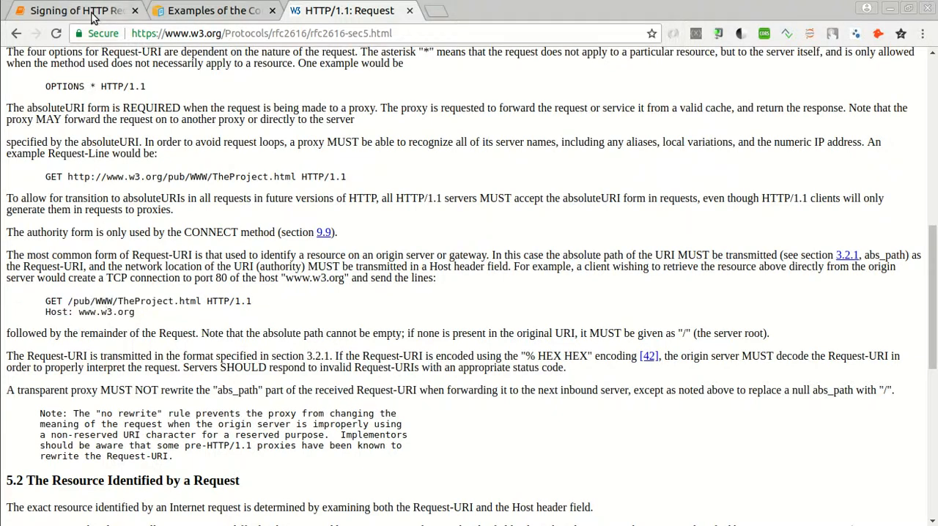
left_click(70, 10)
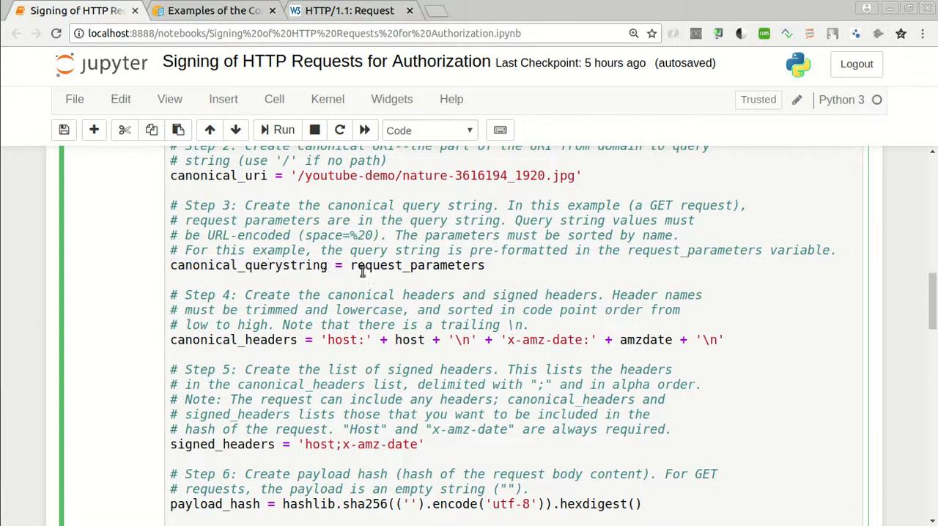
Return from Firefox's AccessDenied page to the notebook at the canonical query string and header steps.
left_click(270, 265)
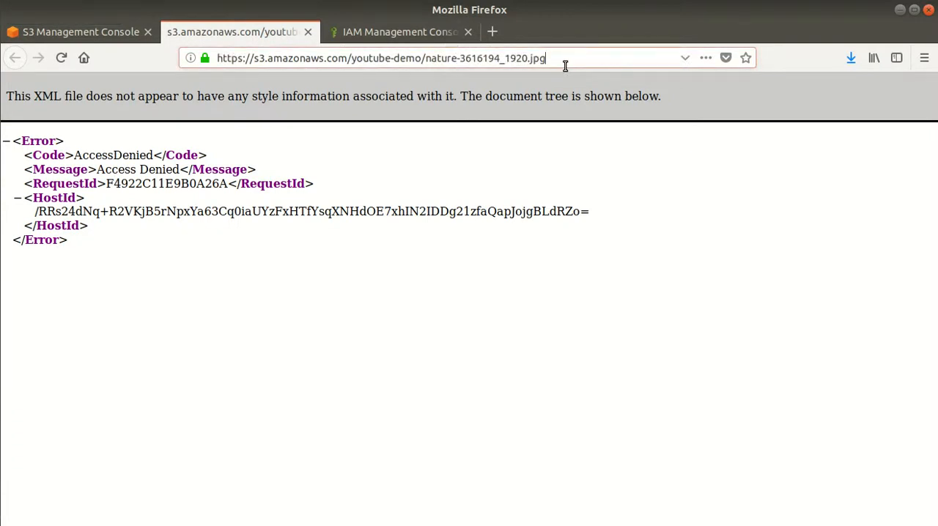
type("?")
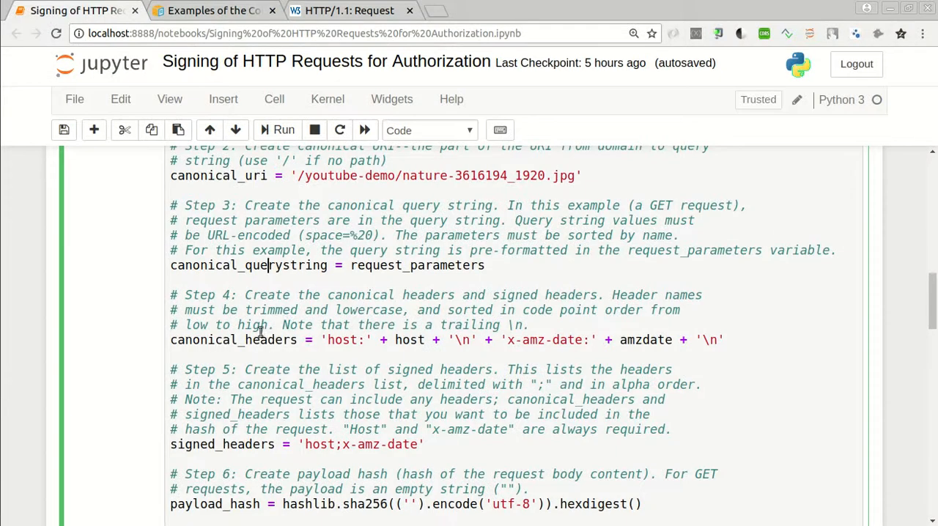
scroll("down", 3)
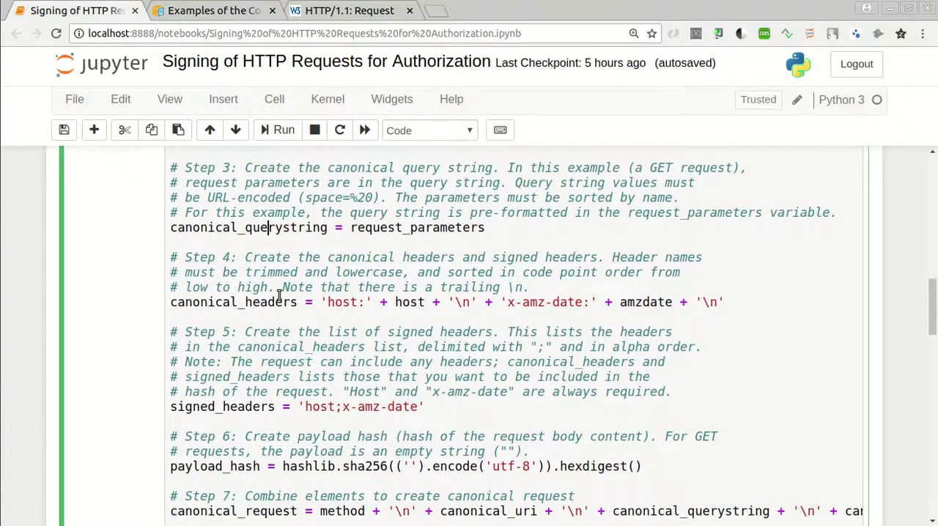
scroll("down", 3)
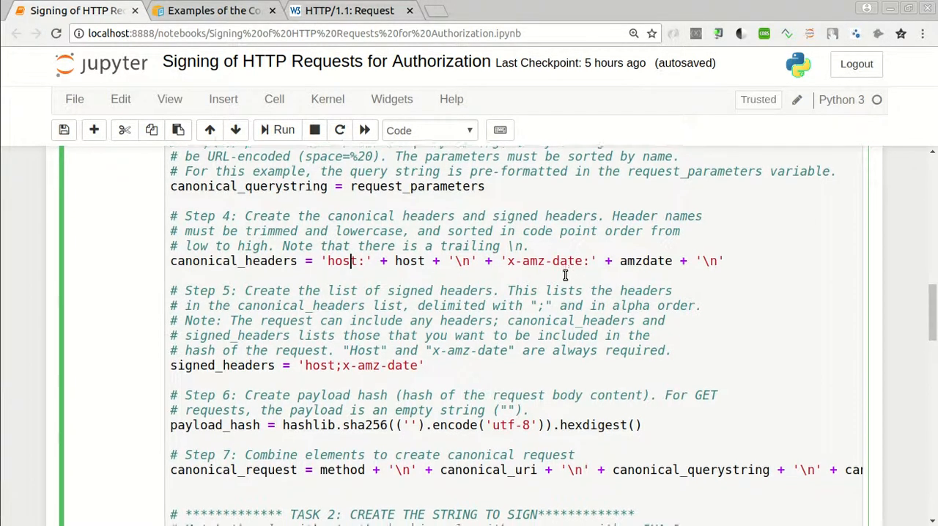
scroll("down", 3)
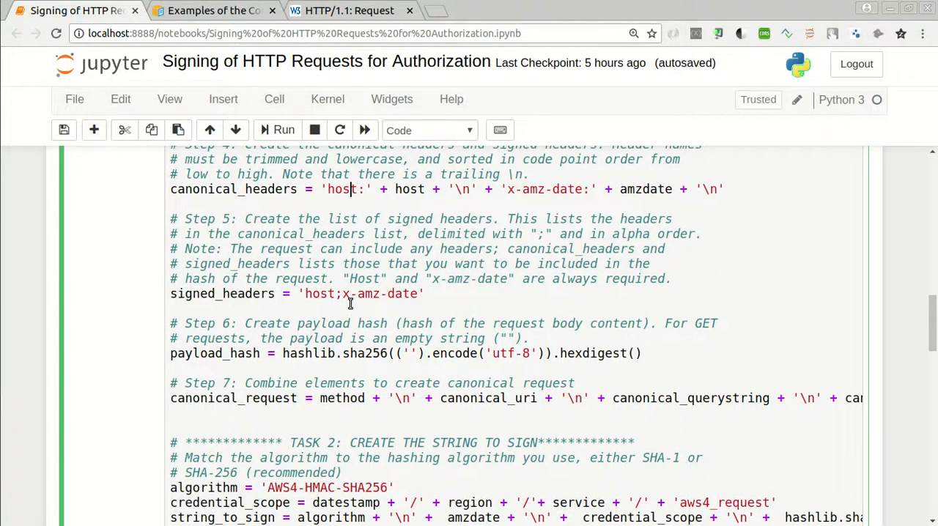
scroll("down", 3)
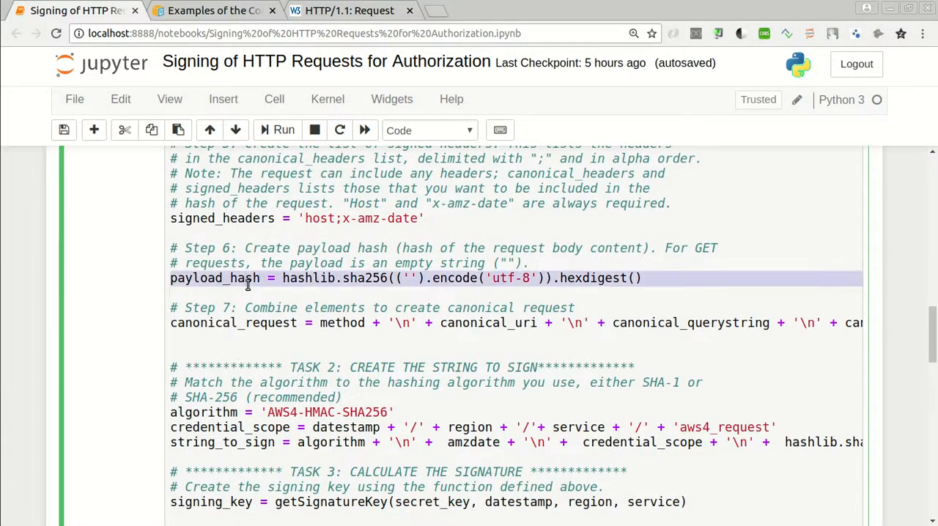
left_click(344, 295)
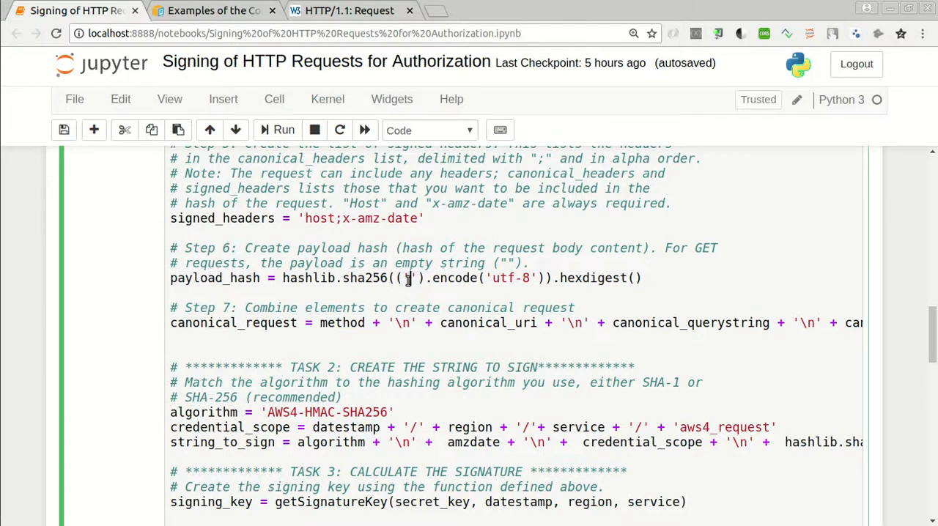
left_click(409, 279)
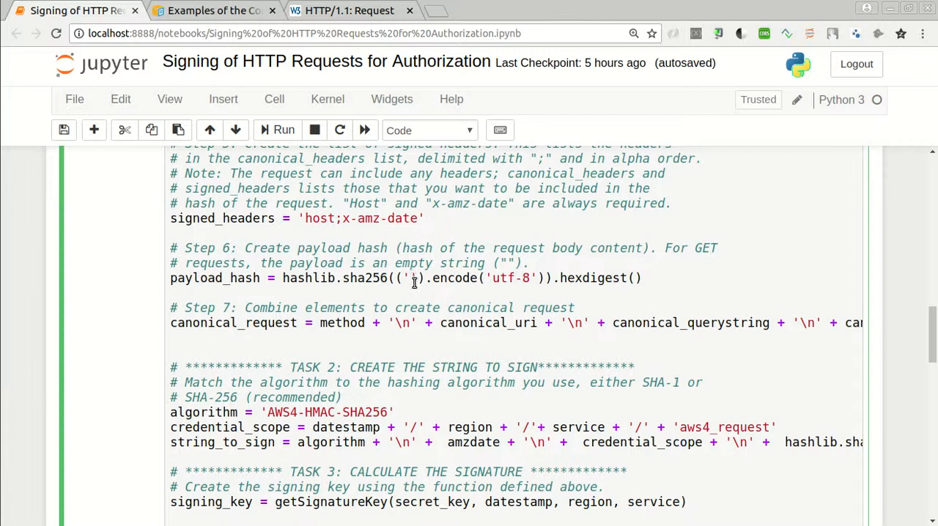
left_click(410, 278)
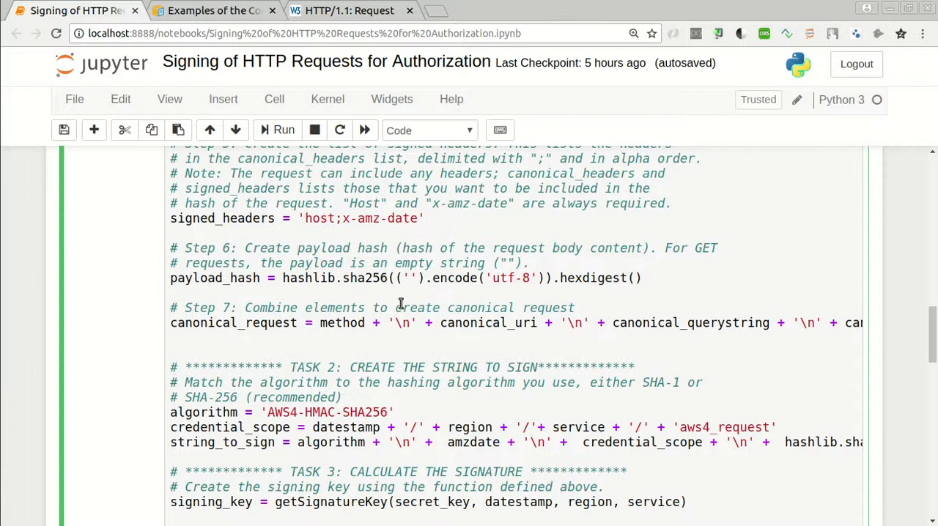
scroll("down", 3)
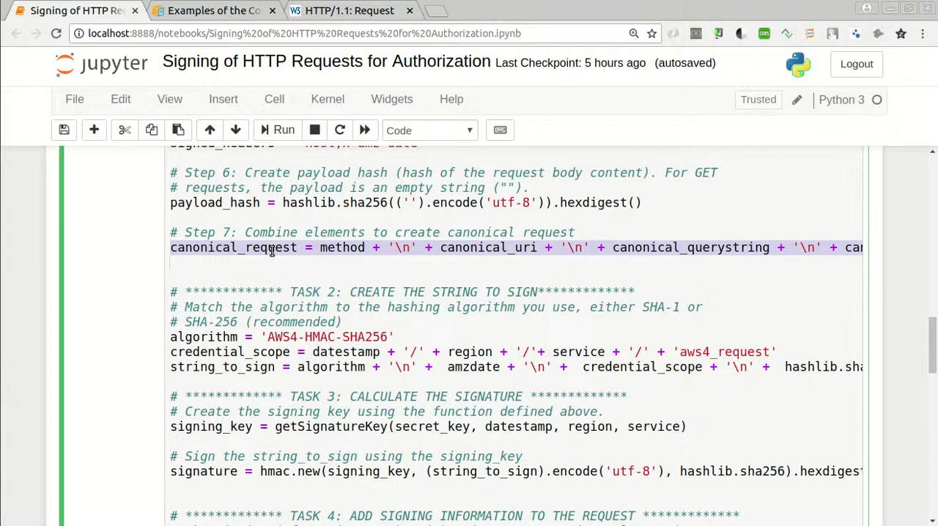
left_click(272, 246)
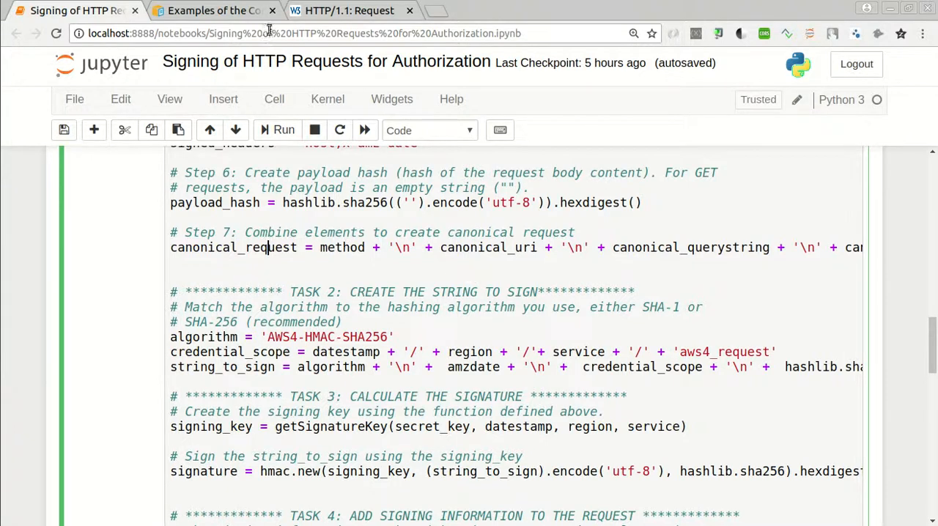
left_click(349, 10)
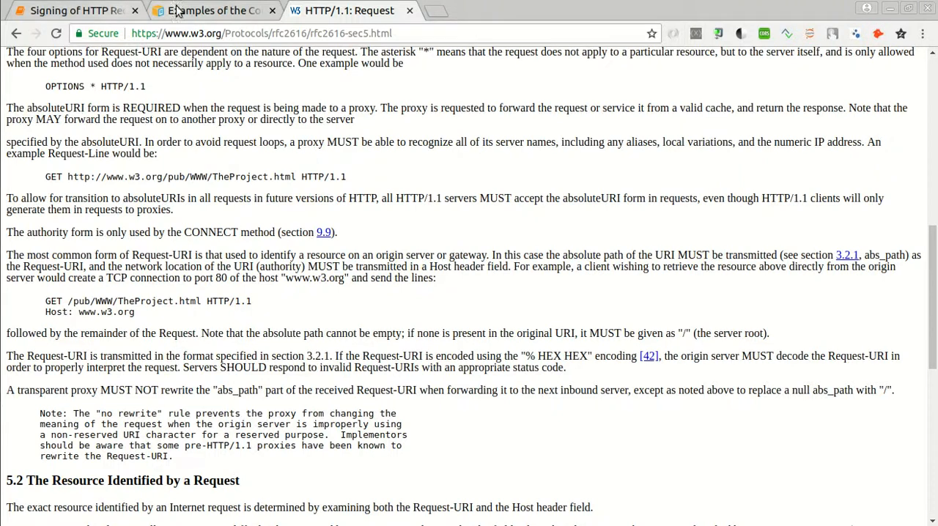
left_click(70, 10)
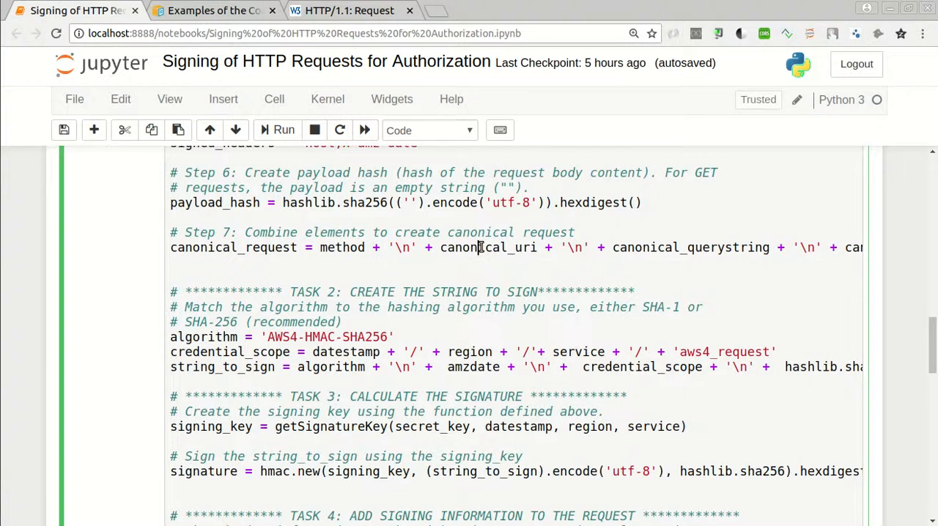
left_click(481, 246)
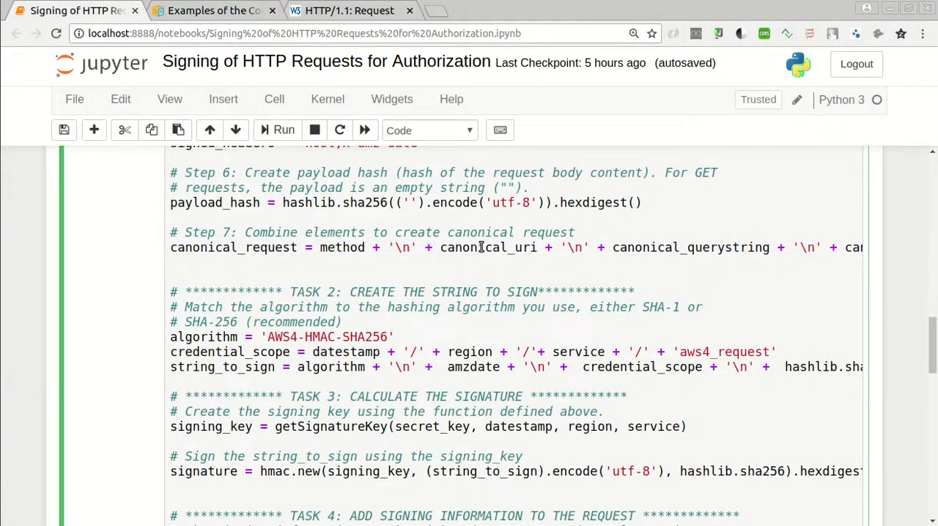
double_click(489, 246)
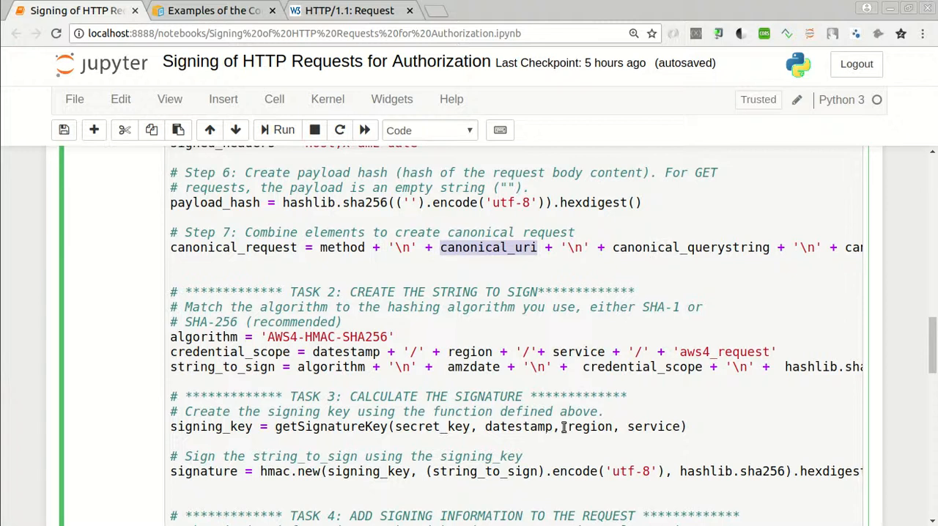
left_click(344, 11)
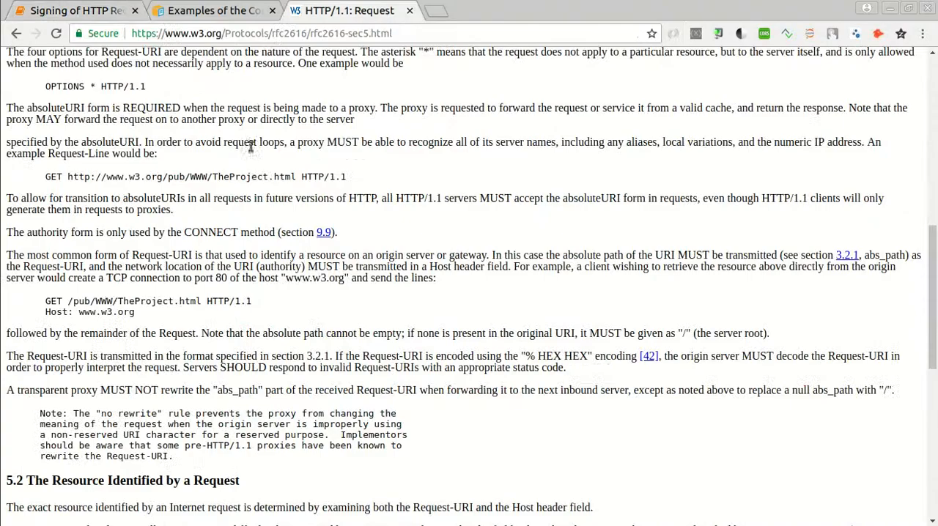
left_click_drag(44, 312, 135, 312)
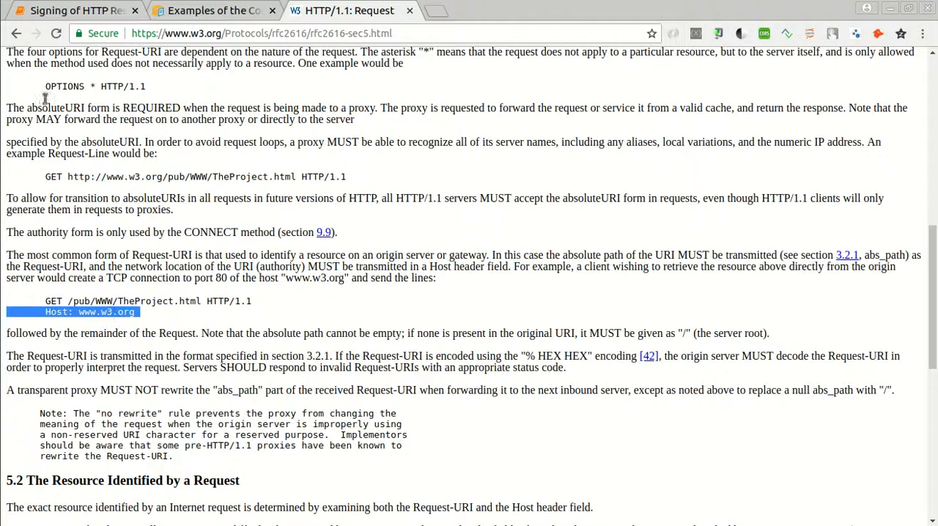
left_click(71, 10)
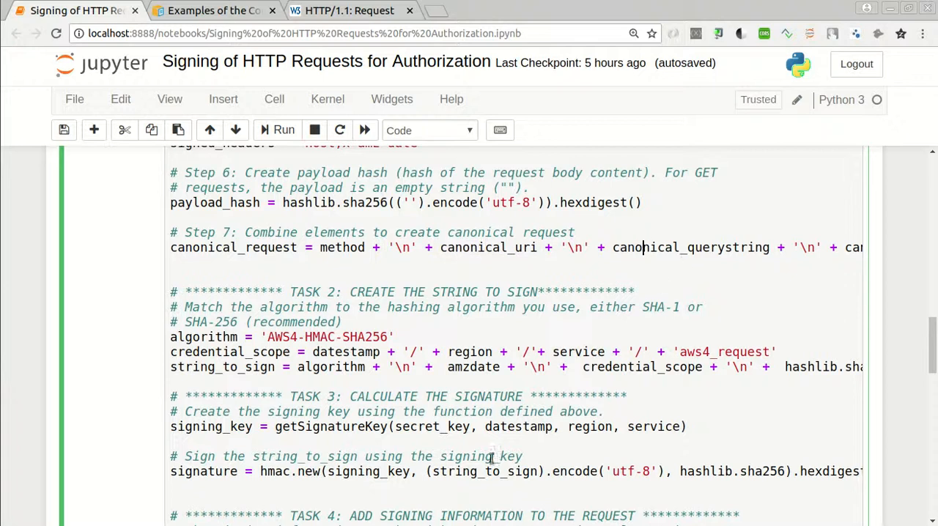
left_click(843, 248)
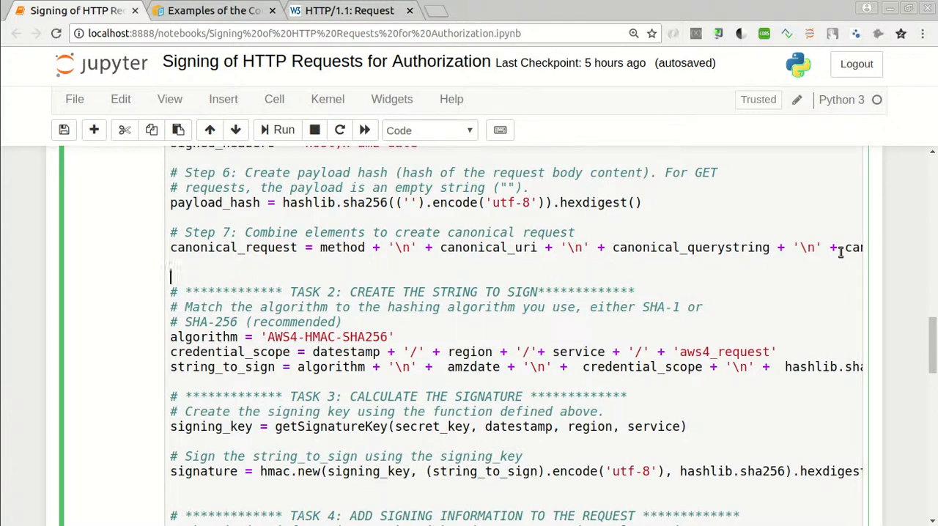
scroll("right", 3)
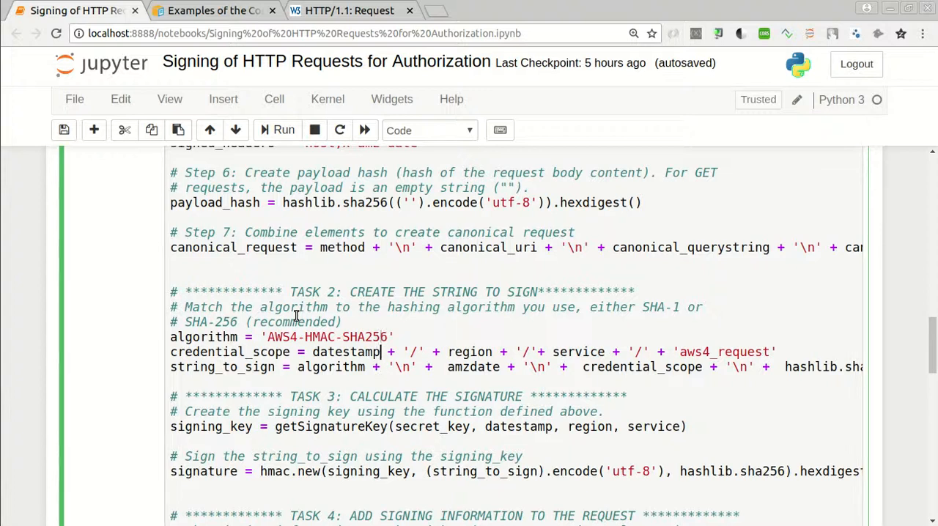
mouse_move(428, 330)
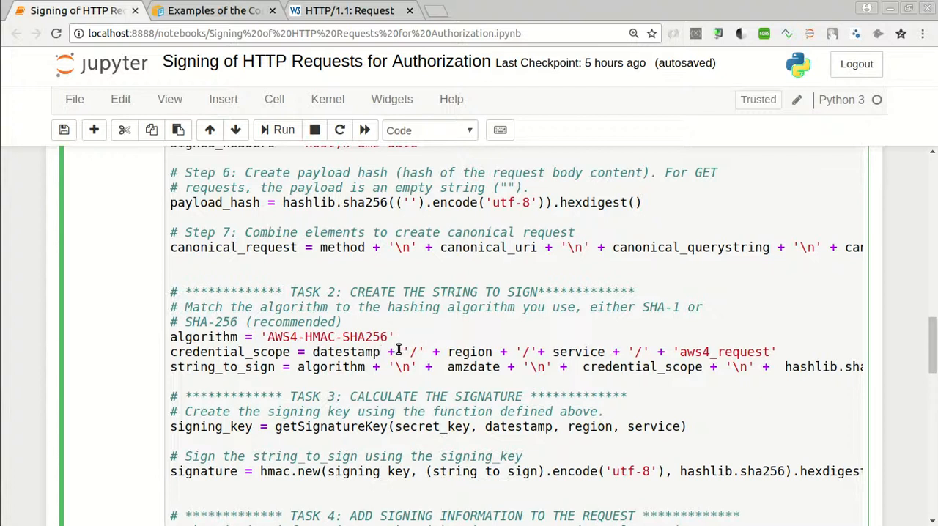
scroll("down", 3)
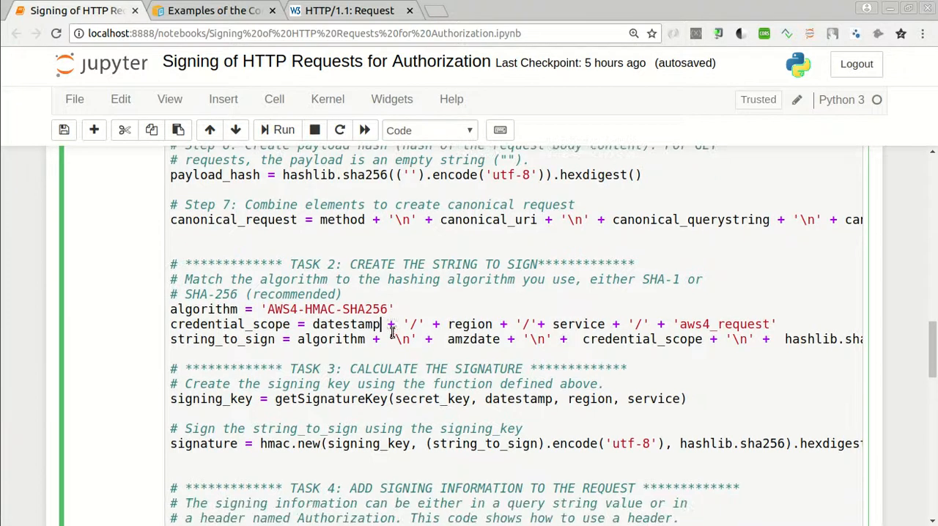
scroll("down", 3)
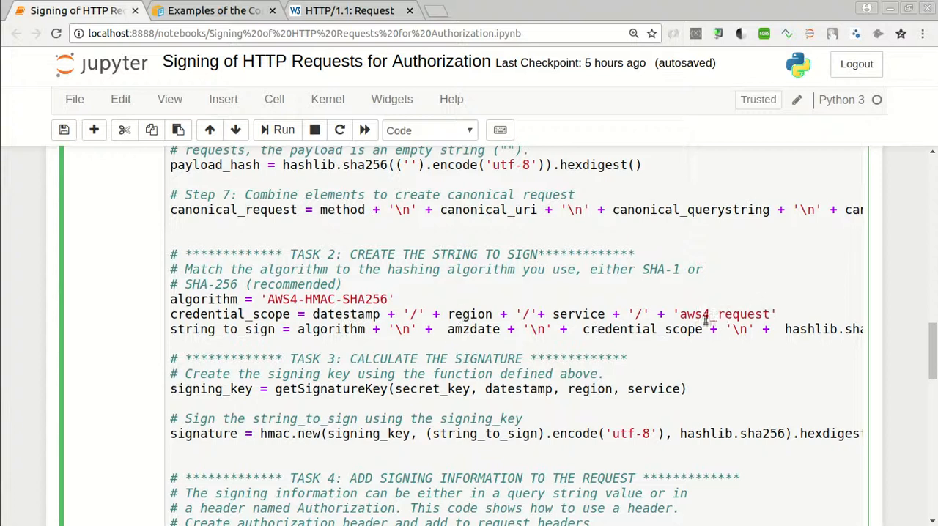
double_click(724, 314)
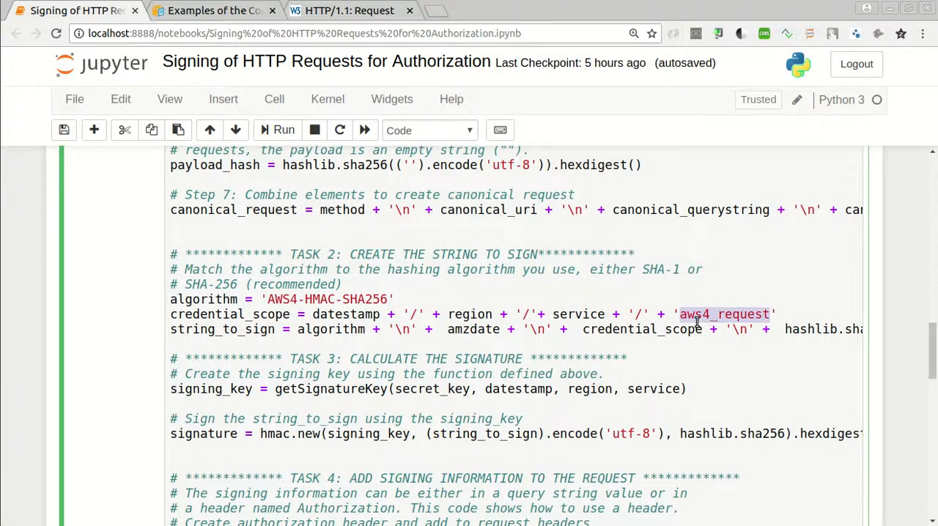
mouse_move(651, 361)
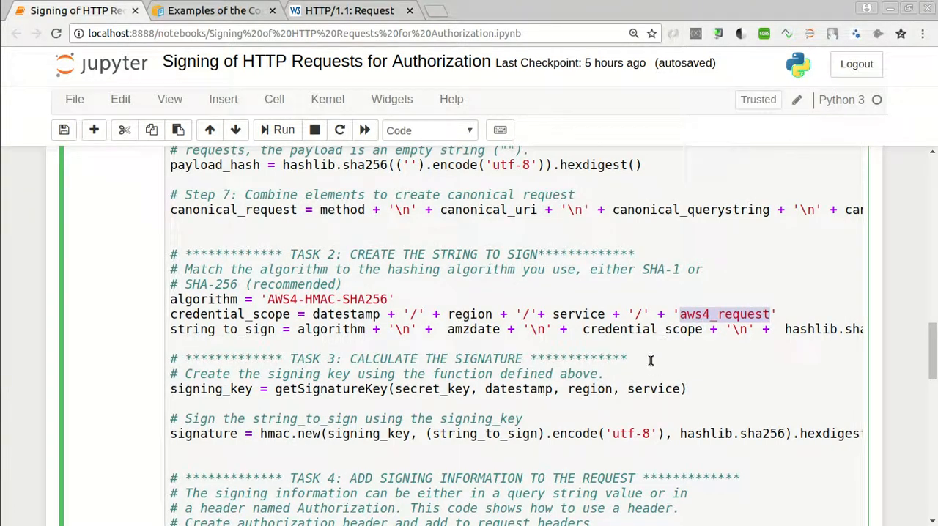
scroll("down", 3)
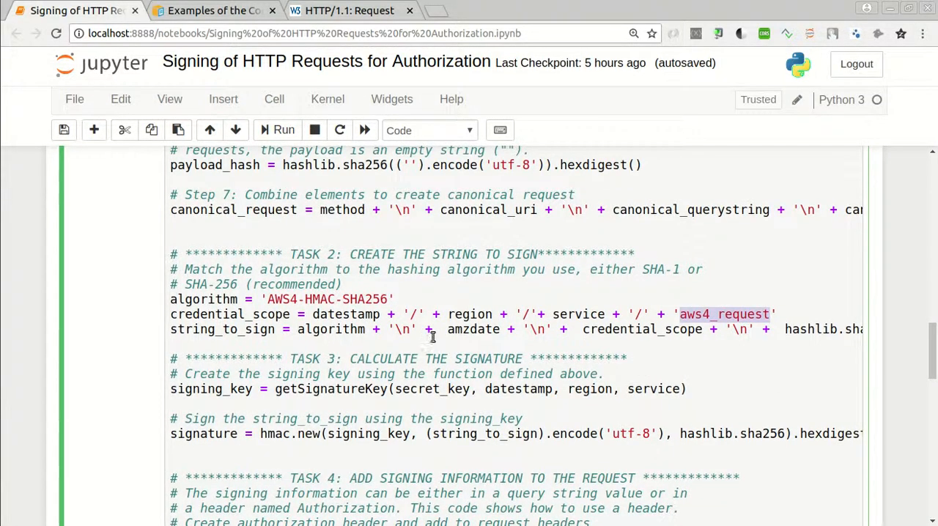
mouse_move(426, 315)
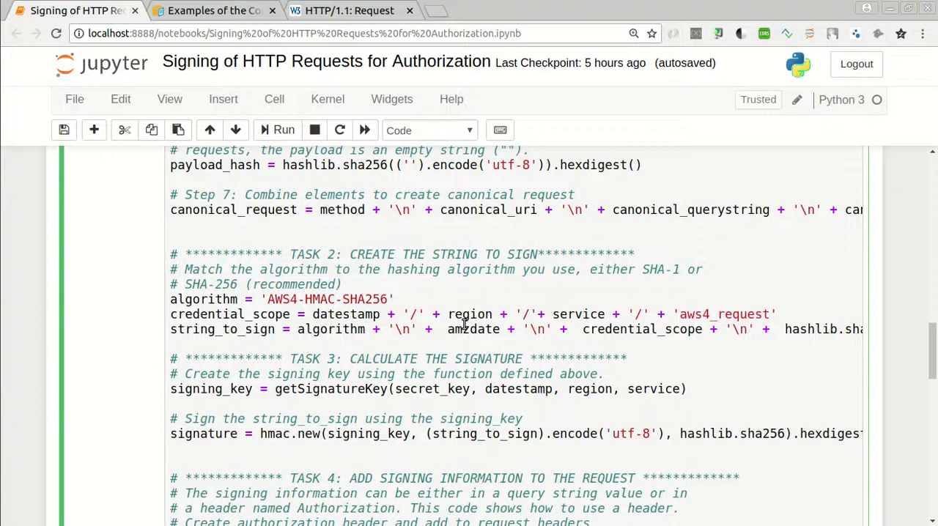
mouse_move(717, 351)
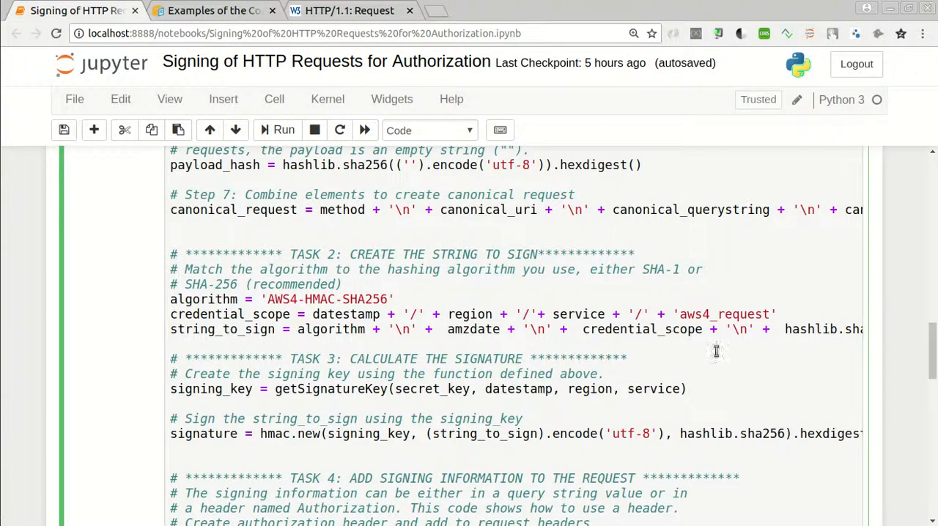
scroll("down", 3)
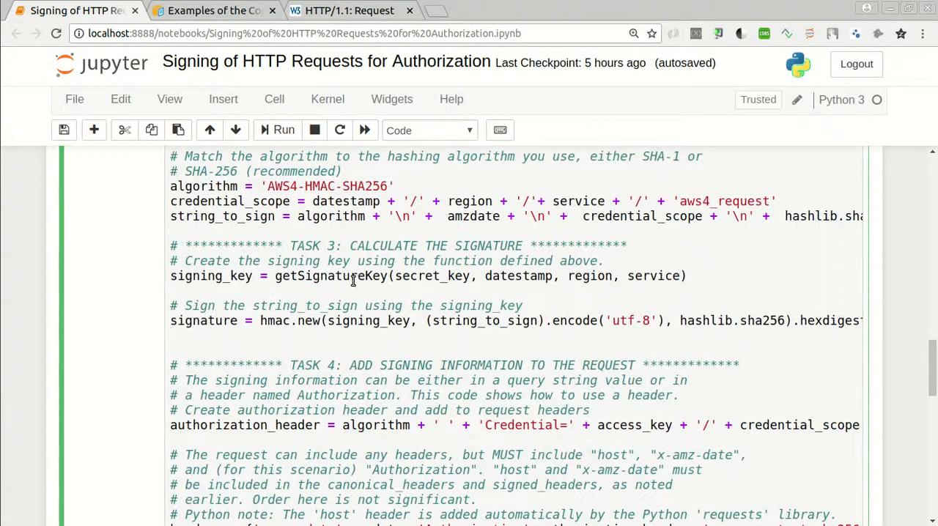
left_click(352, 275)
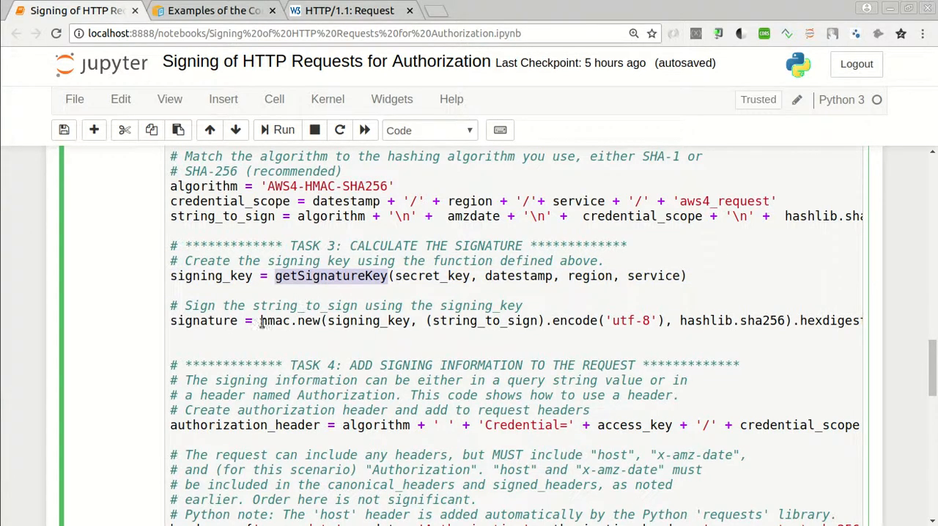
double_click(204, 320)
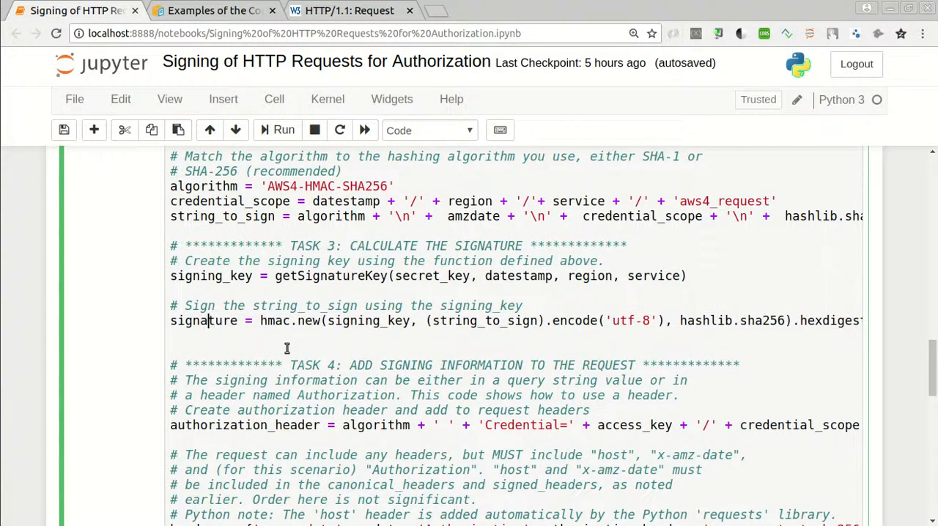
mouse_move(322, 289)
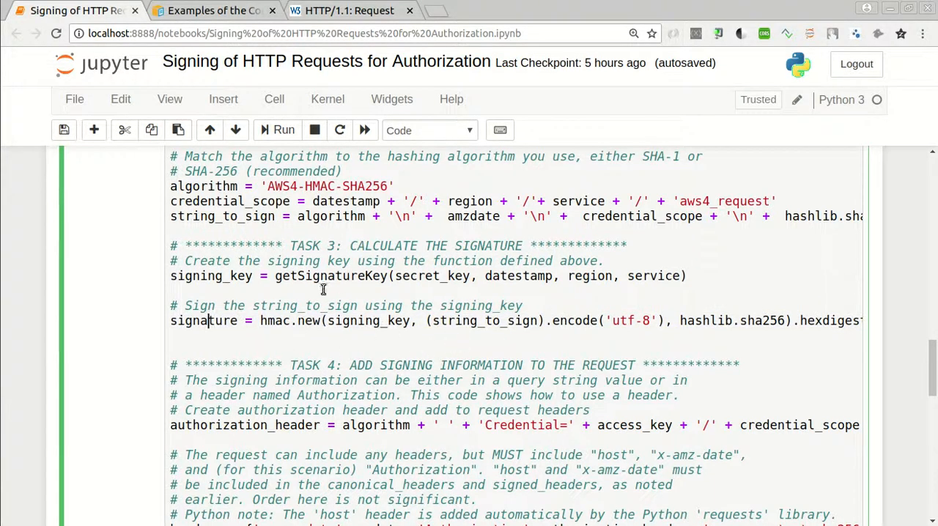
double_click(211, 275)
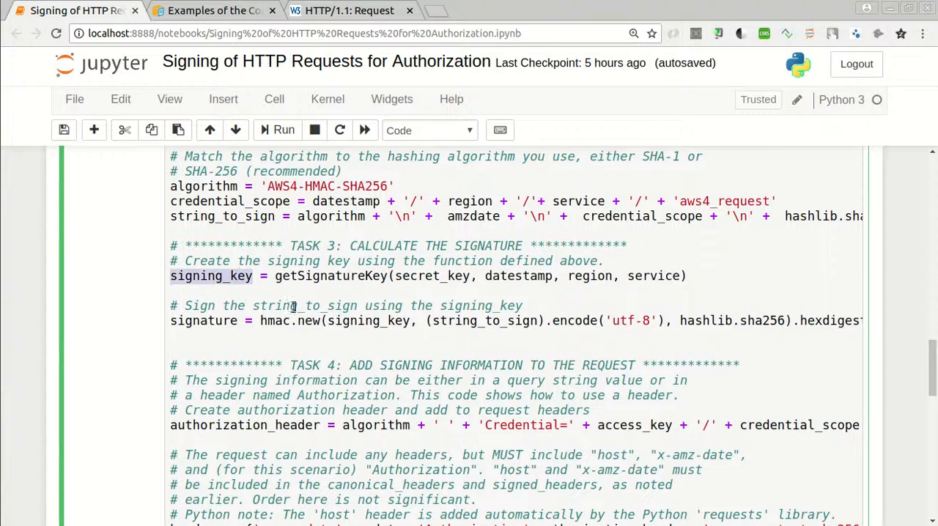
mouse_move(348, 330)
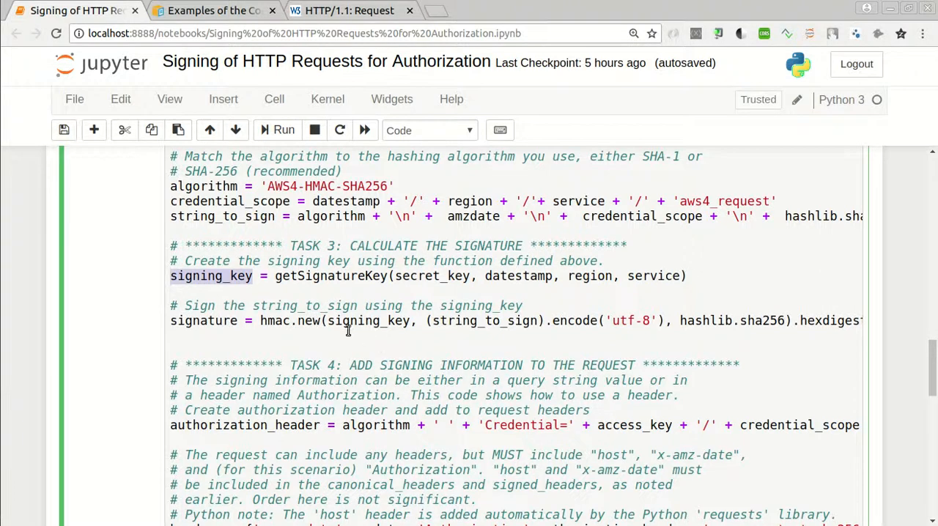
mouse_move(258, 321)
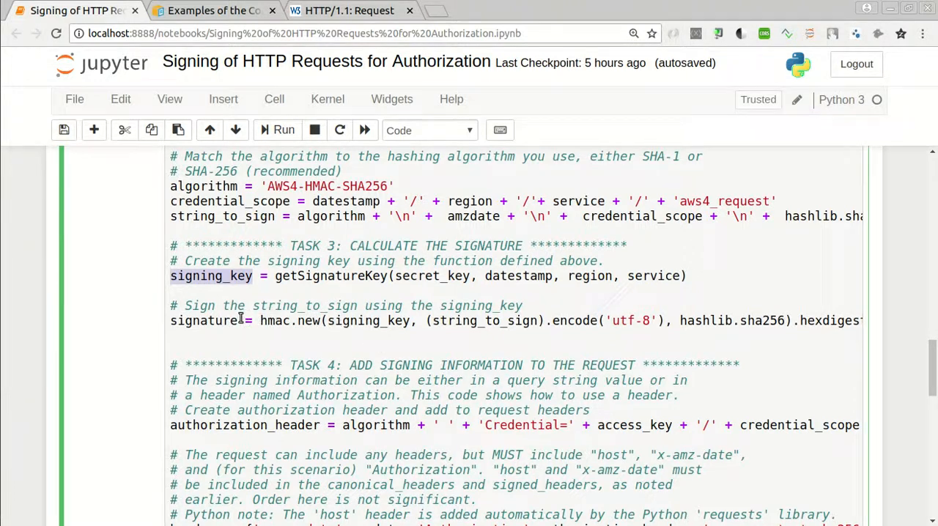
scroll("down", 3)
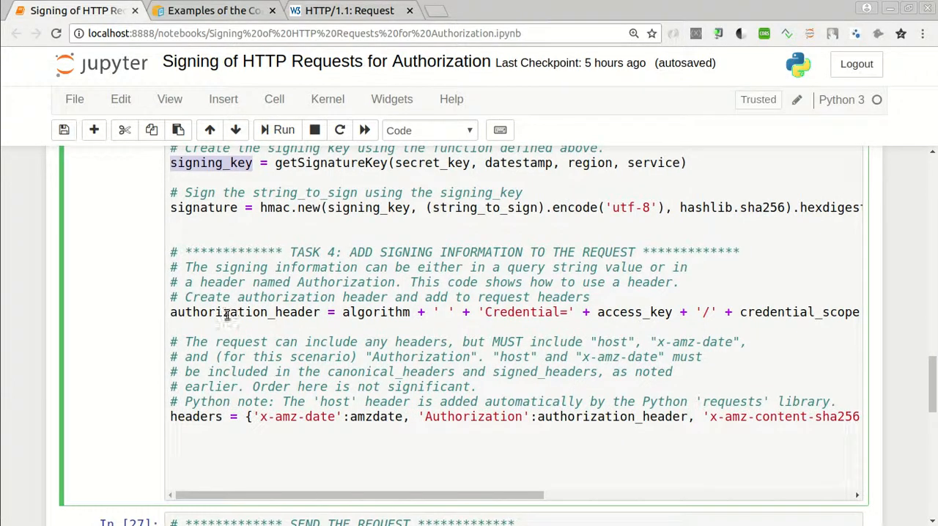
left_click(226, 312)
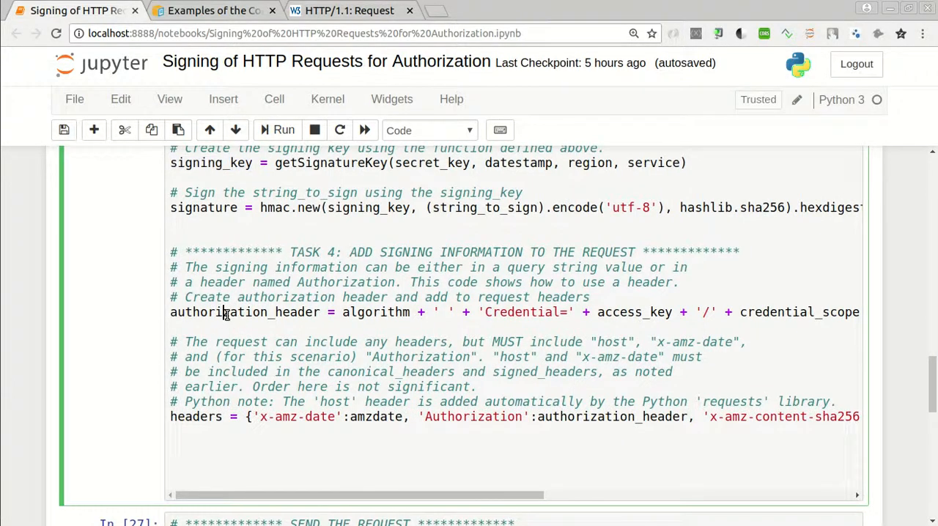
double_click(245, 312)
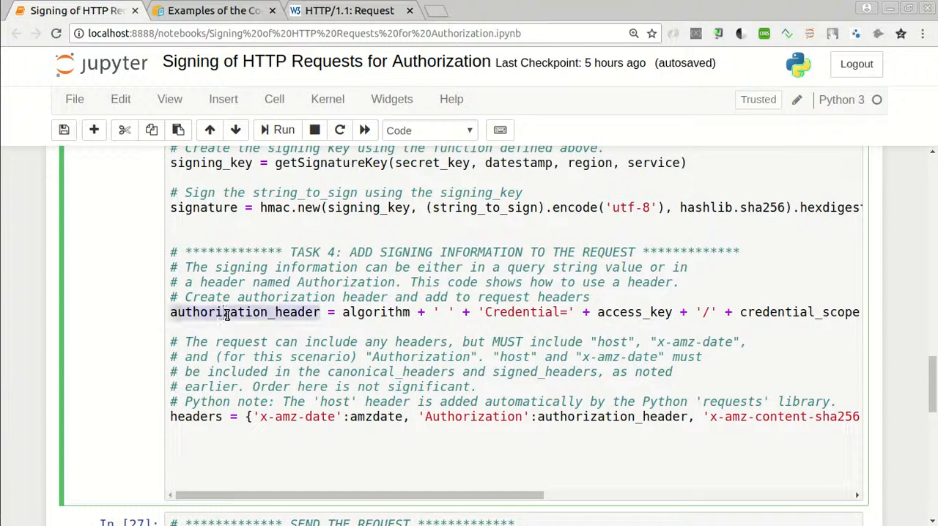
scroll("down", 3)
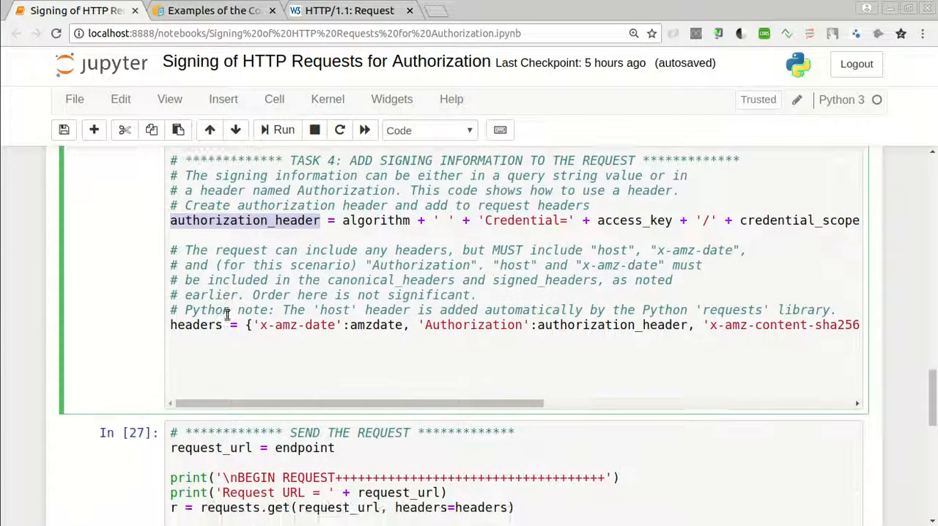
Rerun the PIL image cell as In [28], plotting the landscape photo and saving img.jpg.
scroll("down", 3)
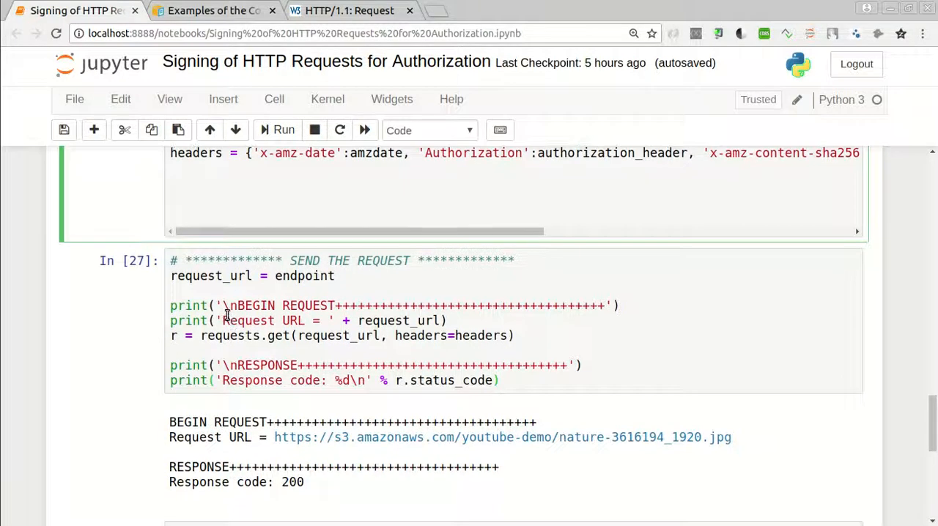
scroll("down", 3)
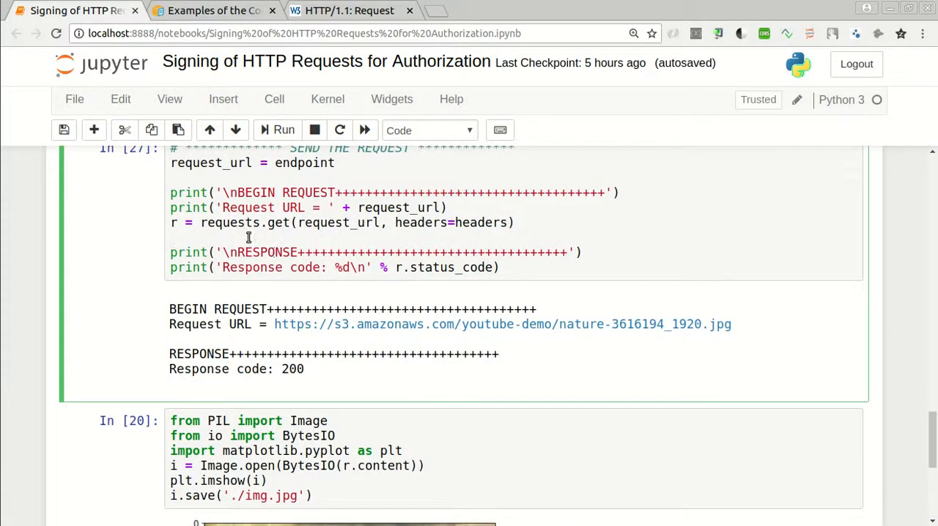
scroll("down", 3)
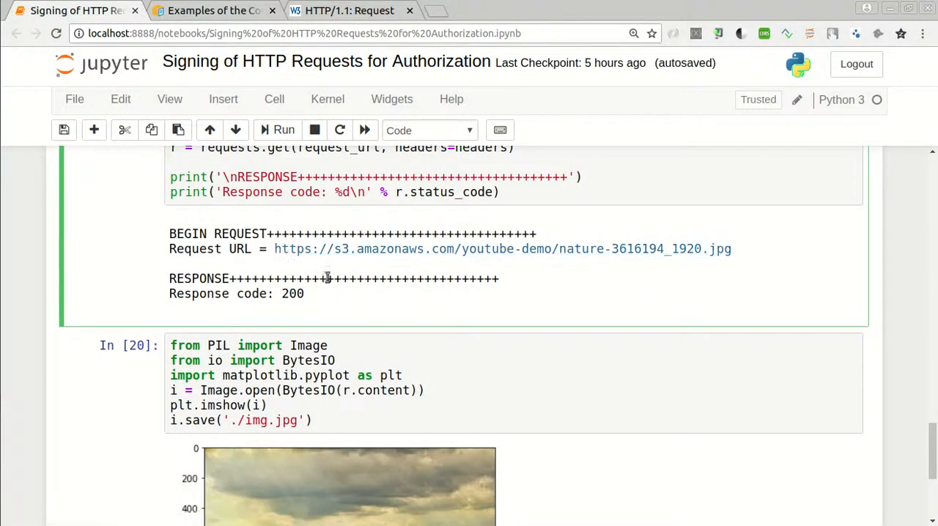
left_click(311, 375)
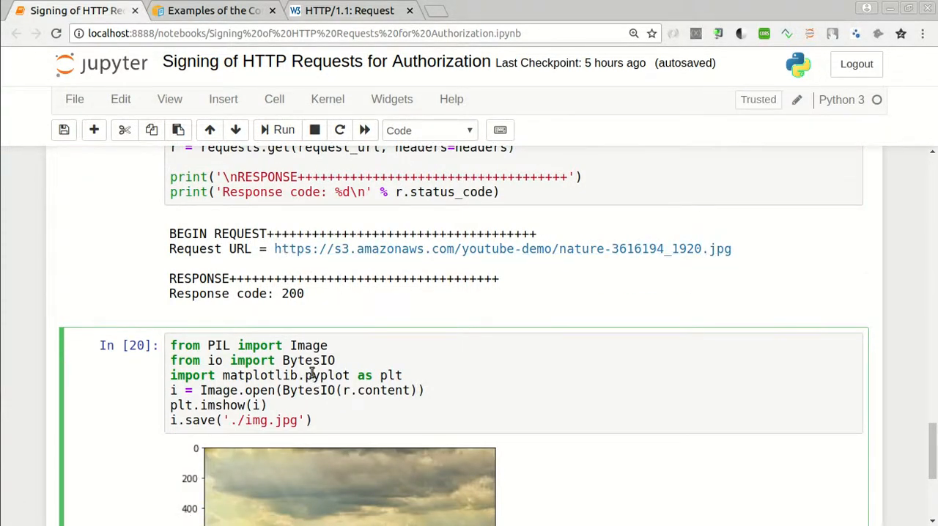
scroll("down", 3)
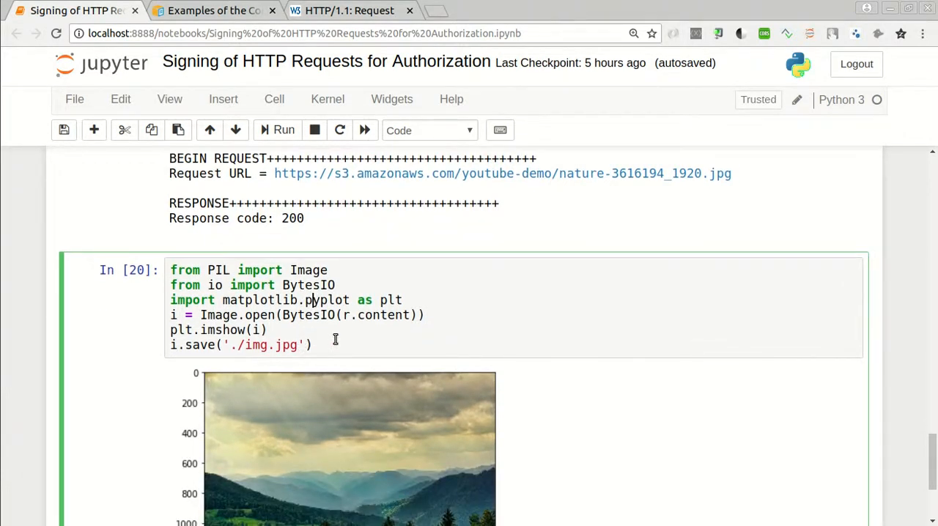
left_click(284, 129)
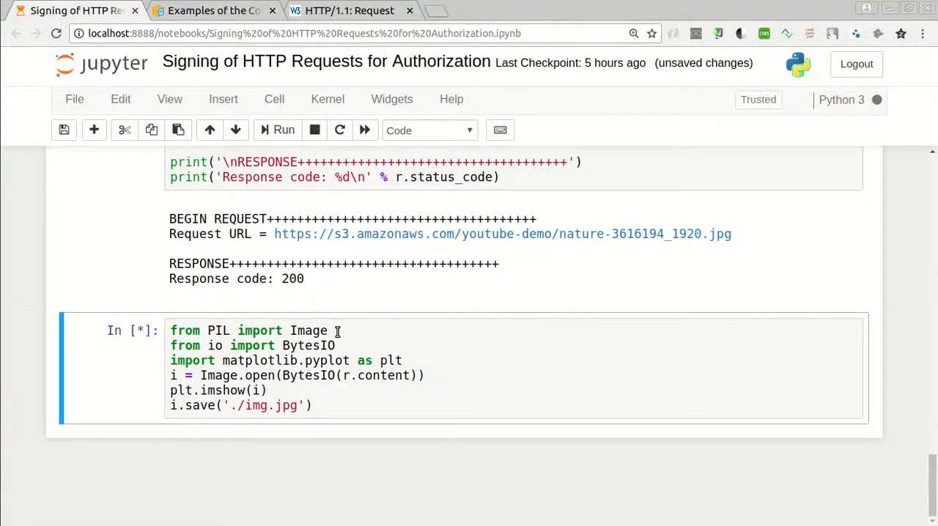
left_click(285, 129)
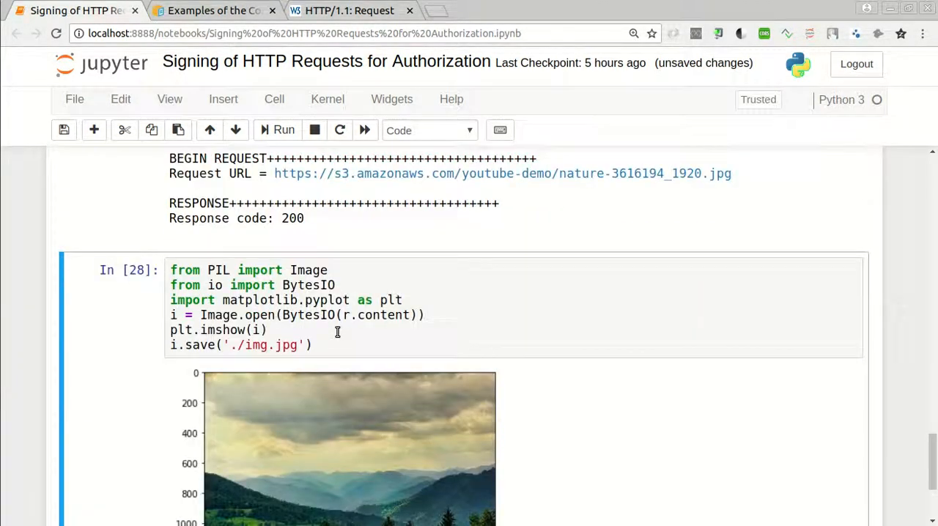
scroll("down", 3)
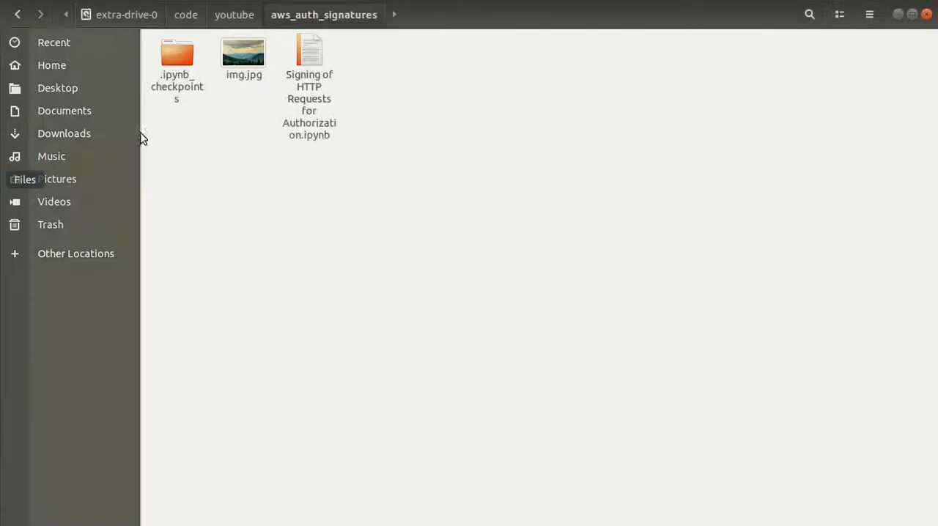
View the saved 262.2 kB img.jpg in the aws_auth_signatures folder.
left_click(244, 56)
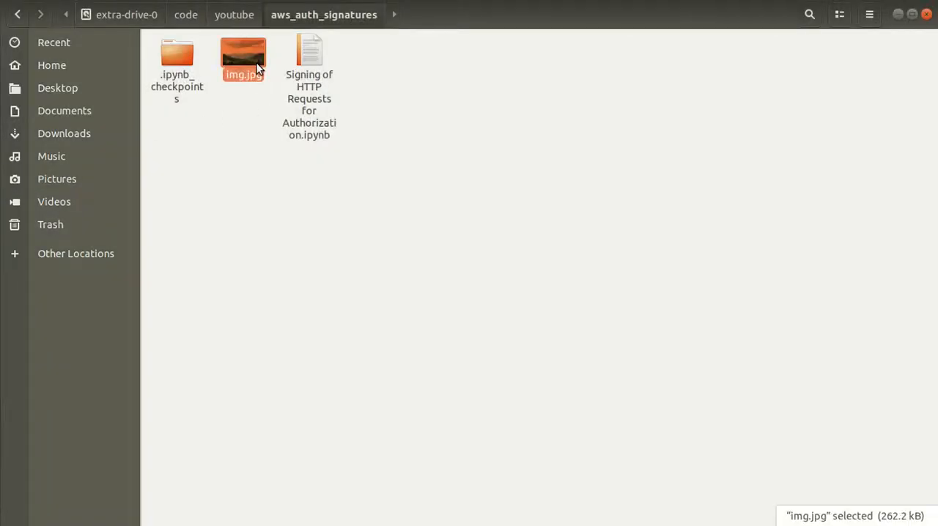
double_click(244, 59)
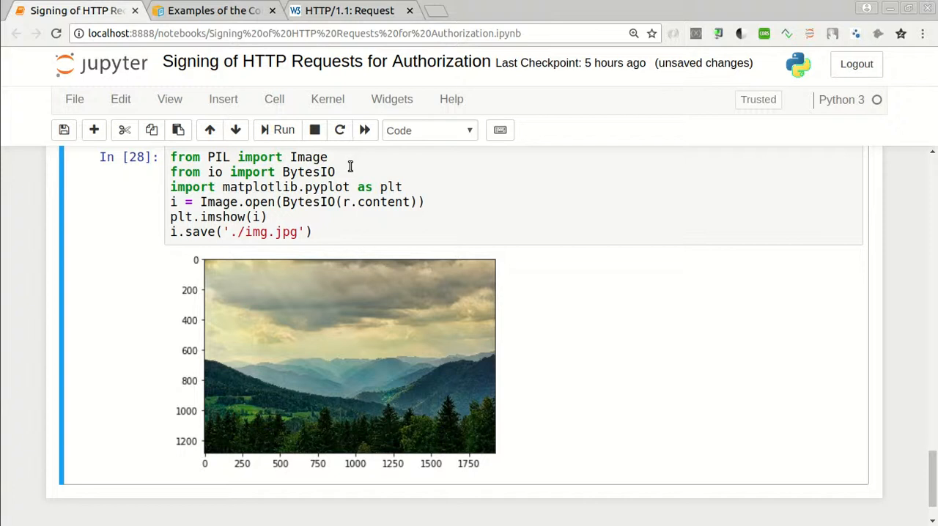
mouse_move(492, 157)
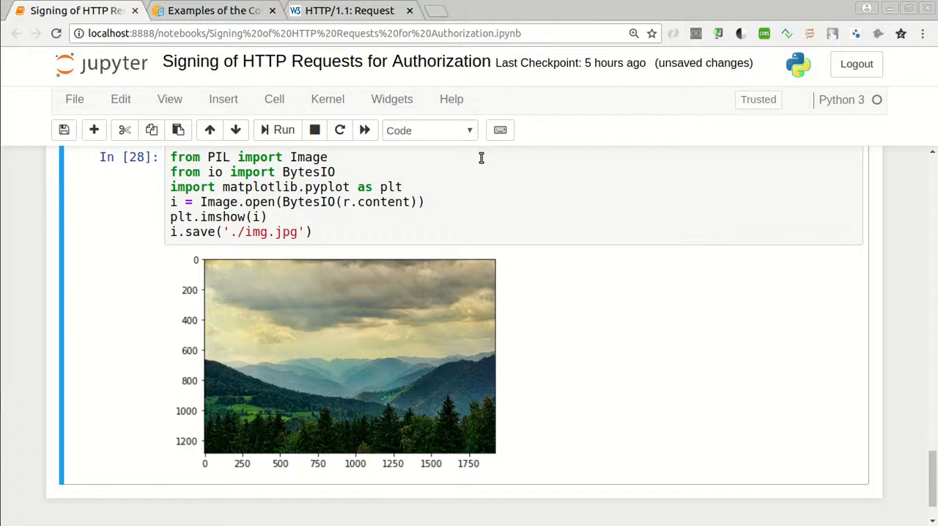
mouse_move(478, 159)
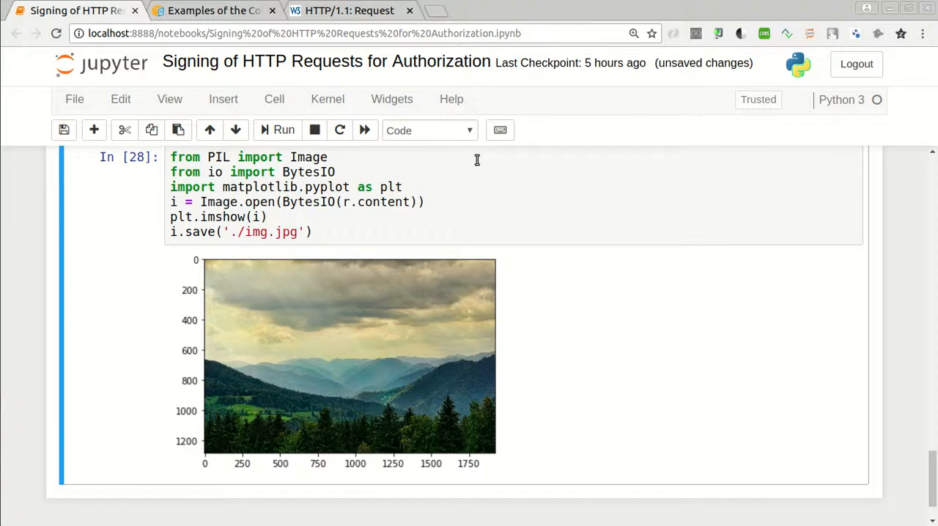
mouse_move(475, 158)
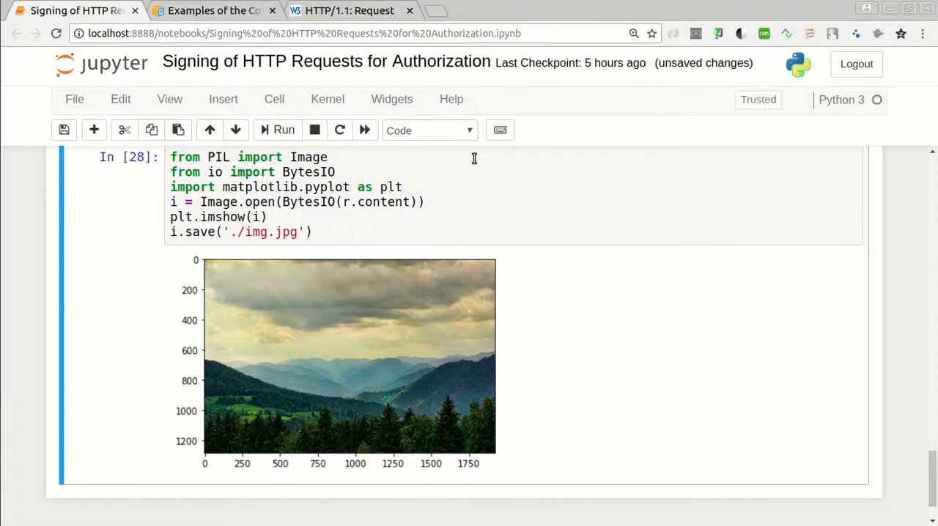
mouse_move(466, 168)
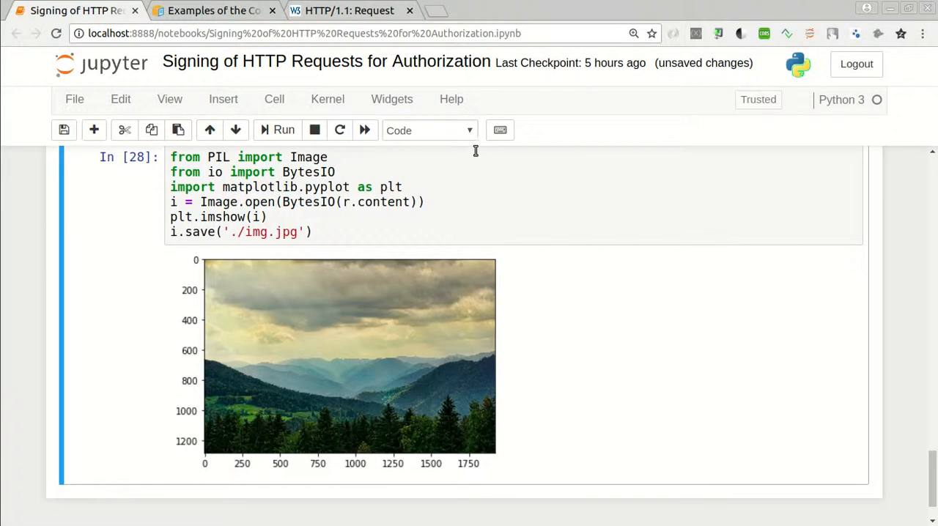
scroll("down", 3)
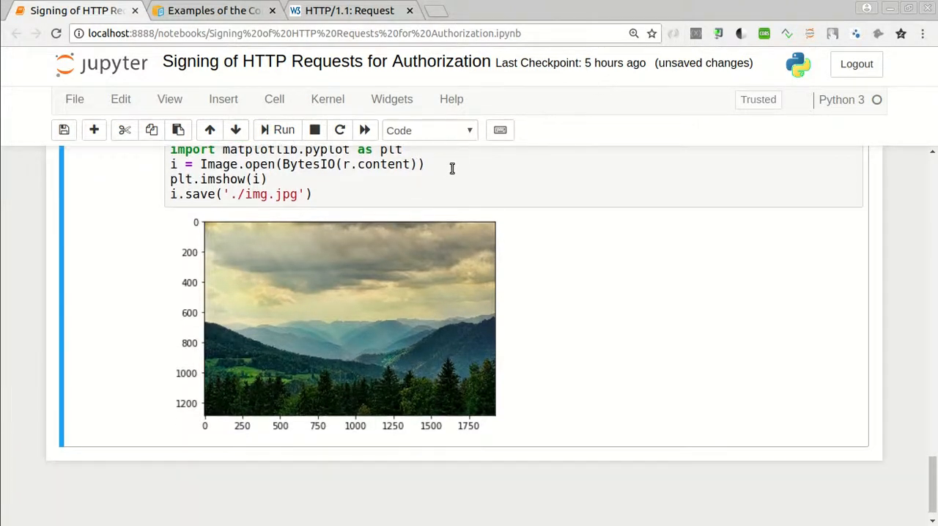